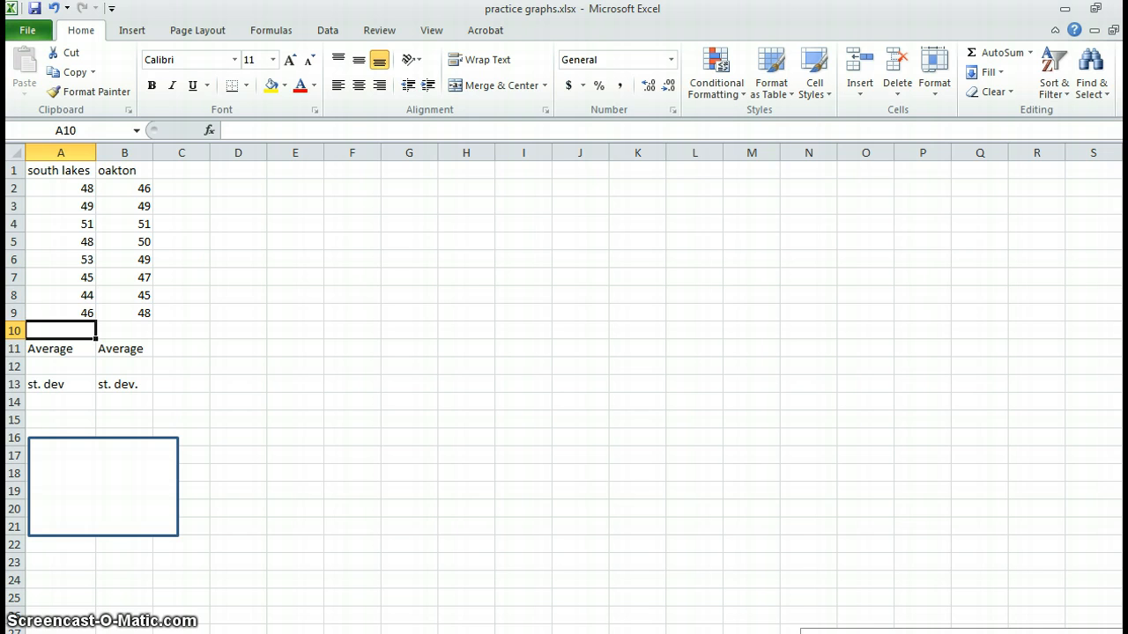
pyautogui.moveTo(359, 330)
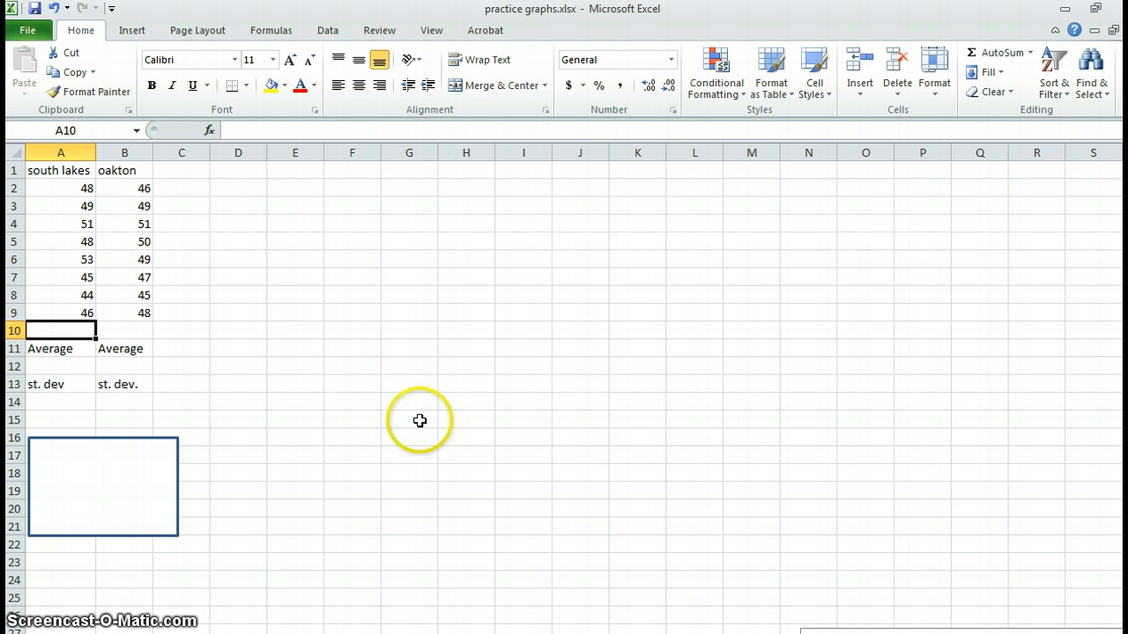
pyautogui.moveTo(192, 235)
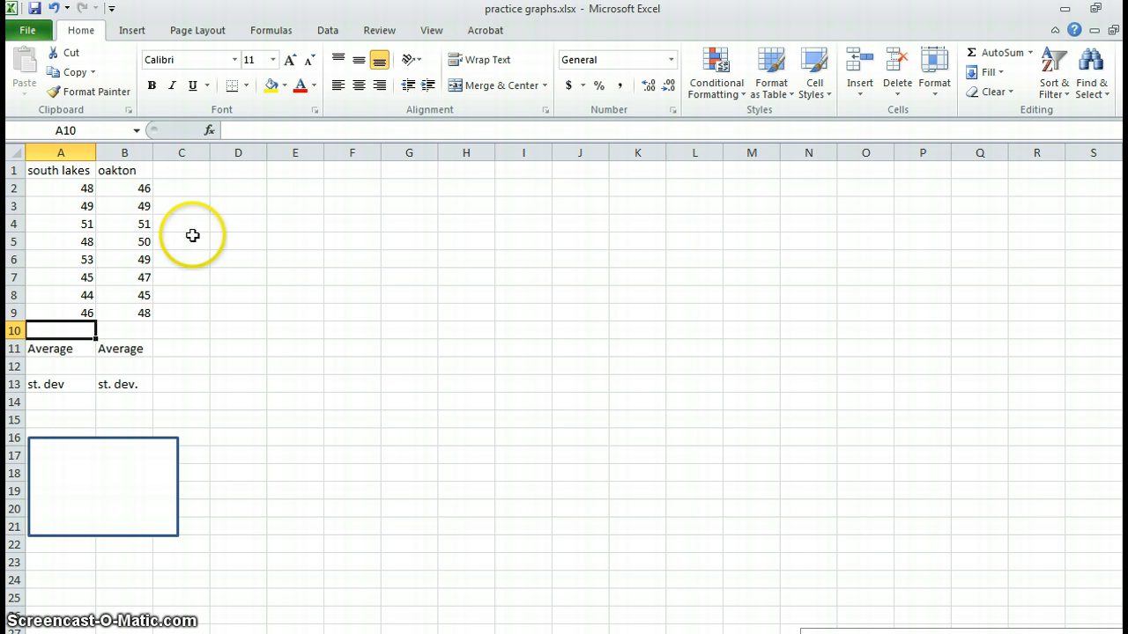
pyautogui.moveTo(88, 300)
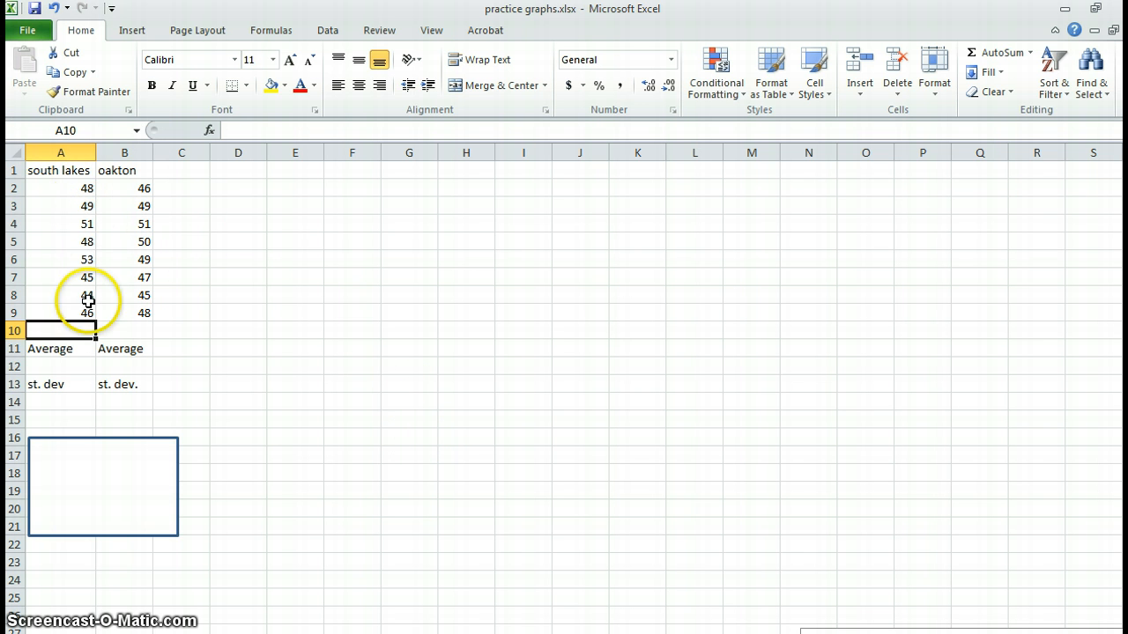
pyautogui.moveTo(107, 218)
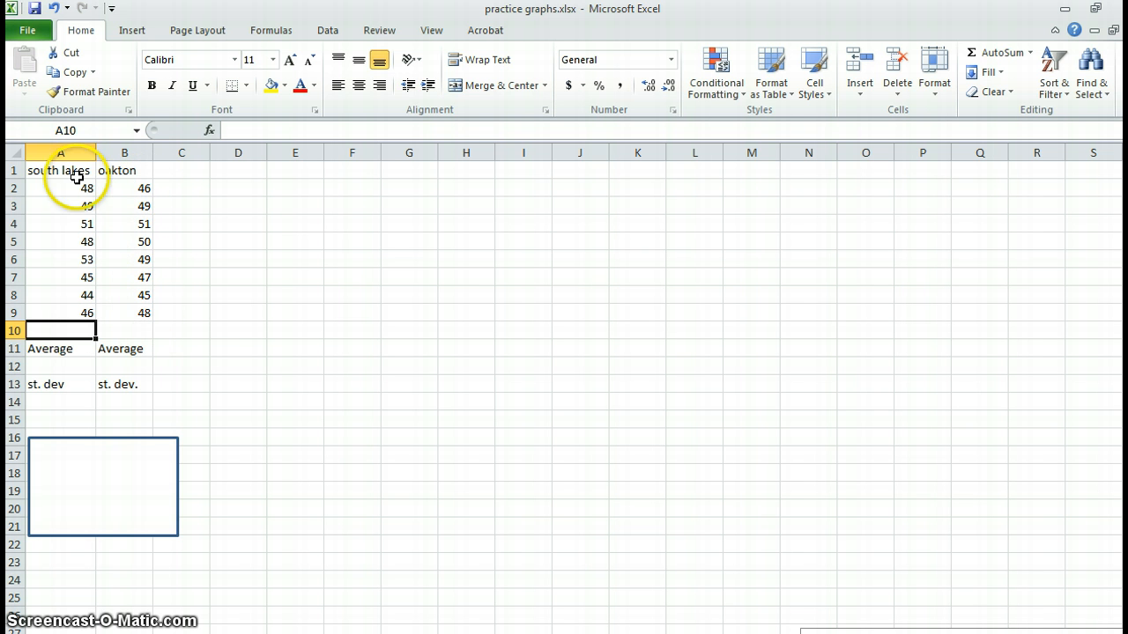
pyautogui.moveTo(75, 229)
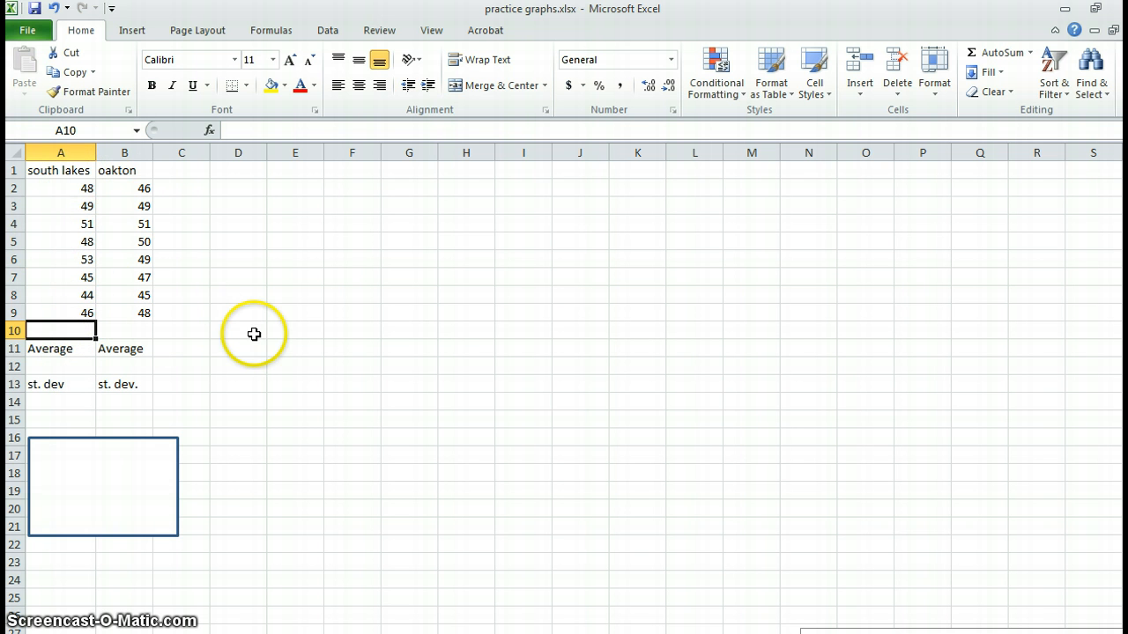
pyautogui.moveTo(269, 317)
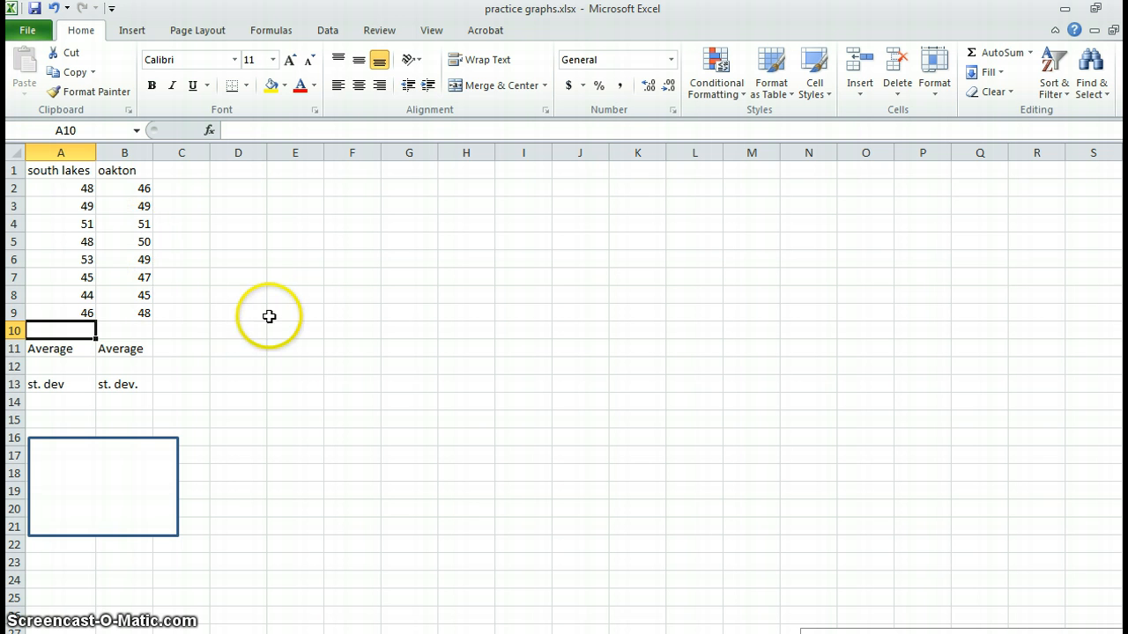
pyautogui.moveTo(209, 334)
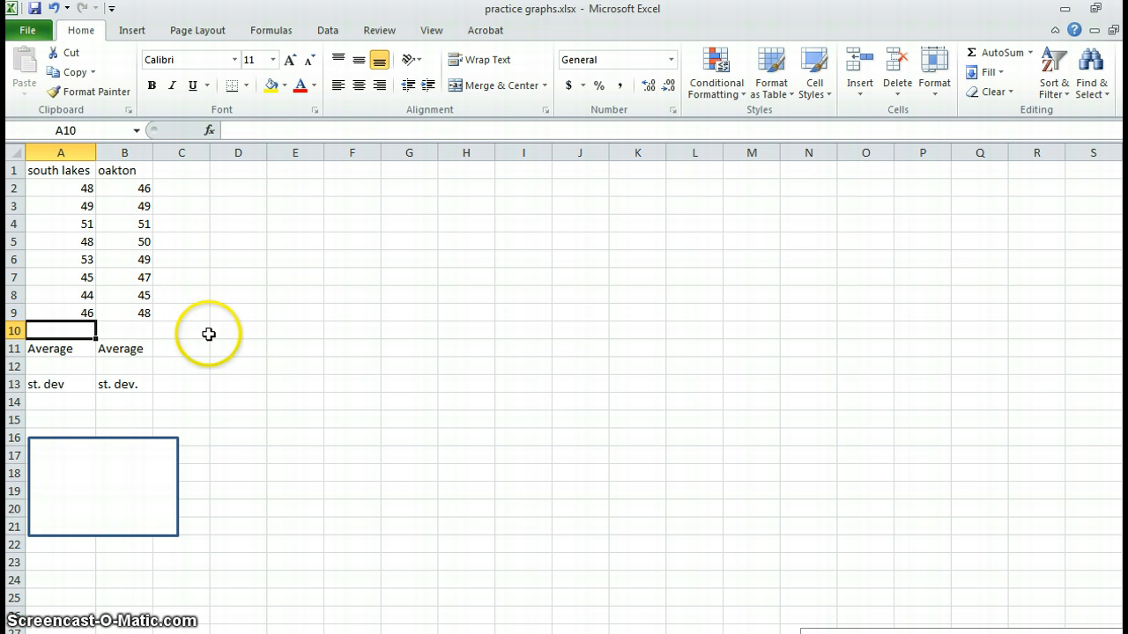
pyautogui.moveTo(158, 328)
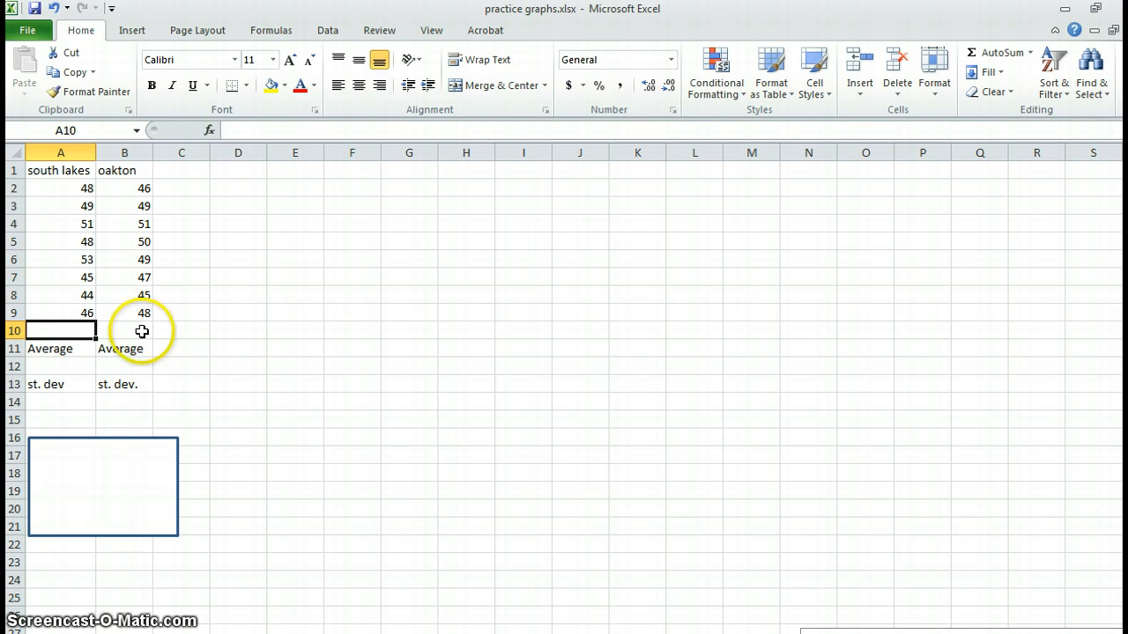
pyautogui.moveTo(182, 313)
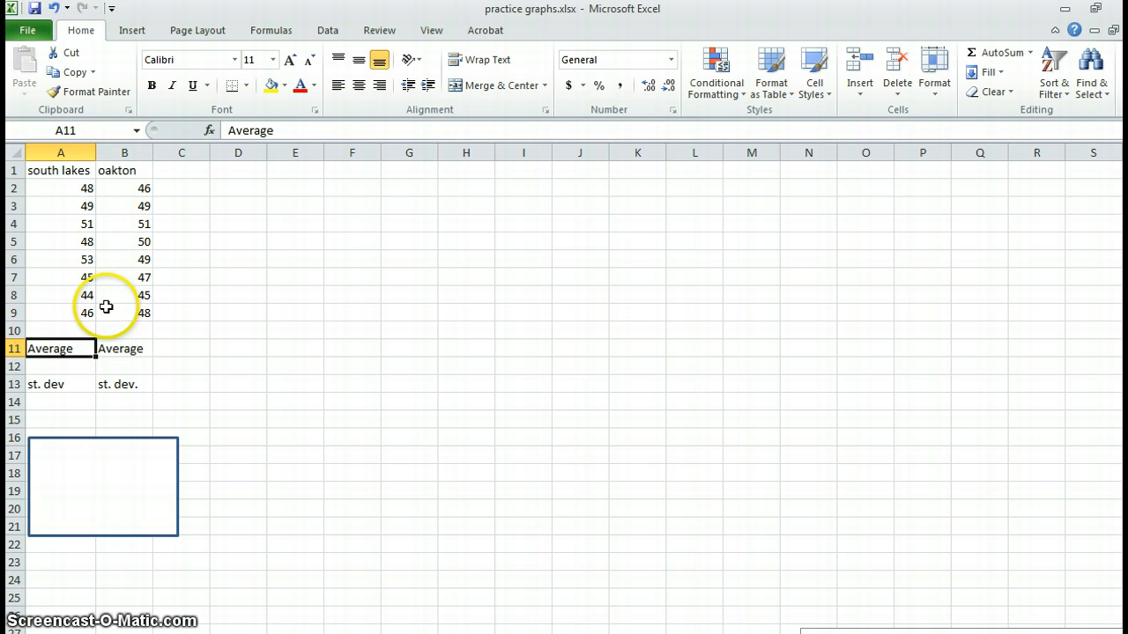
pyautogui.moveTo(148, 300)
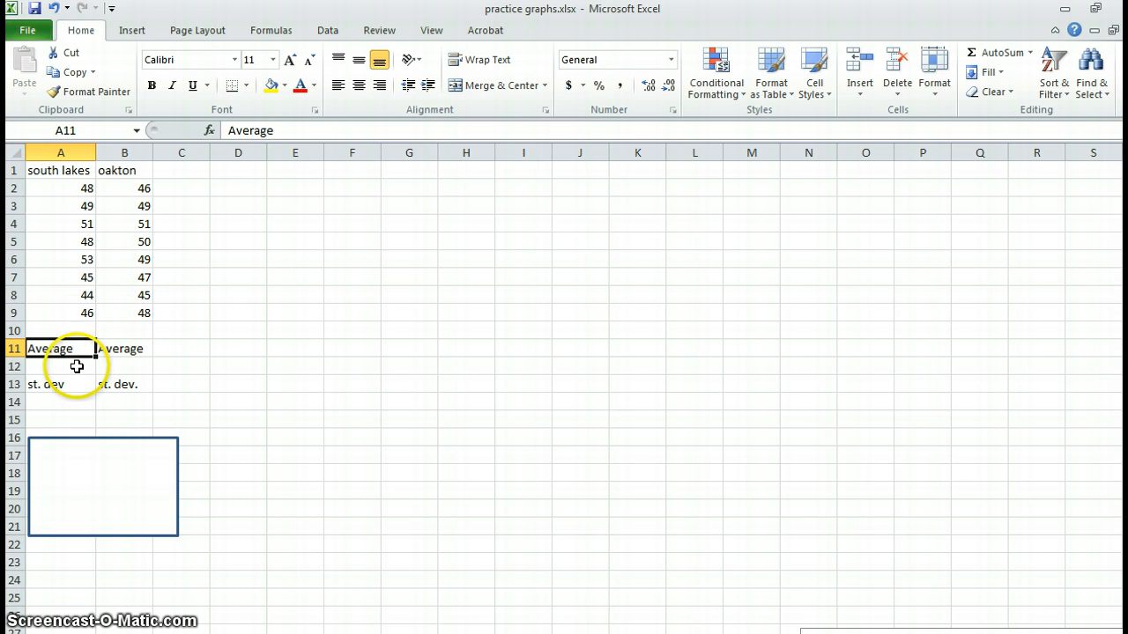
# Step: Enter an AVERAGE formula over A2:A9 under south lakes' Average label, giving 48
pyautogui.click(60, 367)
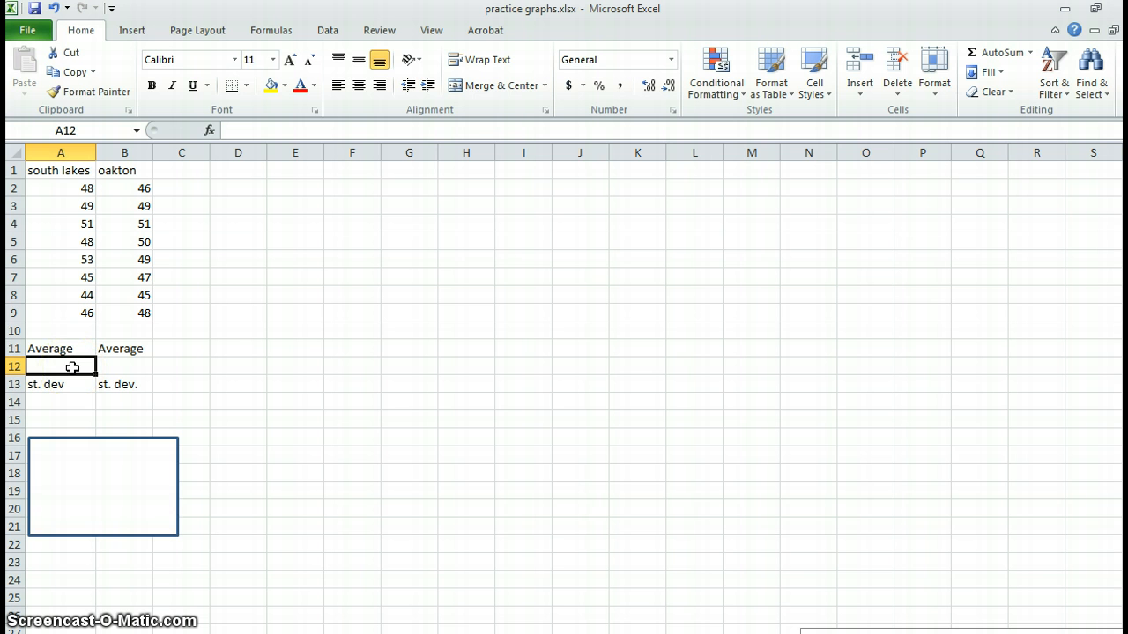
pyautogui.moveTo(247, 39)
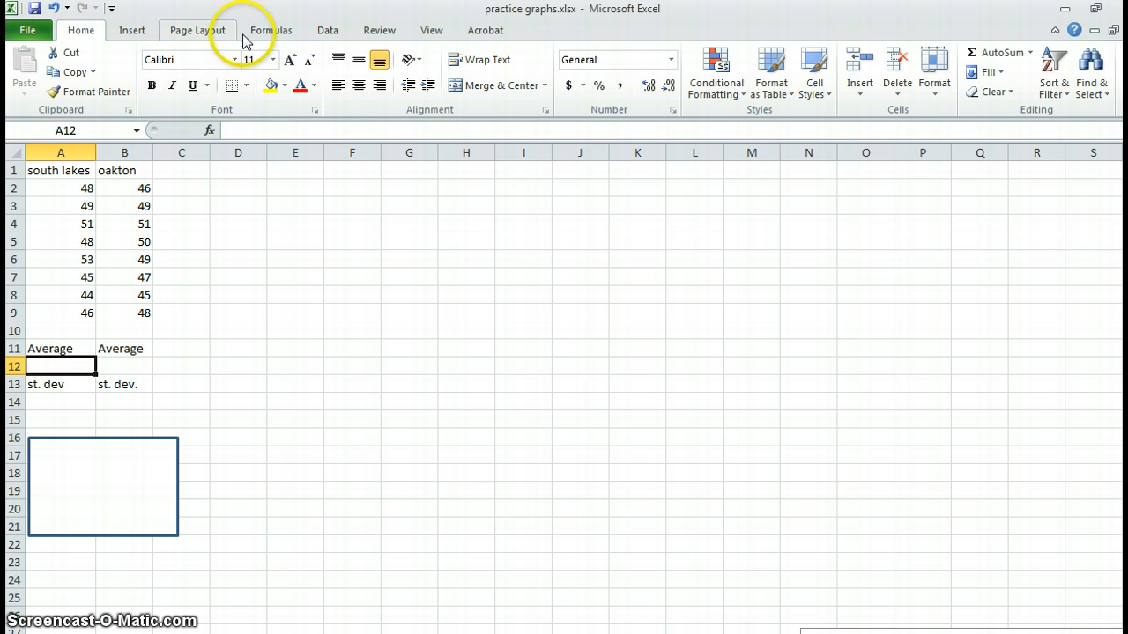
pyautogui.click(271, 29)
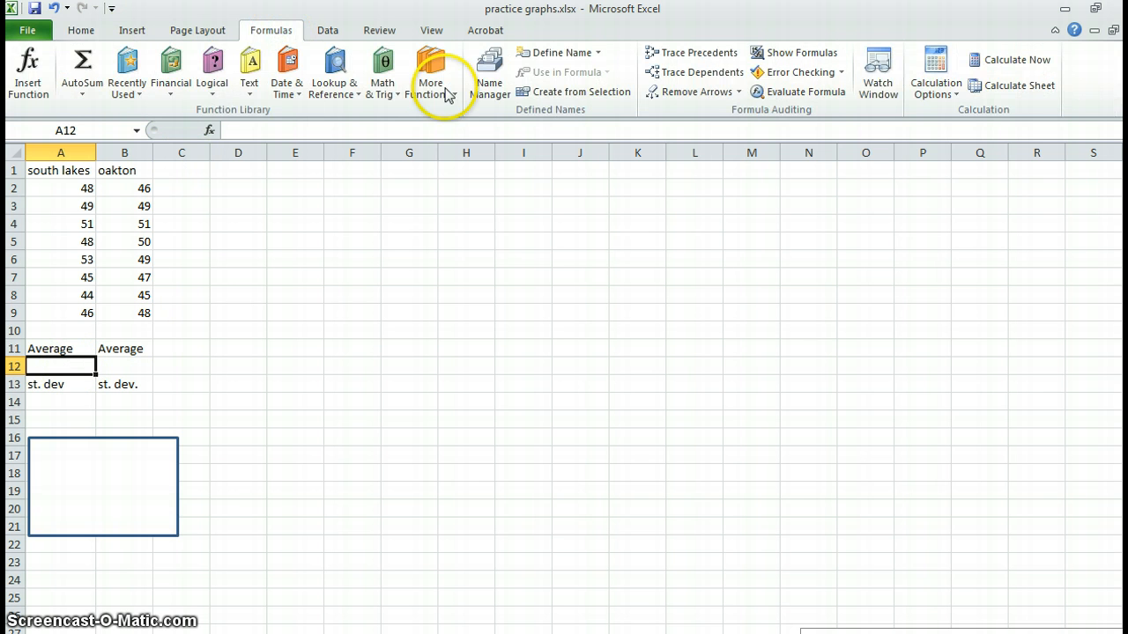
pyautogui.click(431, 70)
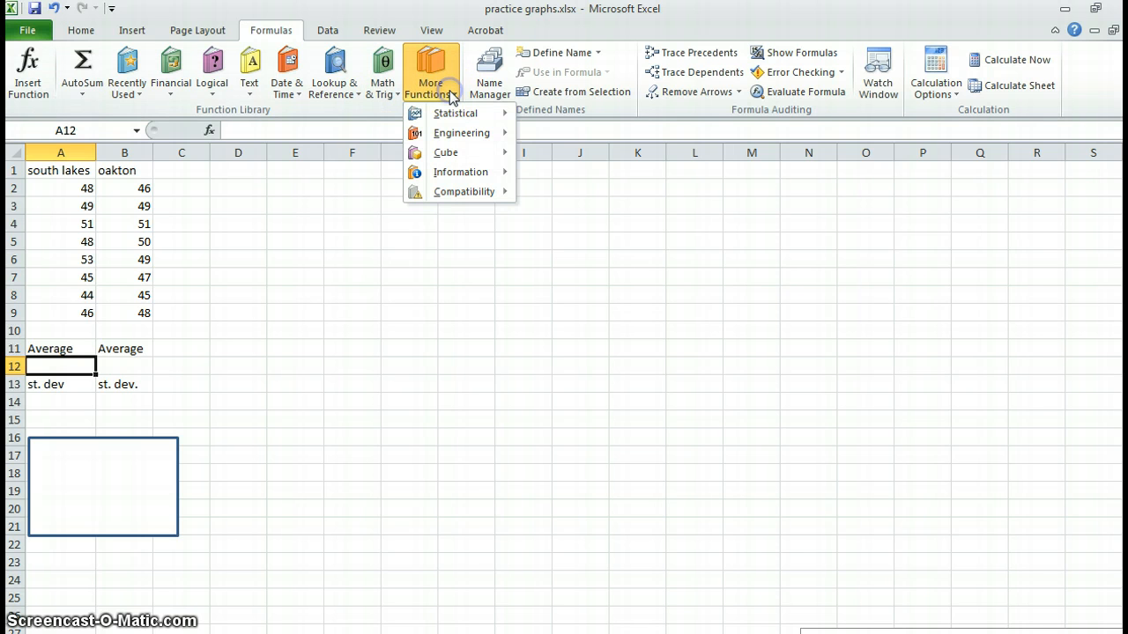
pyautogui.click(456, 113)
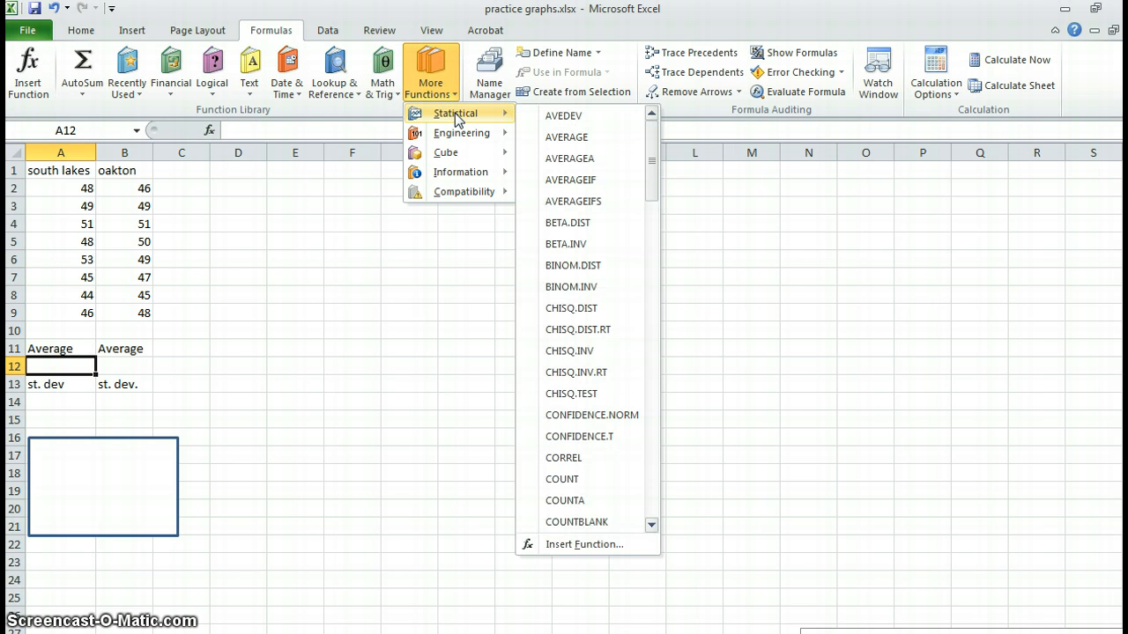
pyautogui.moveTo(566, 136)
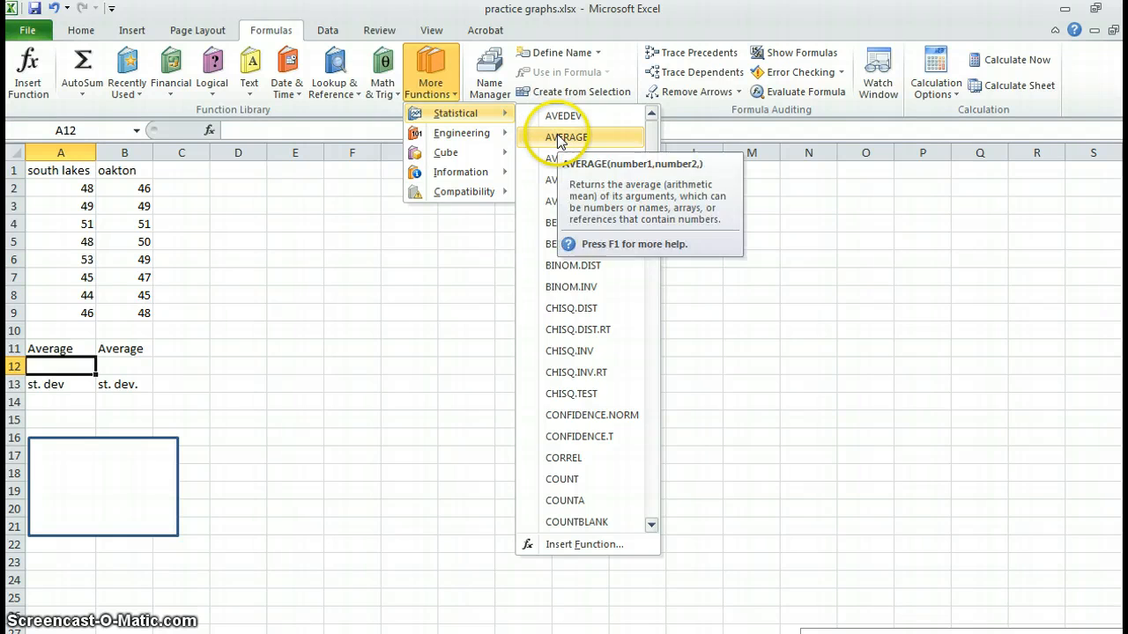
pyautogui.click(566, 136)
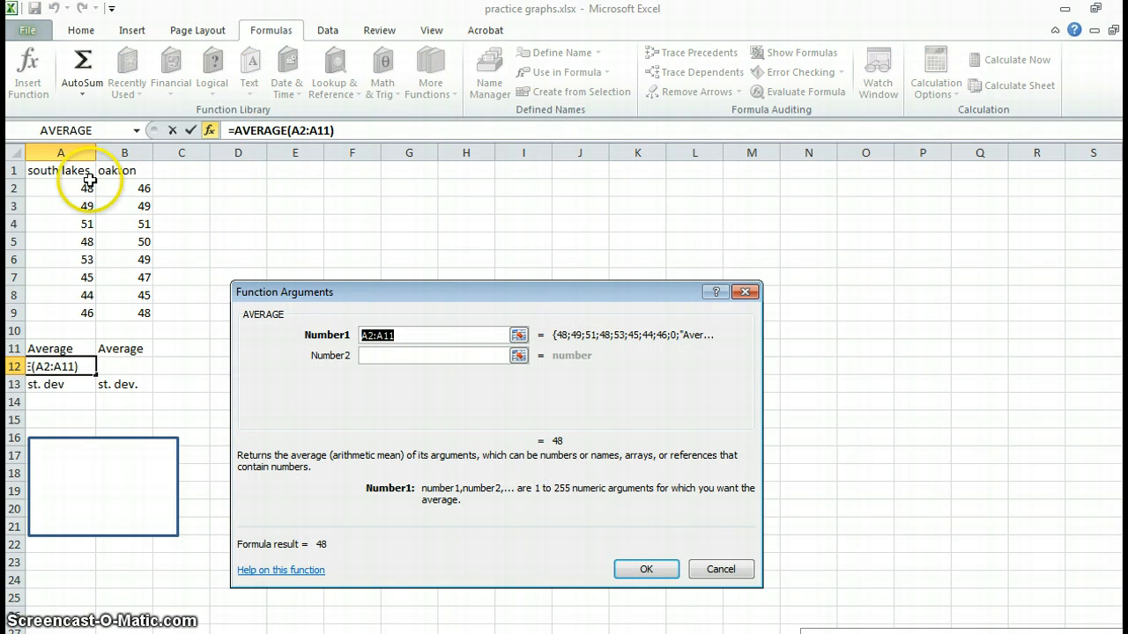
pyautogui.moveTo(60, 188); pyautogui.dragTo(60, 313)
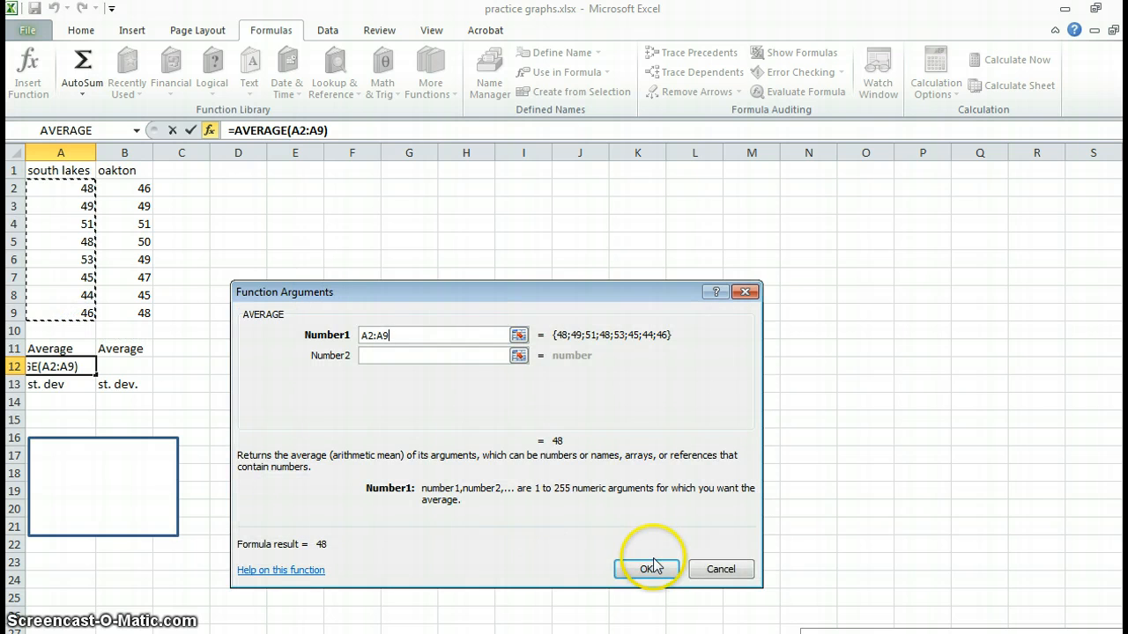
pyautogui.click(648, 568)
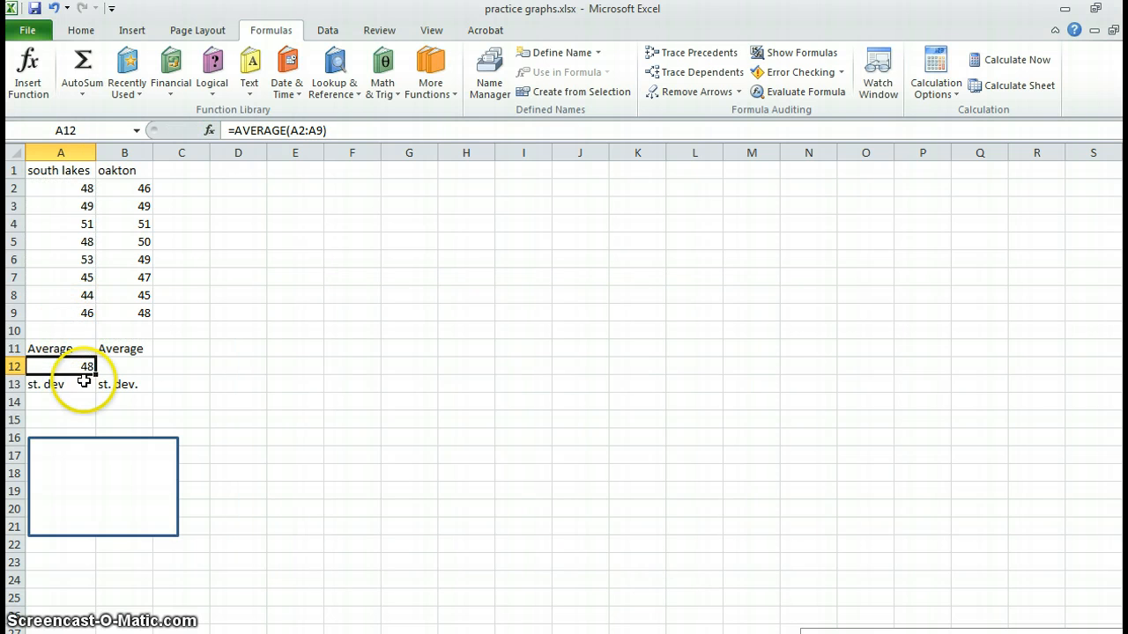
pyautogui.moveTo(56, 219)
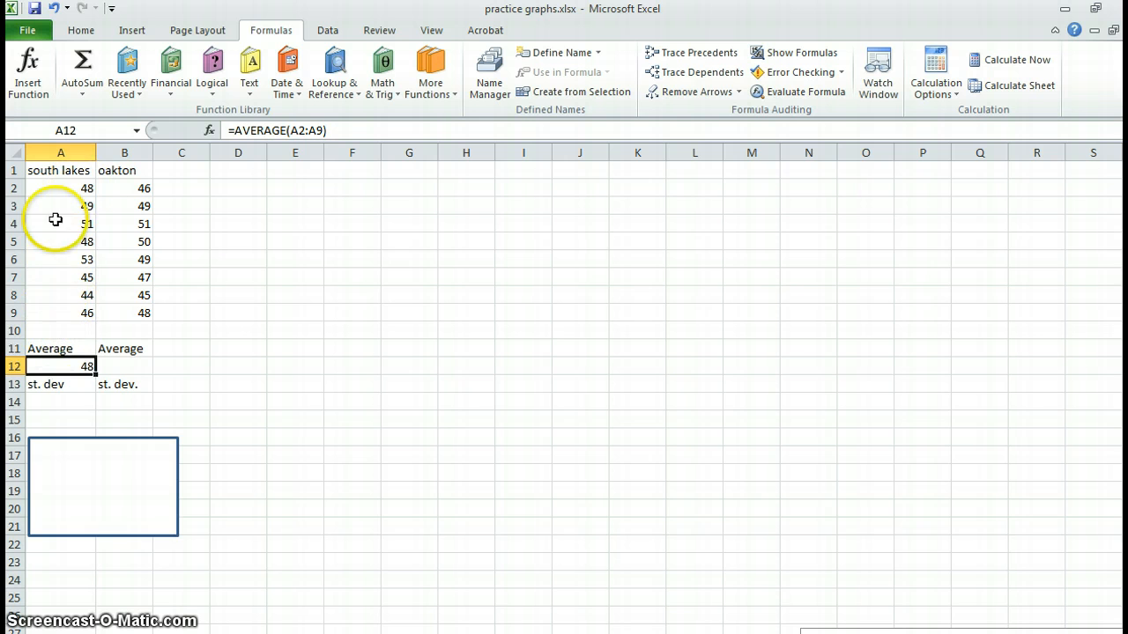
# Step: Enter an AVERAGE formula over B2:B9 in B12 for oakton, giving 48.125
pyautogui.click(124, 366)
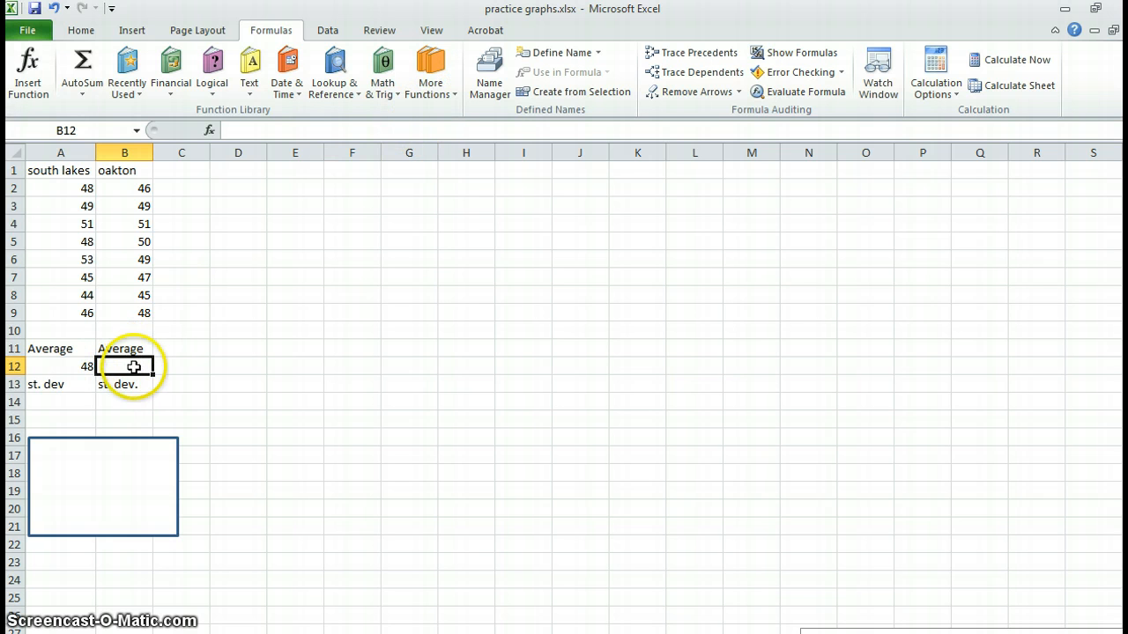
pyautogui.click(429, 70)
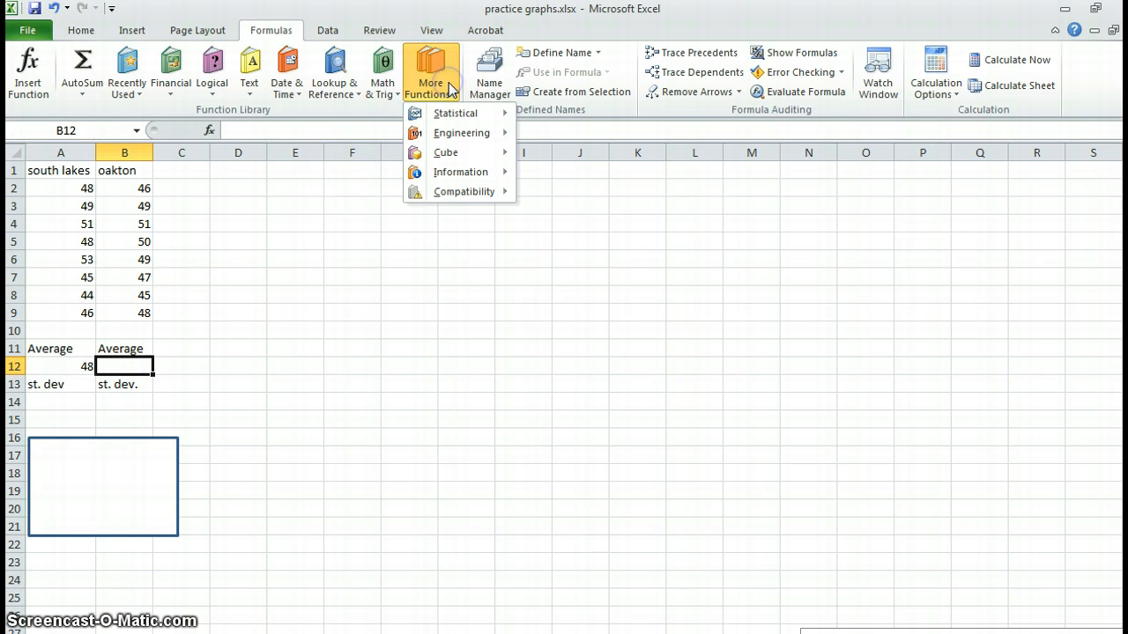
pyautogui.click(456, 113)
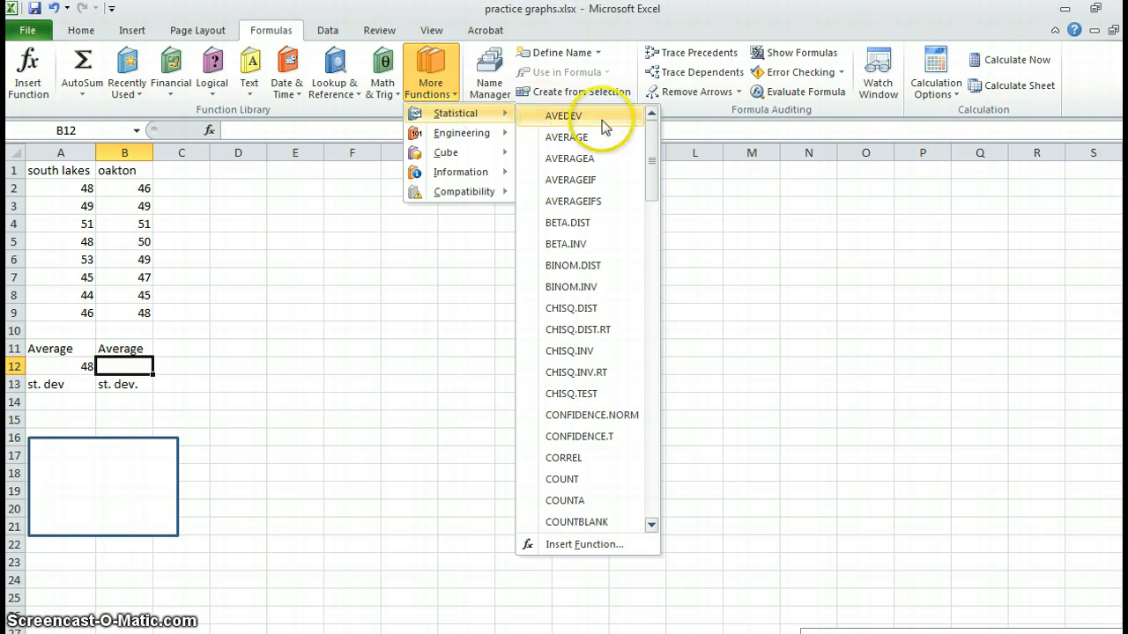
pyautogui.click(567, 136)
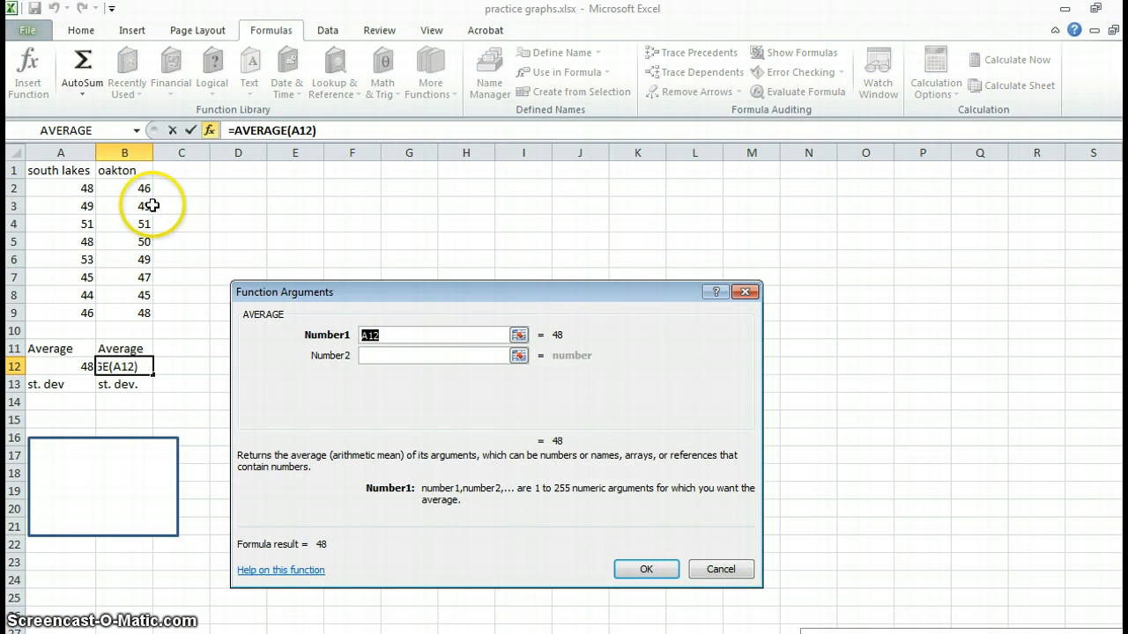
pyautogui.moveTo(124, 188); pyautogui.dragTo(124, 312)
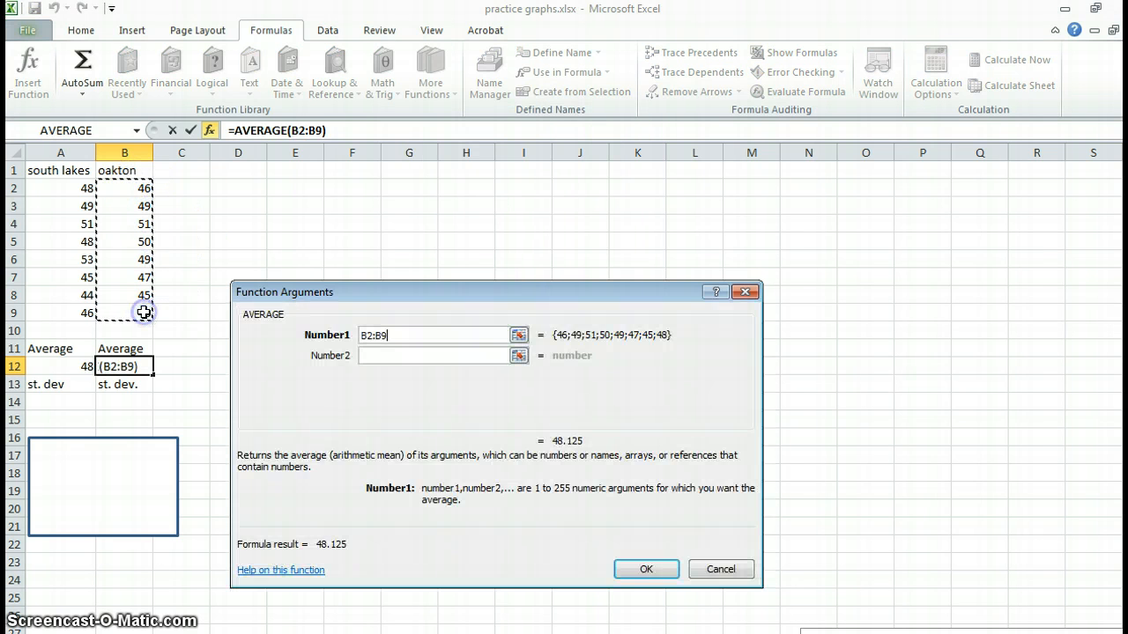
pyautogui.click(645, 569)
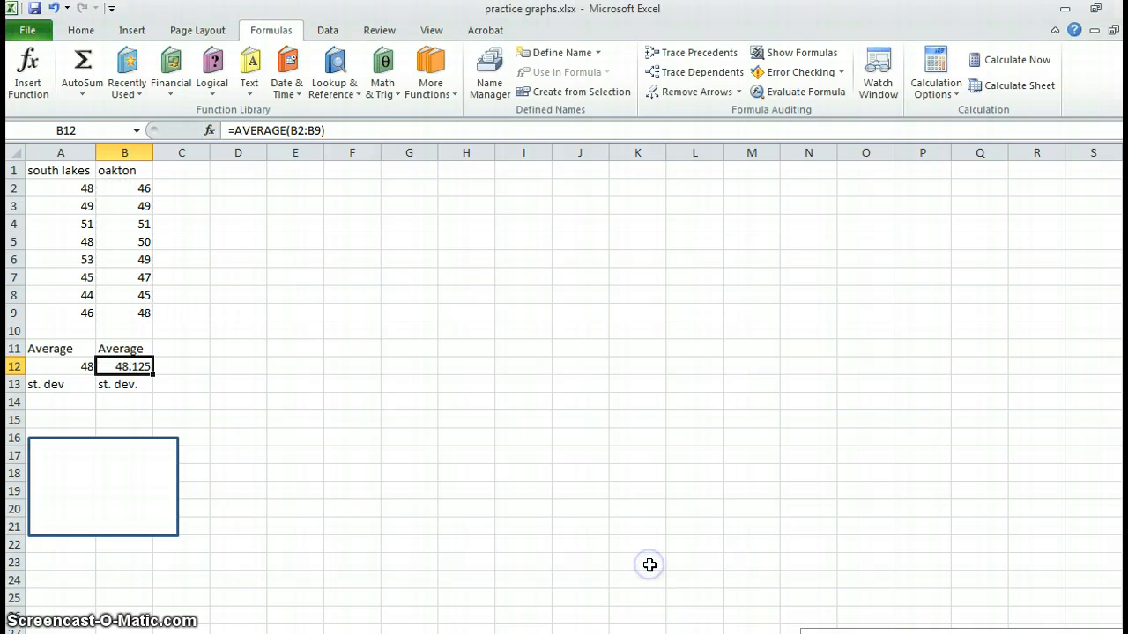
pyautogui.moveTo(128, 417)
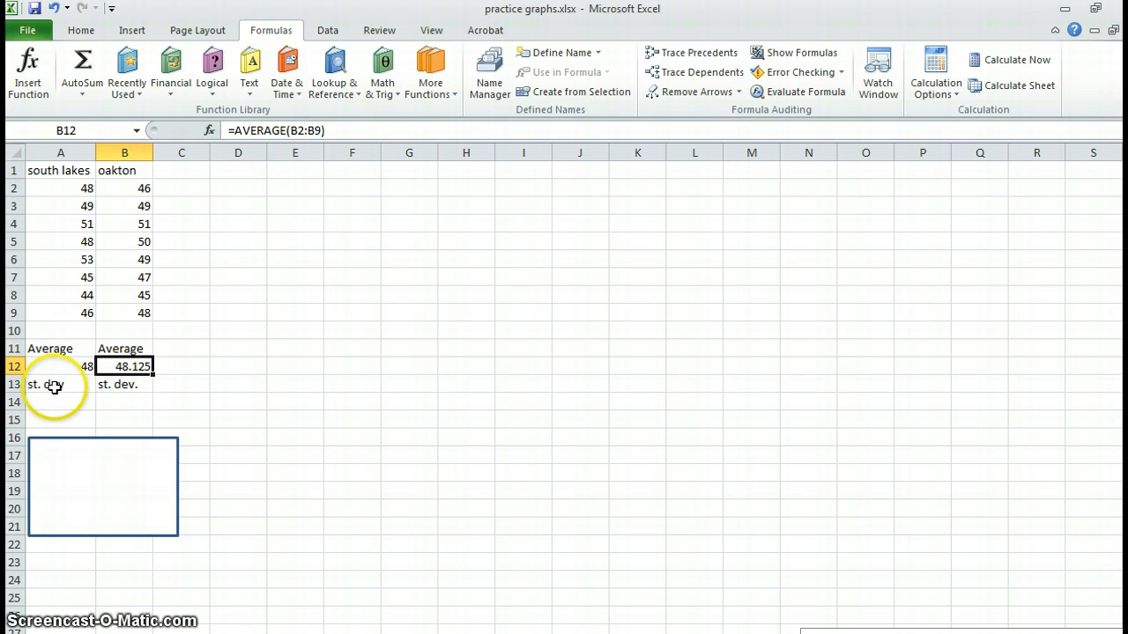
# Step: Enter an STDEV.S formula over A2:A9 in A14 for south lakes, about 3.0237
pyautogui.click(60, 402)
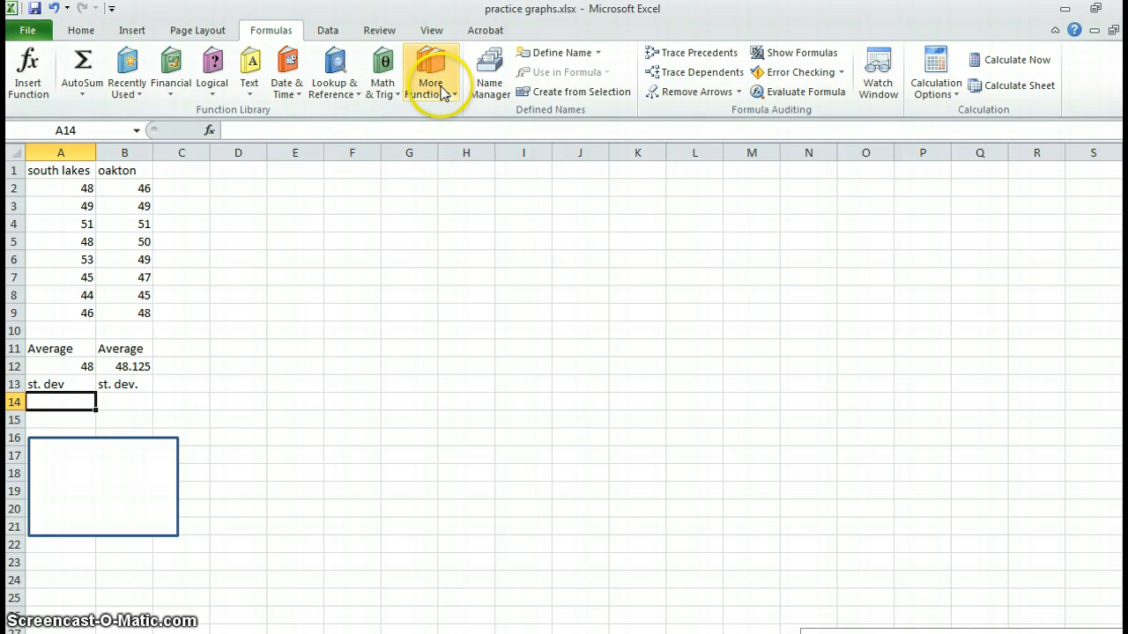
pyautogui.click(430, 70)
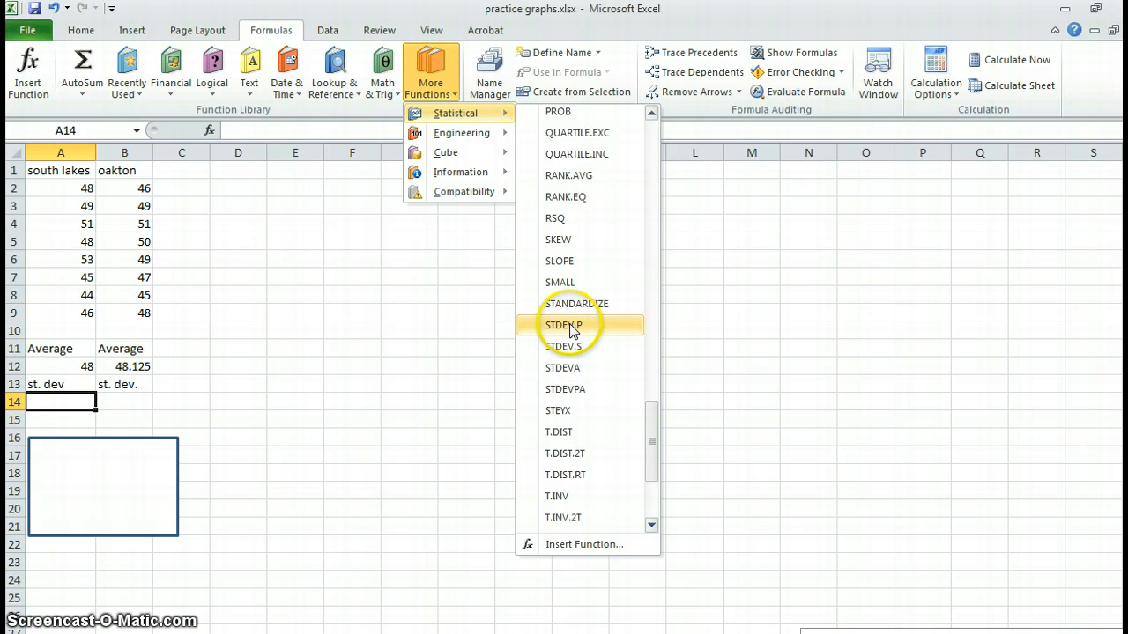
pyautogui.moveTo(563, 345)
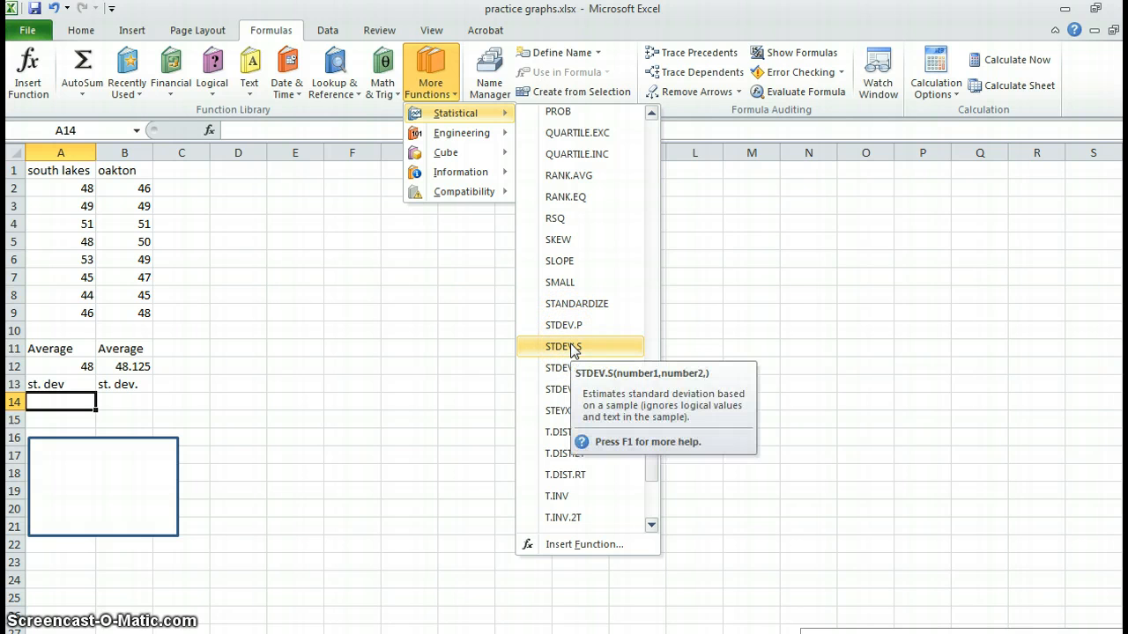
pyautogui.click(563, 346)
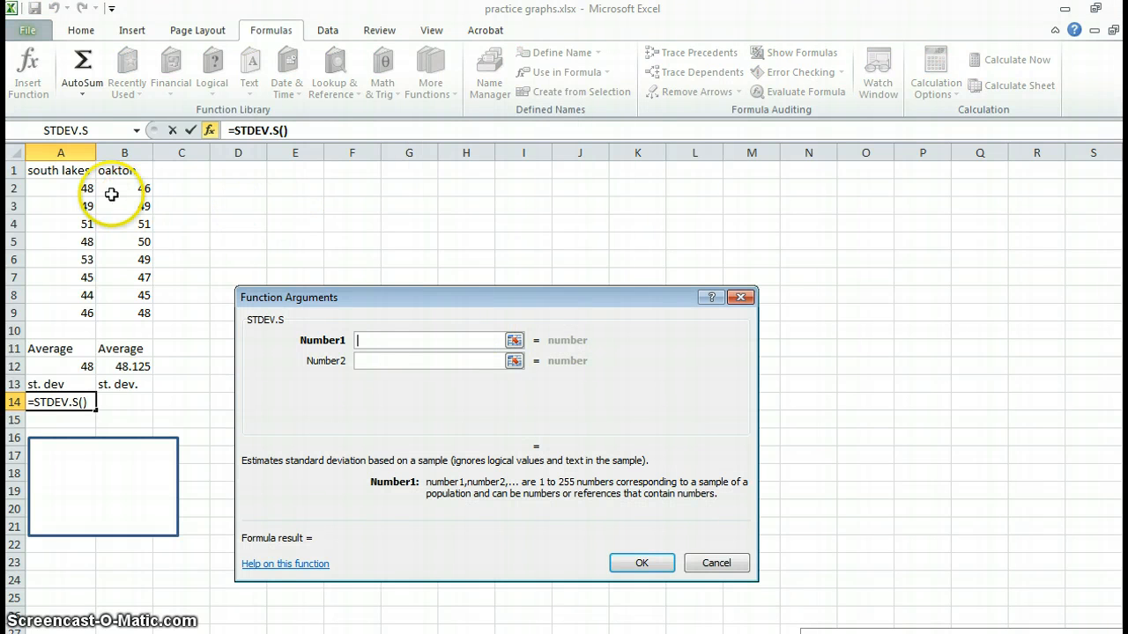
pyautogui.moveTo(86, 187); pyautogui.dragTo(86, 295)
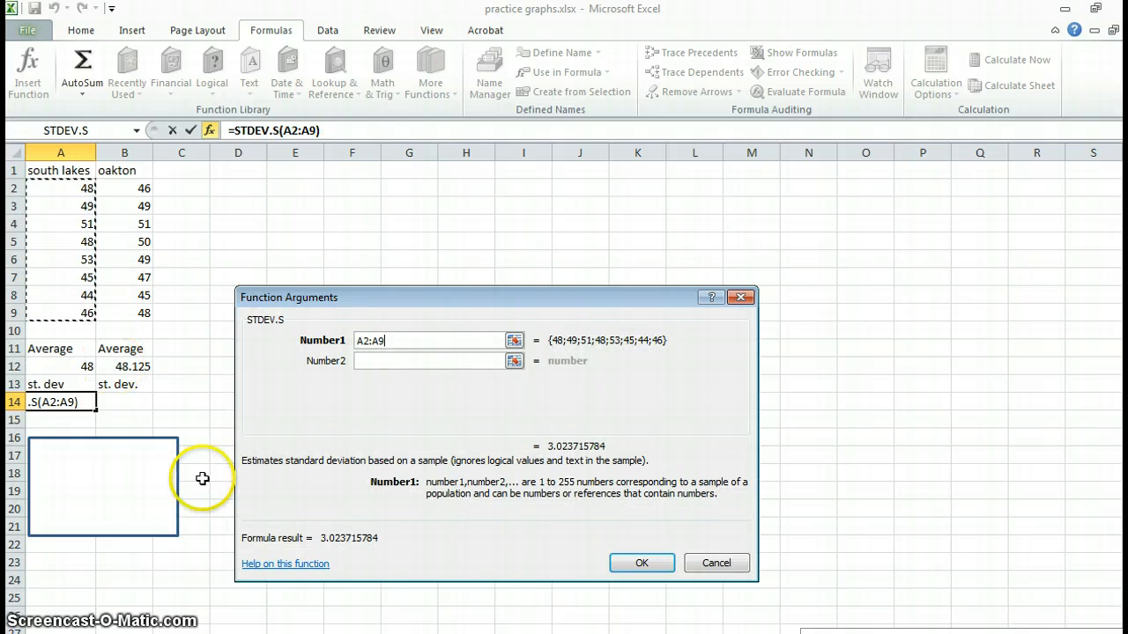
pyautogui.click(641, 563)
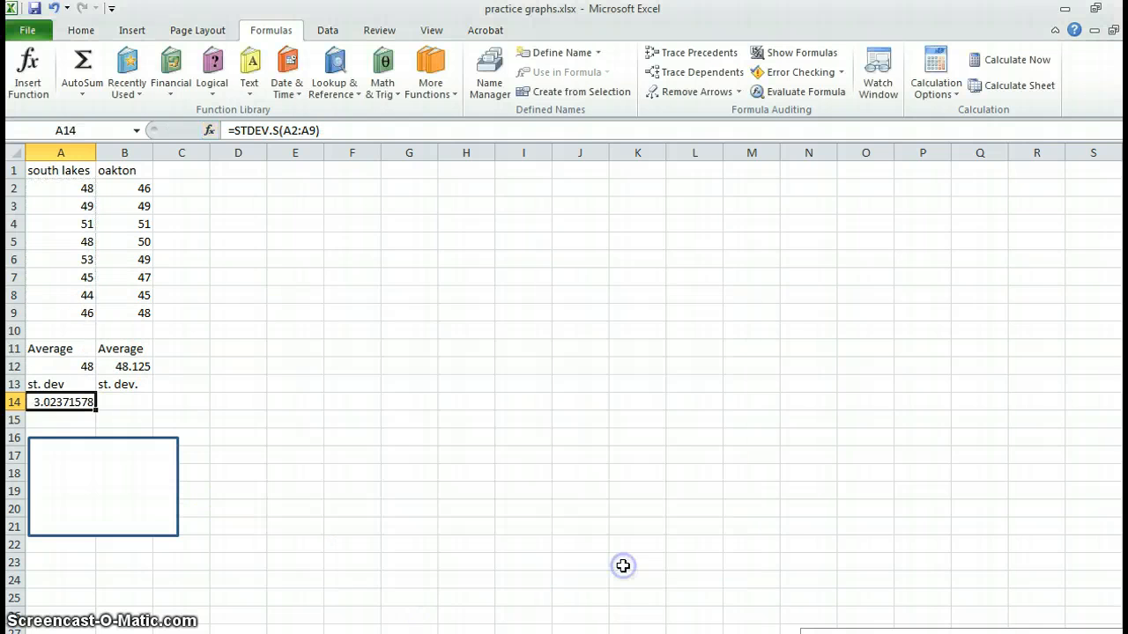
pyautogui.moveTo(77, 358)
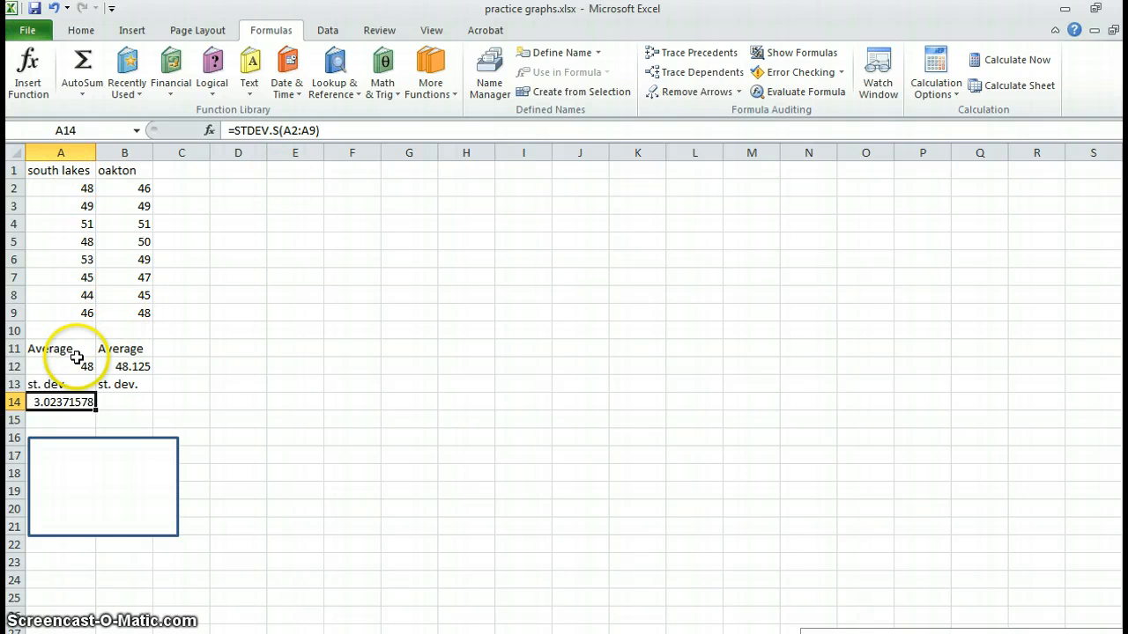
# Step: Enter an STDEV.S formula over B2:B9 in B14 for oakton, about 2.031
pyautogui.moveTo(124, 188); pyautogui.dragTo(124, 206)
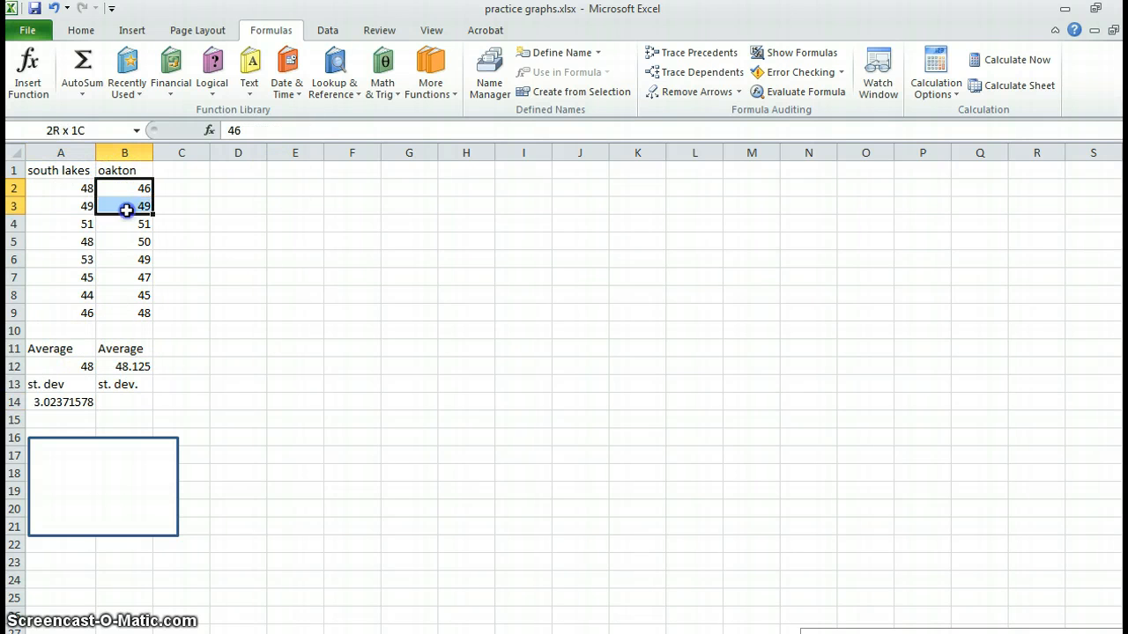
pyautogui.moveTo(125, 206); pyautogui.dragTo(125, 313)
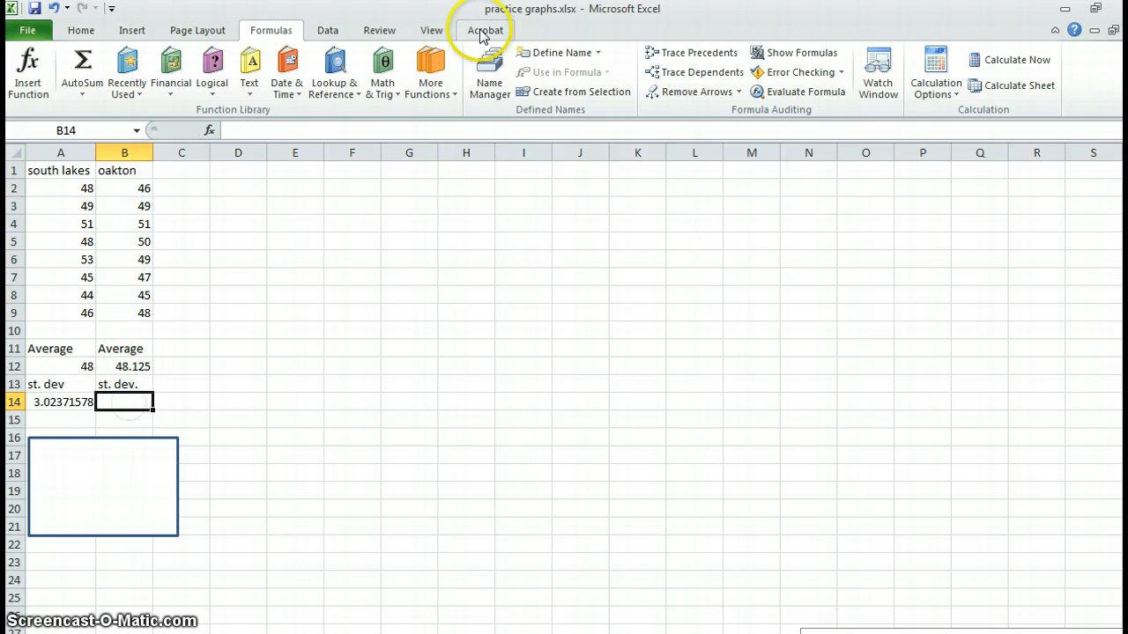
pyautogui.click(431, 70)
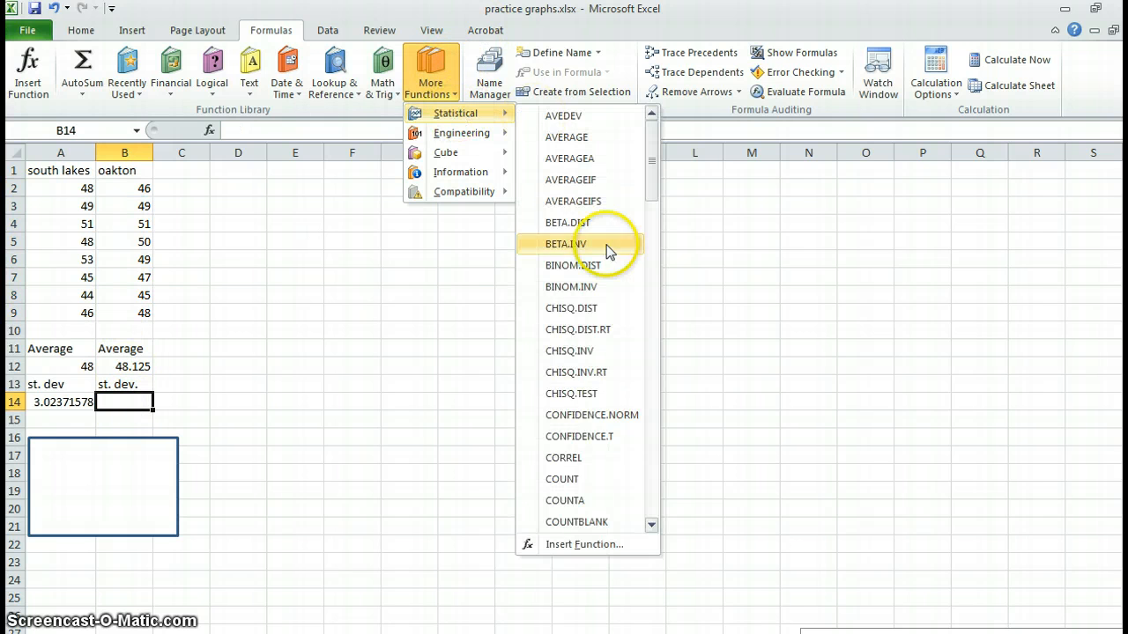
pyautogui.scroll(-3)
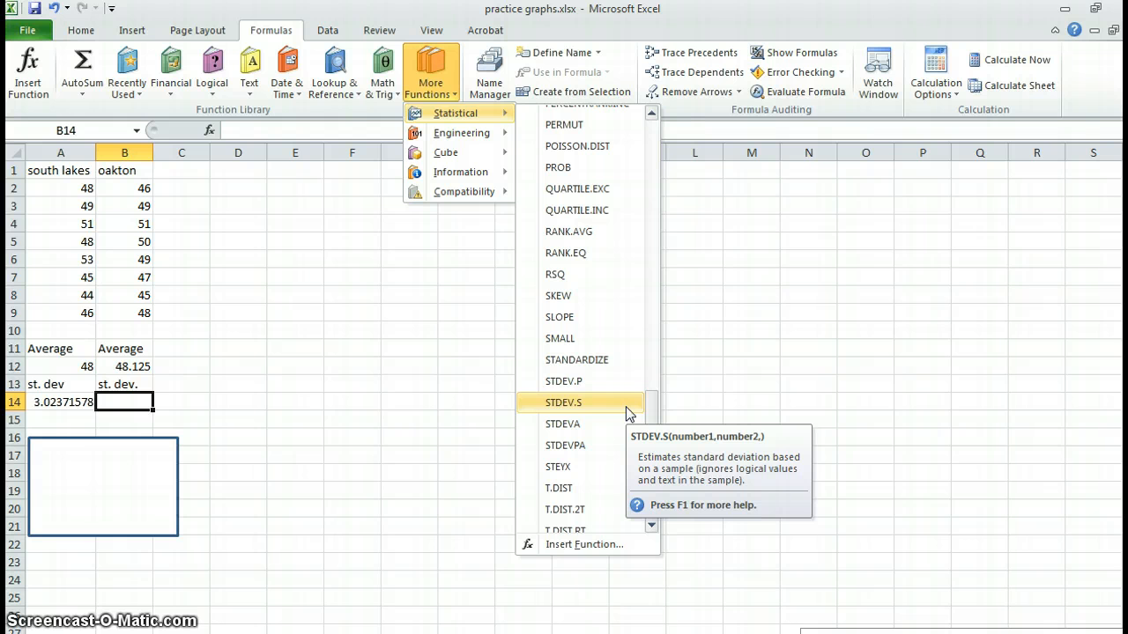
pyautogui.click(563, 402)
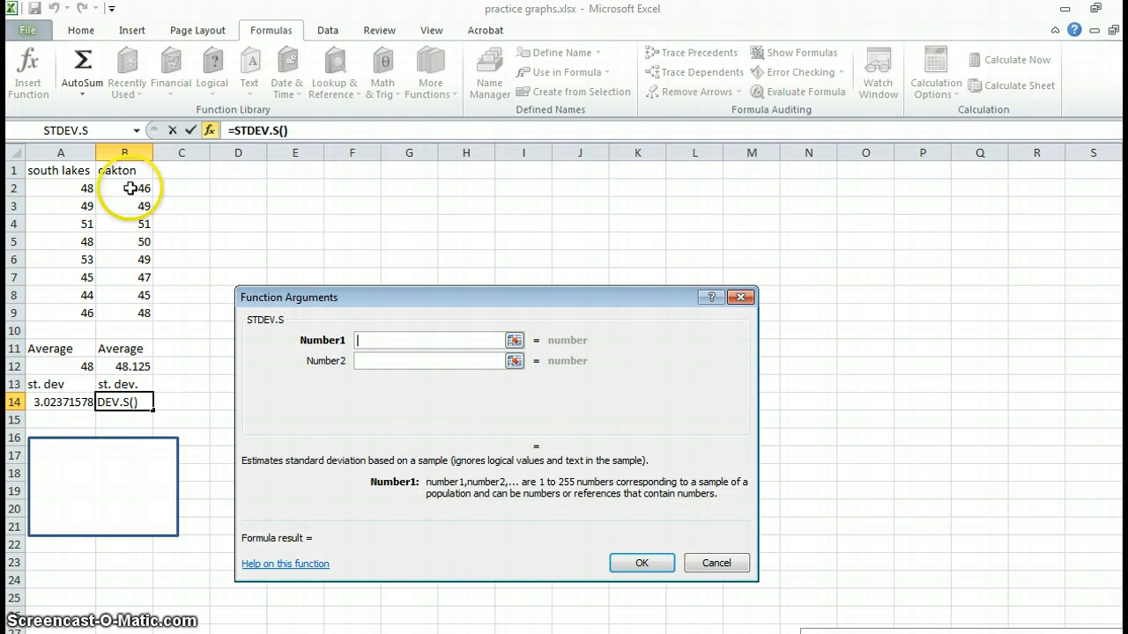
pyautogui.moveTo(124, 188); pyautogui.dragTo(124, 313)
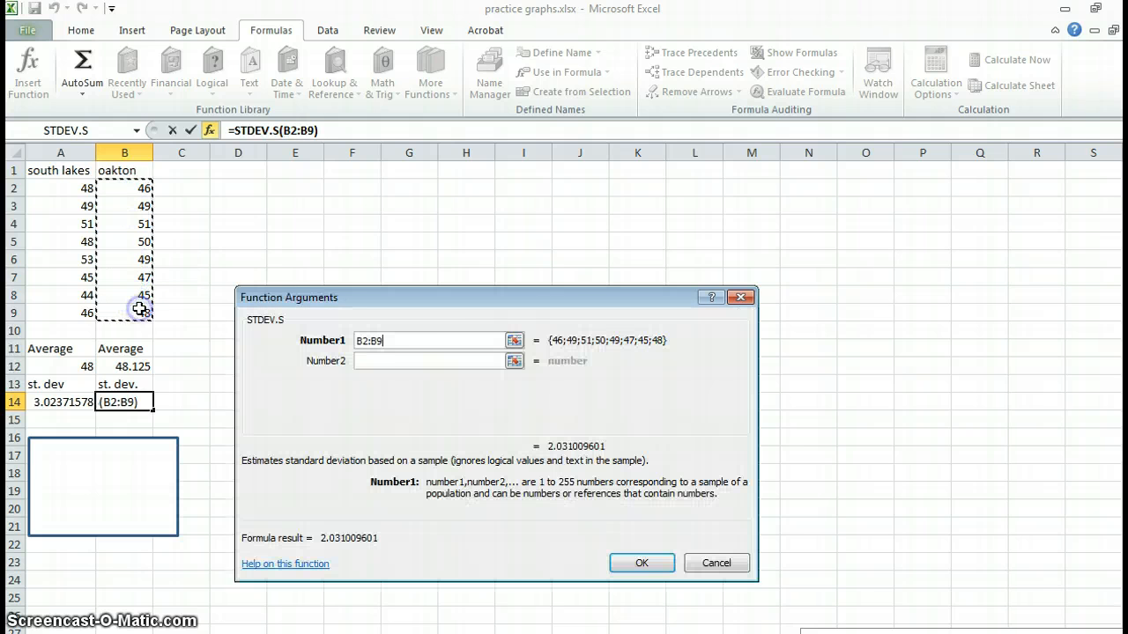
pyautogui.click(642, 563)
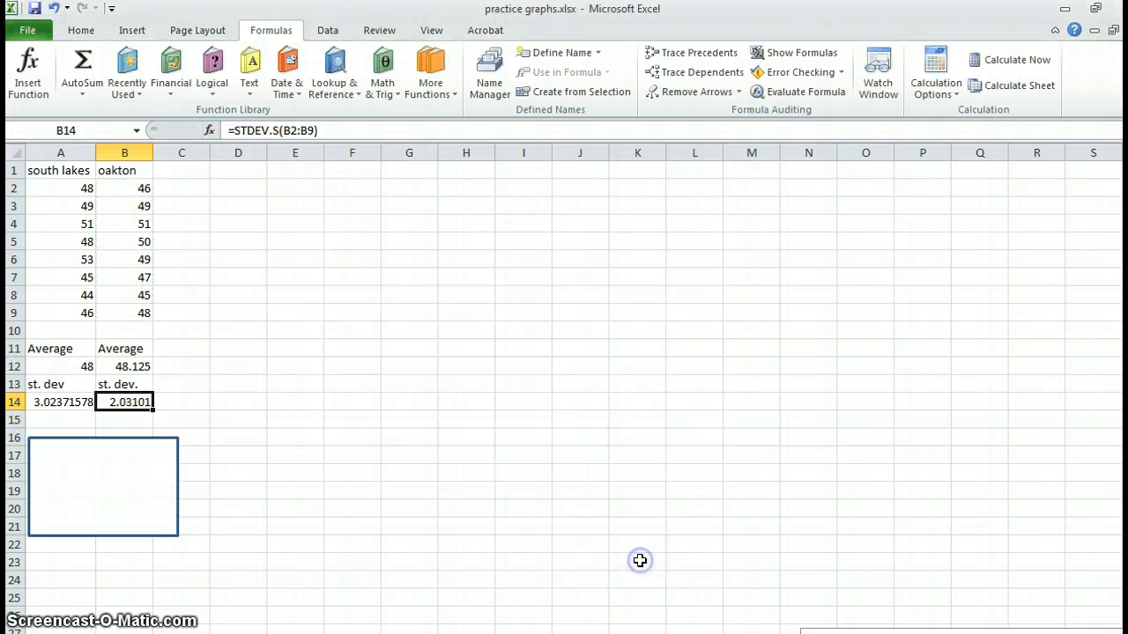
pyautogui.moveTo(315, 488)
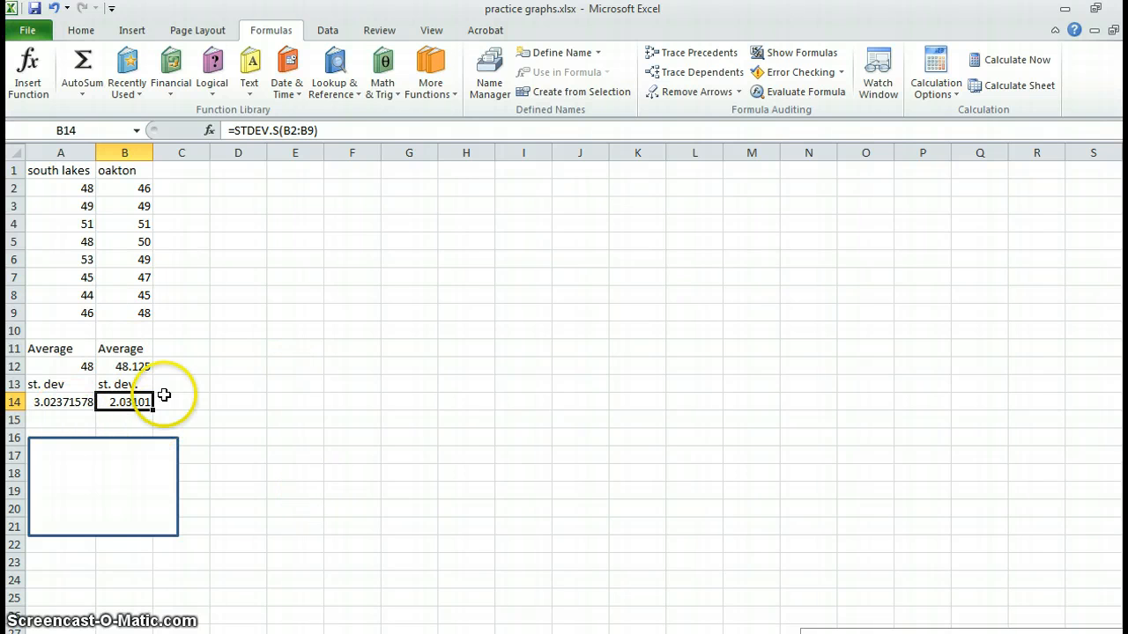
pyautogui.moveTo(69, 363)
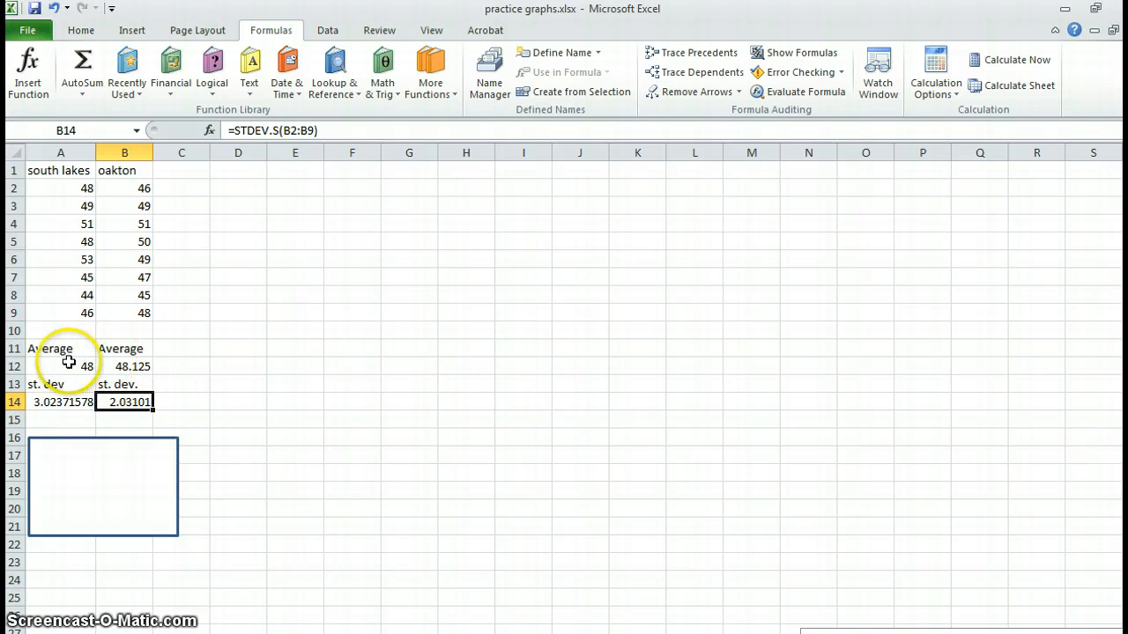
pyautogui.moveTo(132, 29)
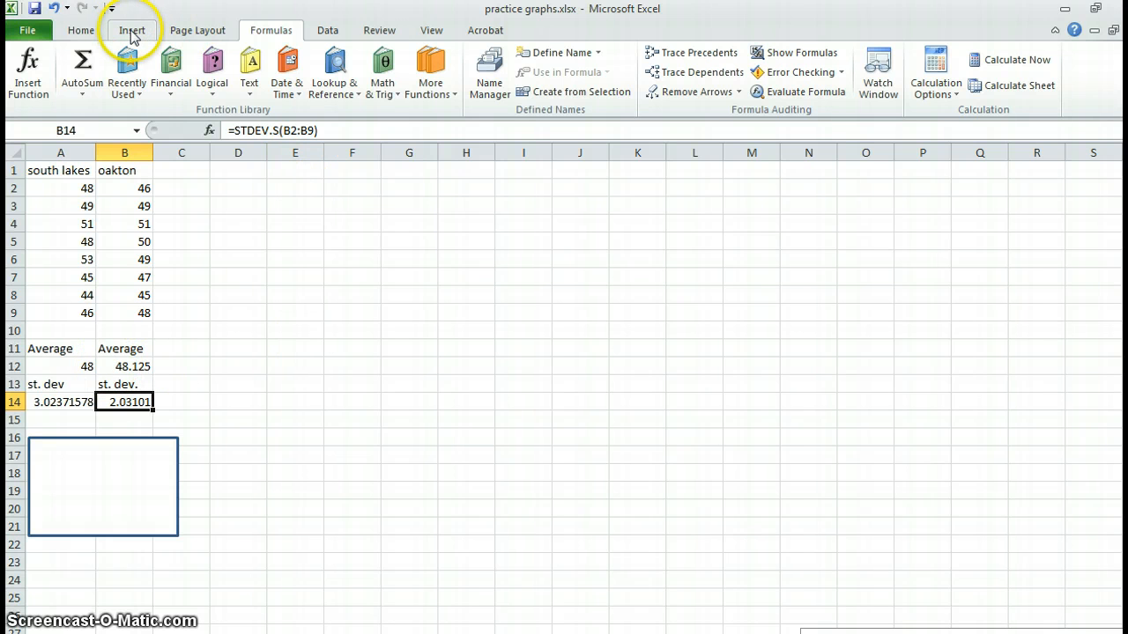
pyautogui.moveTo(68, 167)
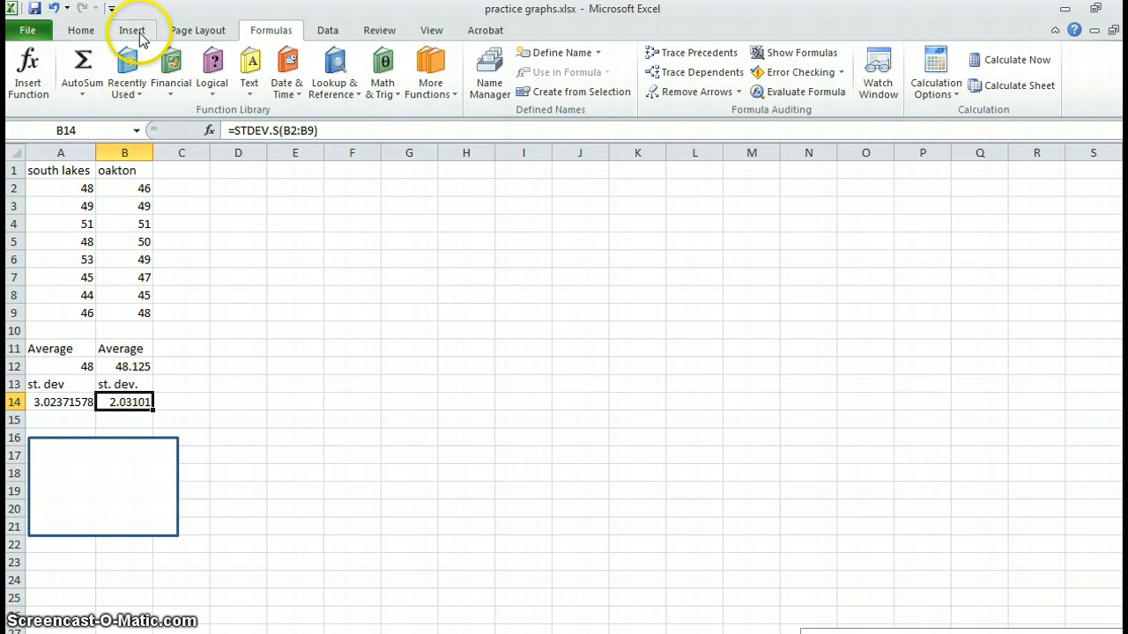
# Step: Show the Insert tab's list of column chart types
pyautogui.click(132, 29)
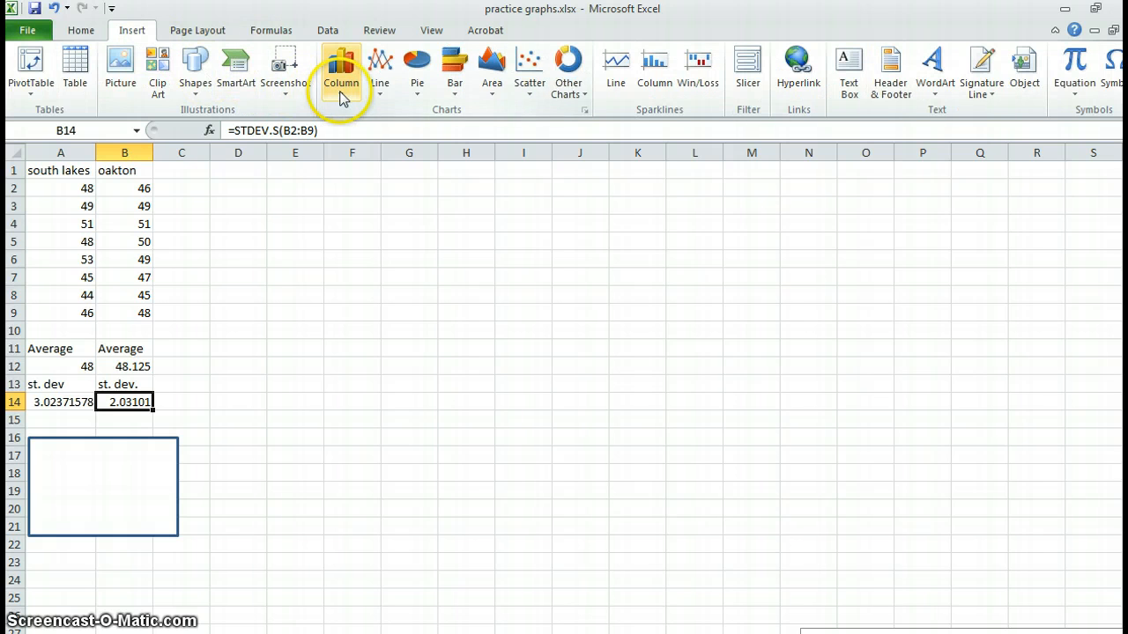
pyautogui.click(341, 71)
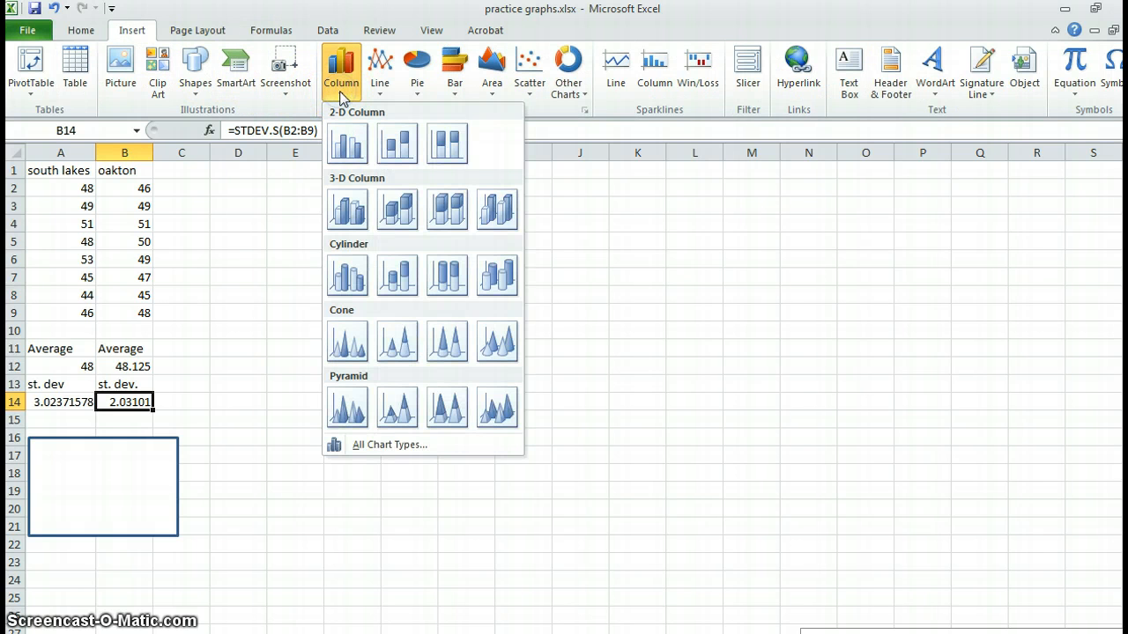
pyautogui.moveTo(398, 210)
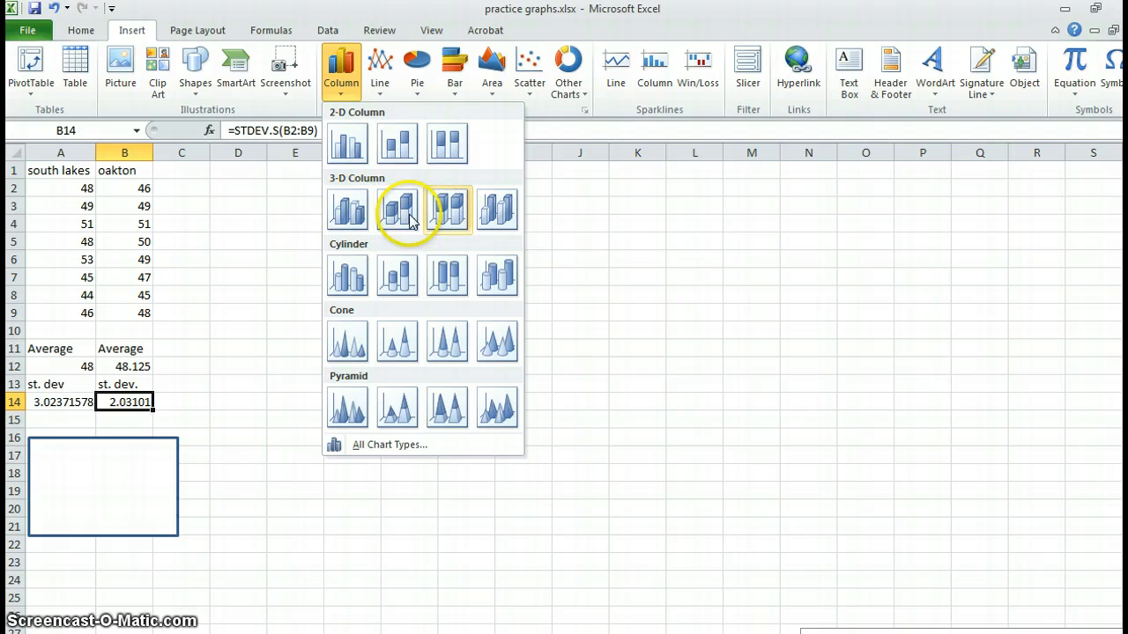
pyautogui.moveTo(348, 209)
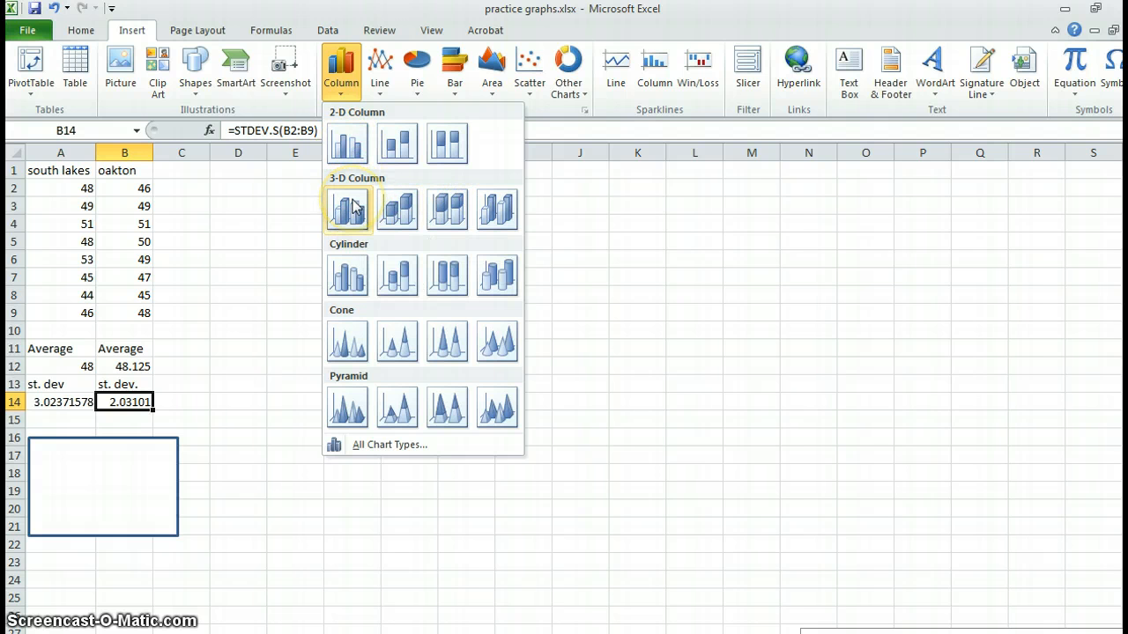
pyautogui.moveTo(347, 208)
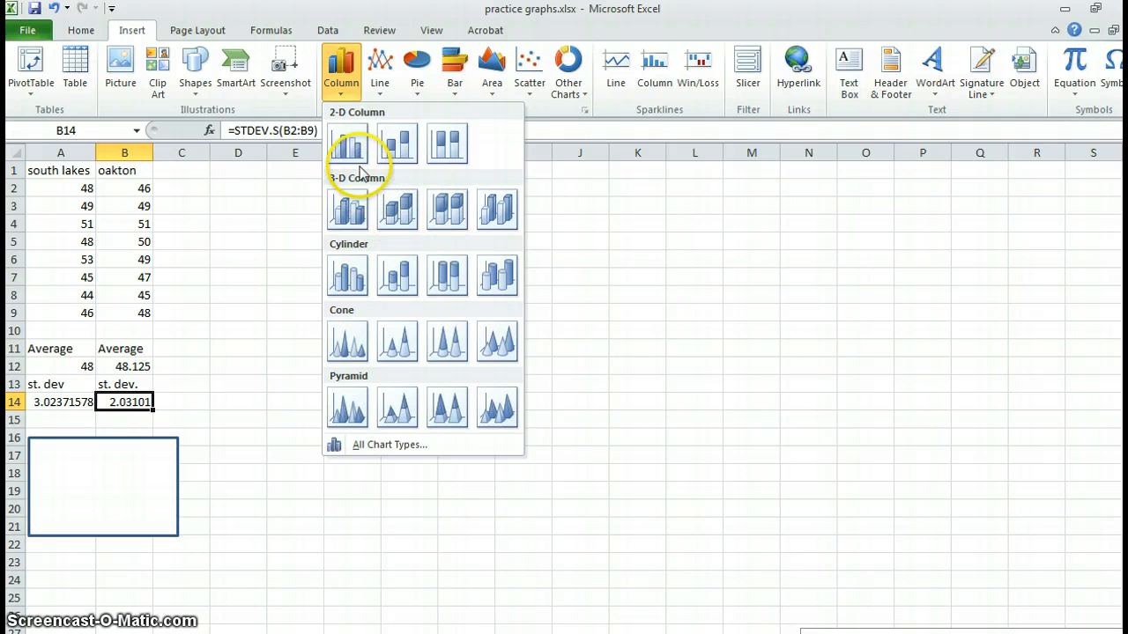
pyautogui.moveTo(348, 143)
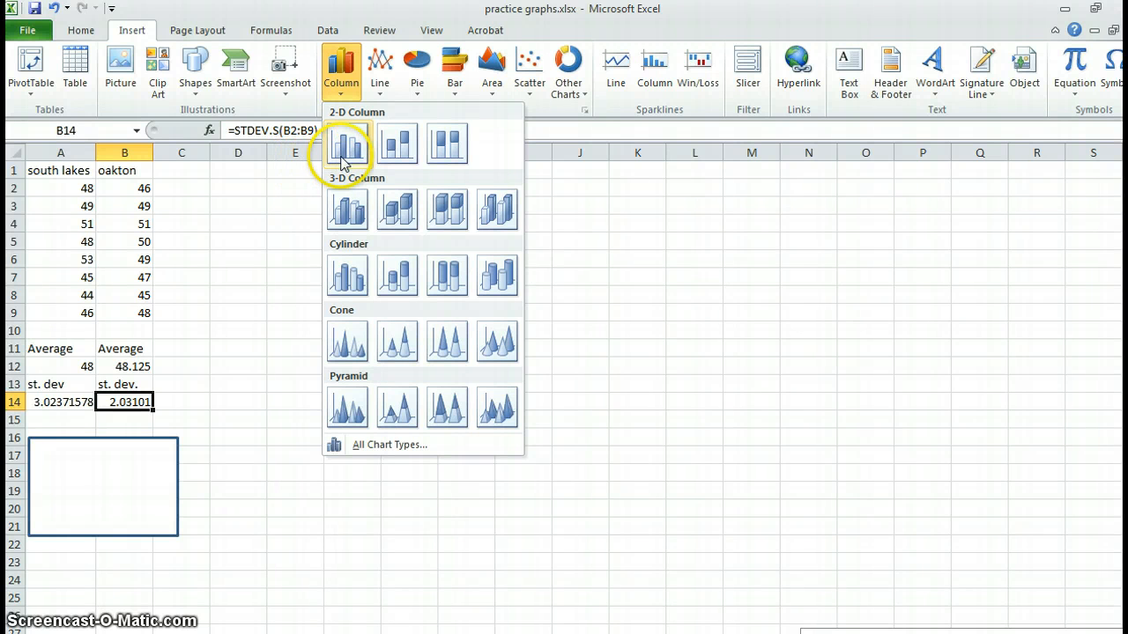
pyautogui.moveTo(347, 143)
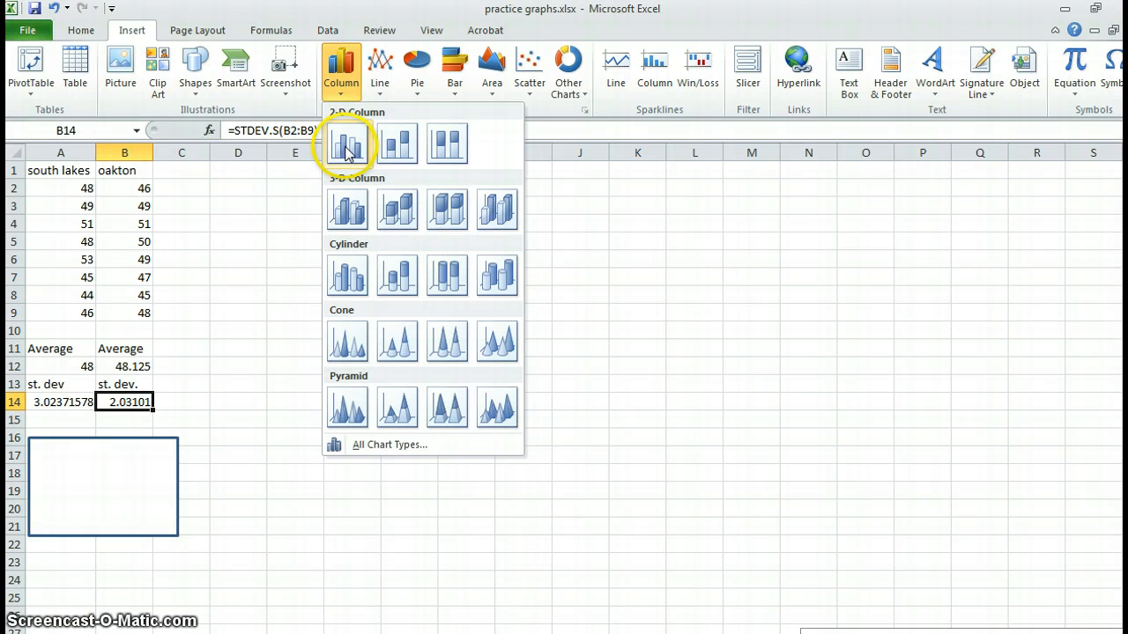
pyautogui.click(347, 142)
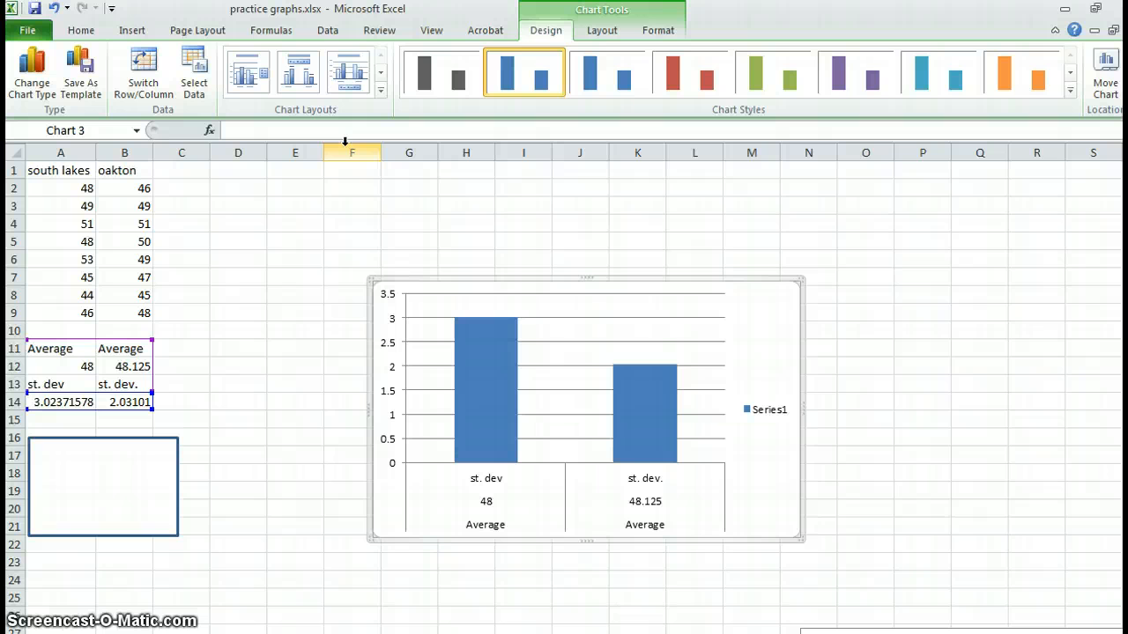
pyautogui.moveTo(449, 280)
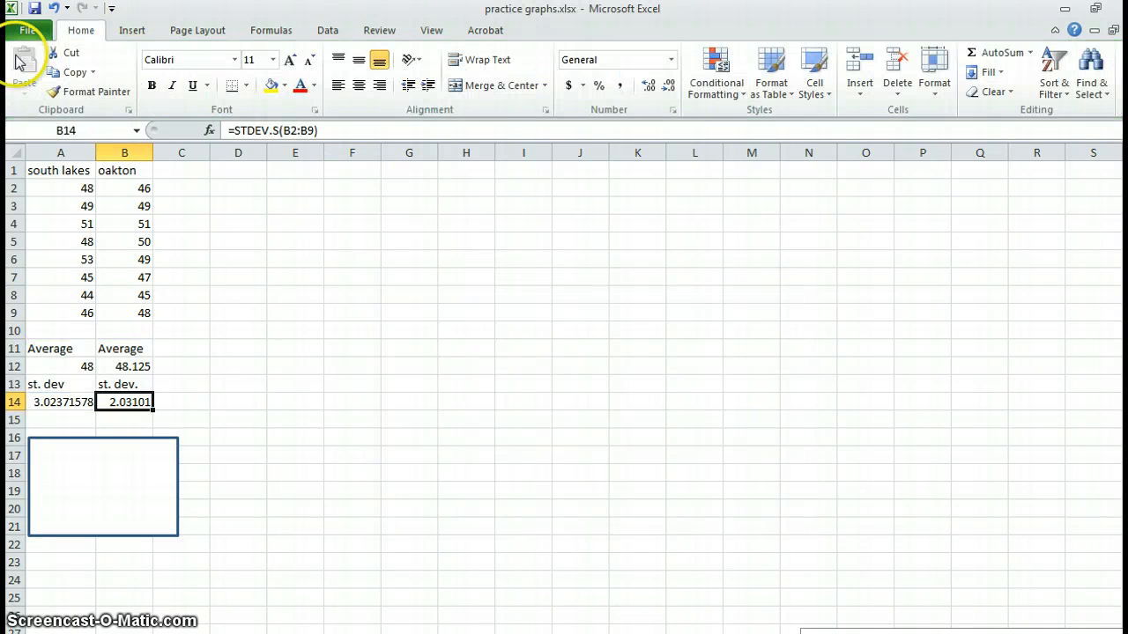
pyautogui.click(60, 170)
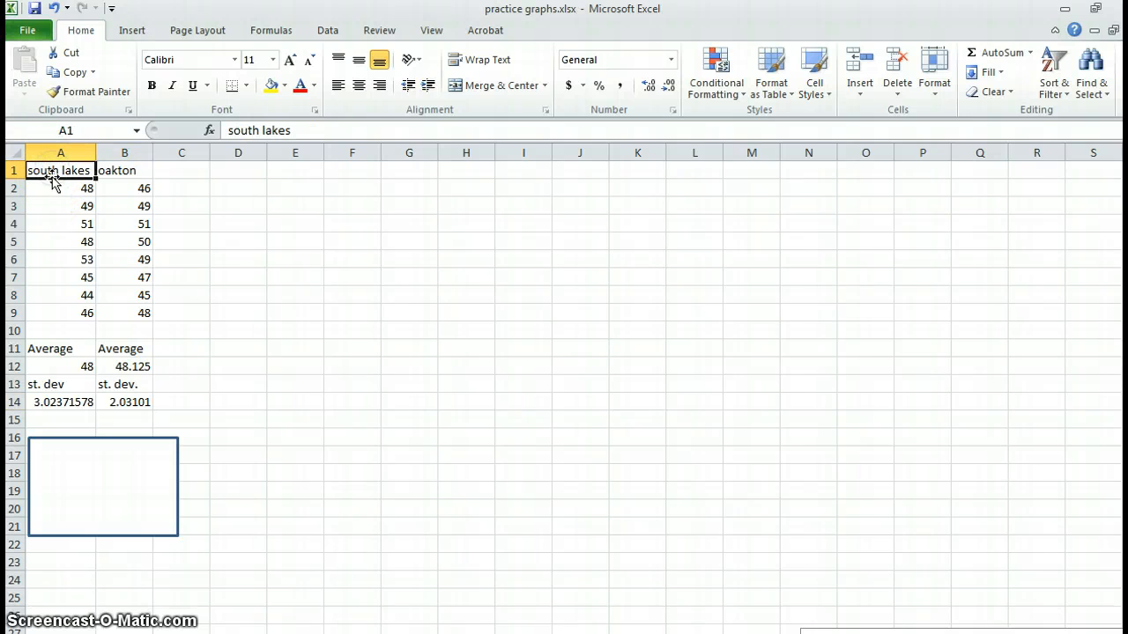
pyautogui.moveTo(60, 170); pyautogui.dragTo(125, 313)
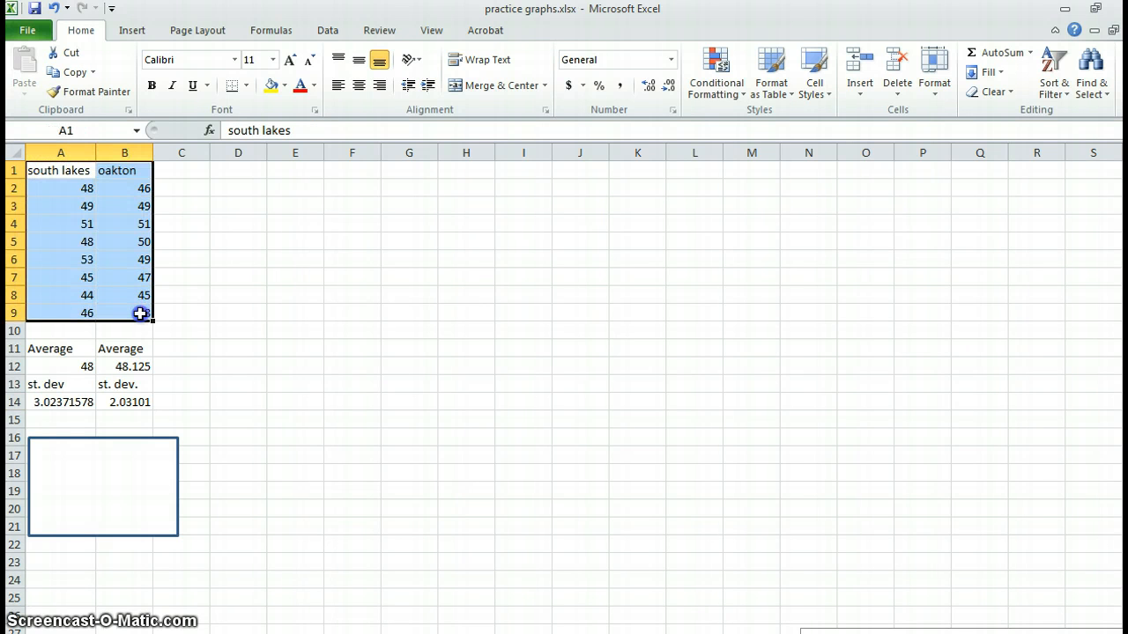
pyautogui.click(131, 29)
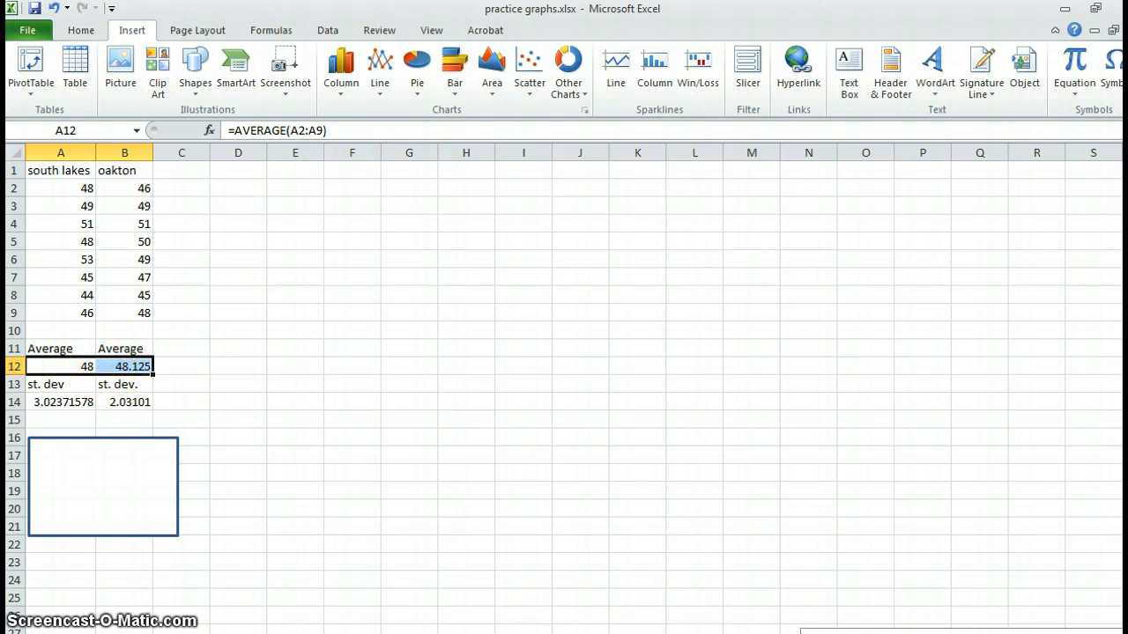
# Step: Insert a 2-D clustered column chart of the averages 48 and 48.125
pyautogui.click(341, 66)
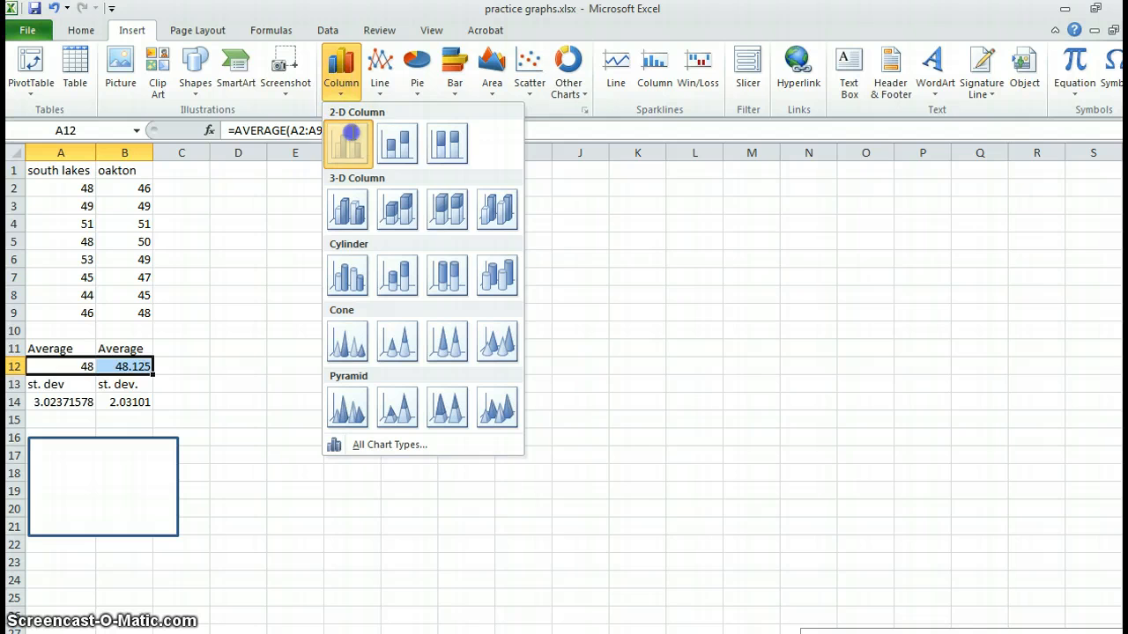
pyautogui.click(347, 143)
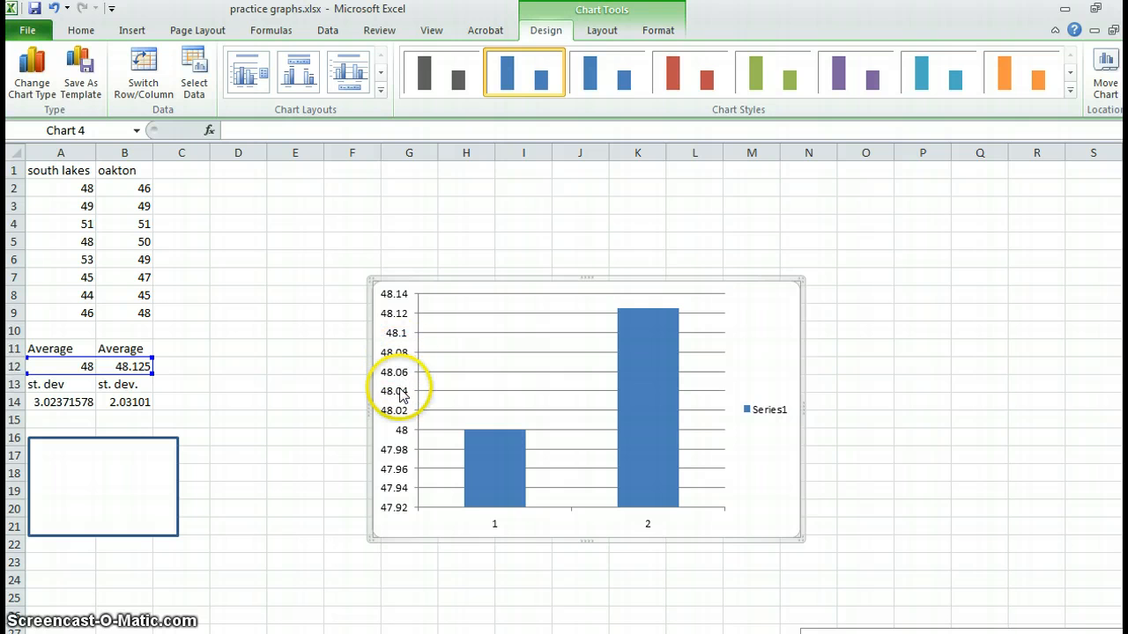
pyautogui.moveTo(414, 363)
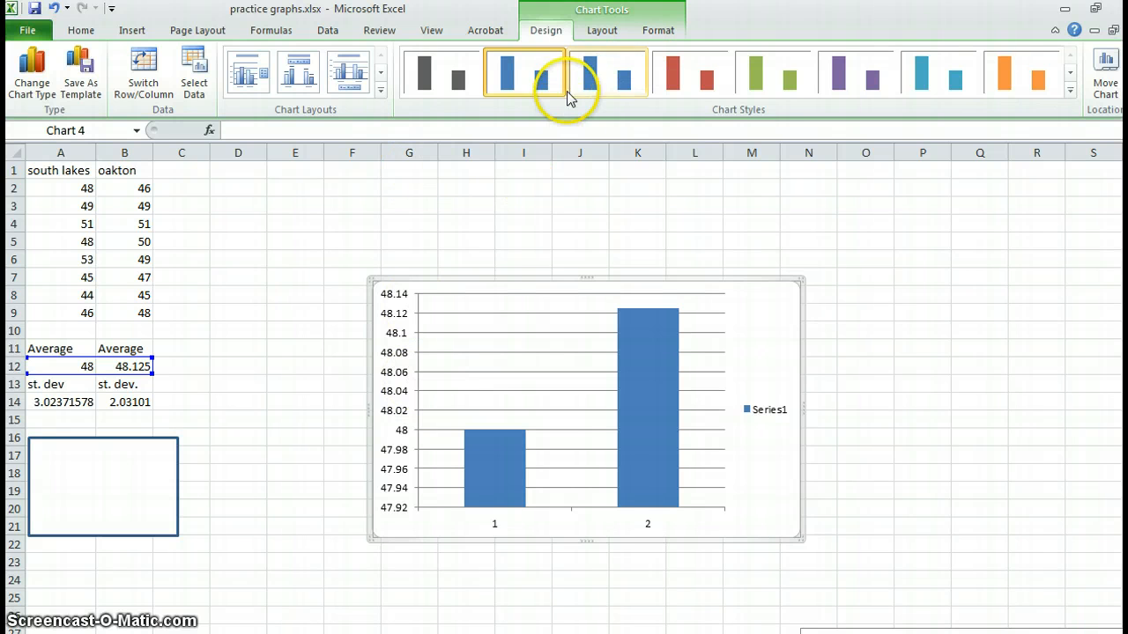
pyautogui.click(600, 30)
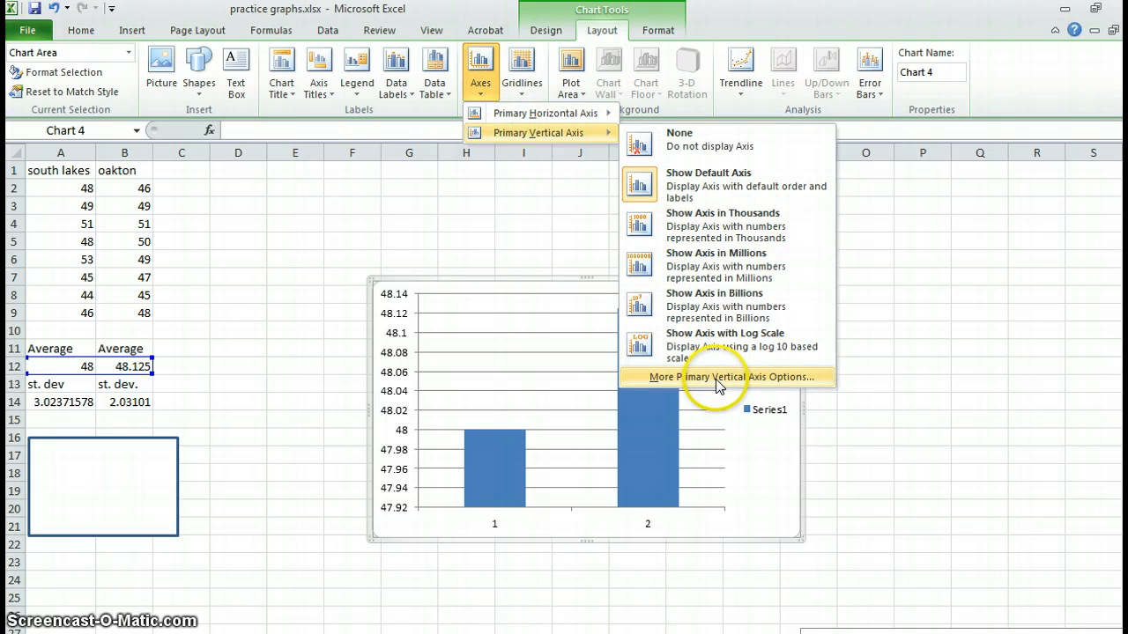
# Step: Fix the vertical axis minimum at 40 and maximum at 55
pyautogui.click(723, 377)
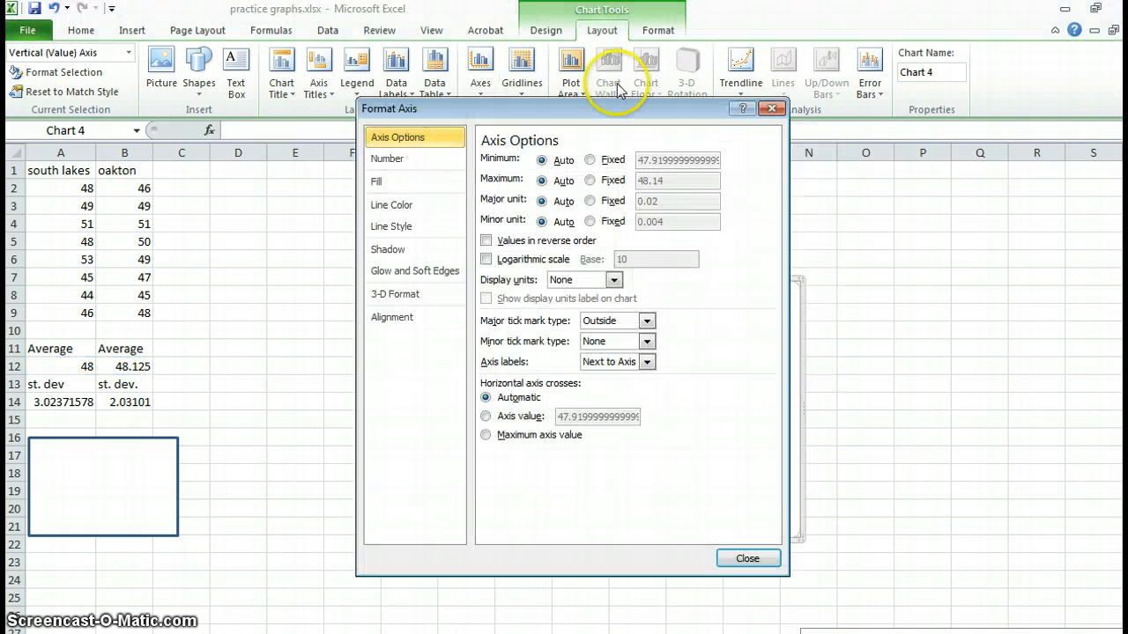
pyautogui.click(589, 160)
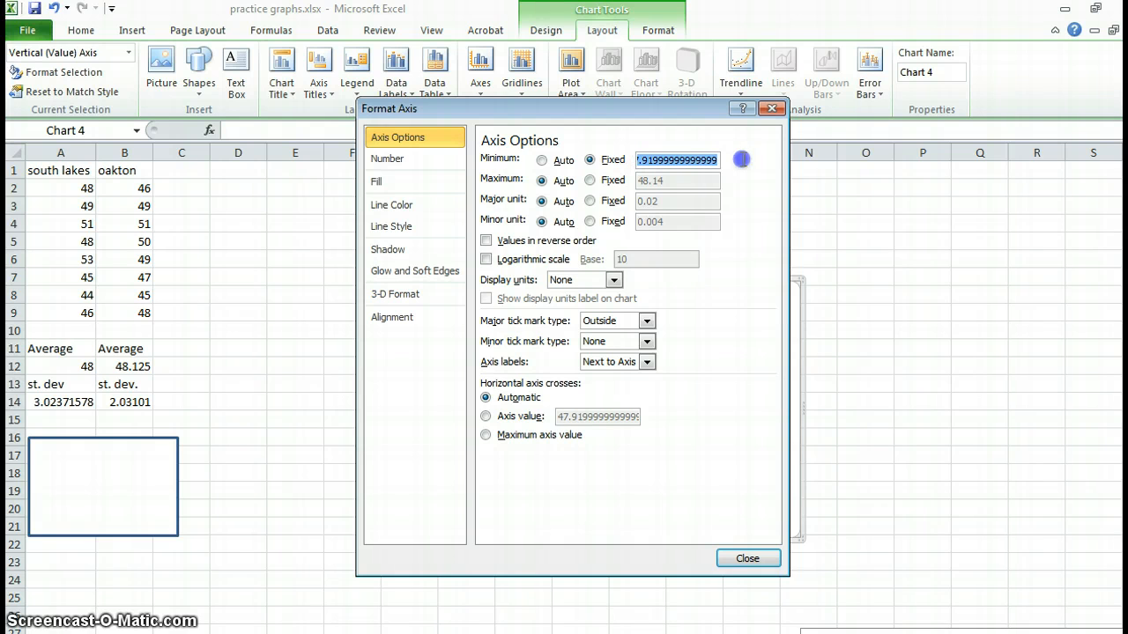
pyautogui.moveTo(744, 166)
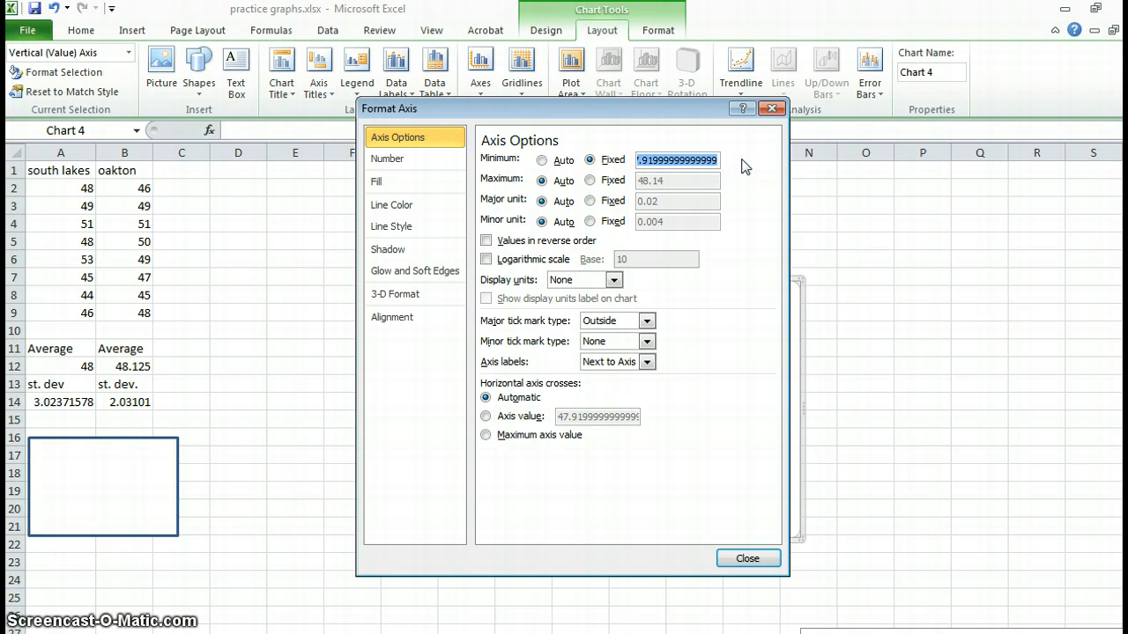
pyautogui.write('4')
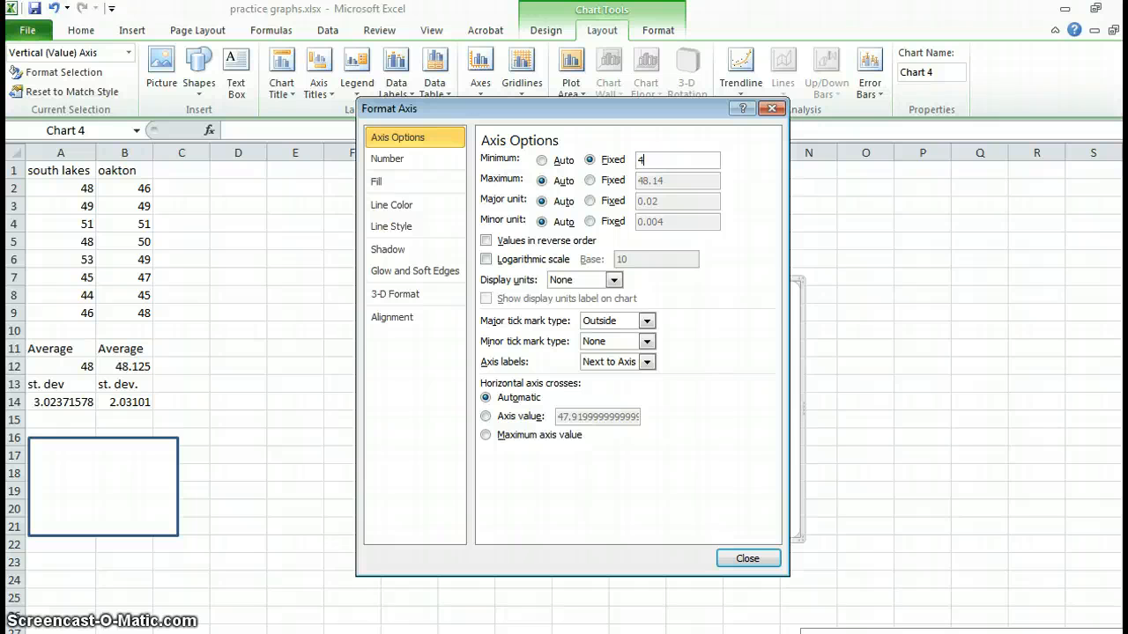
pyautogui.write('0')
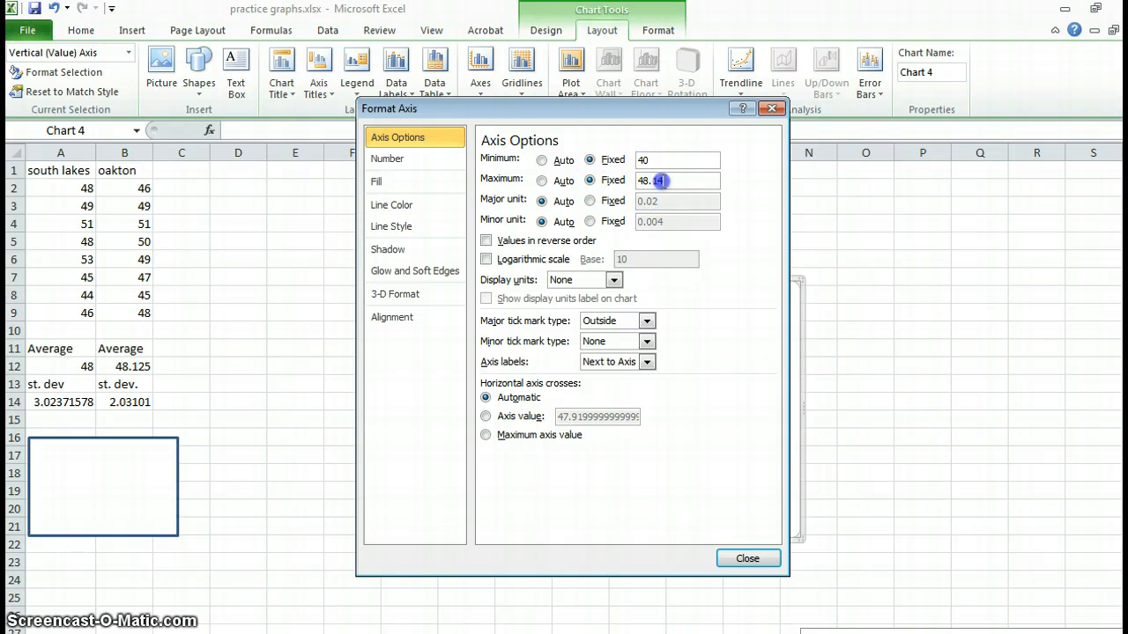
pyautogui.write('55')
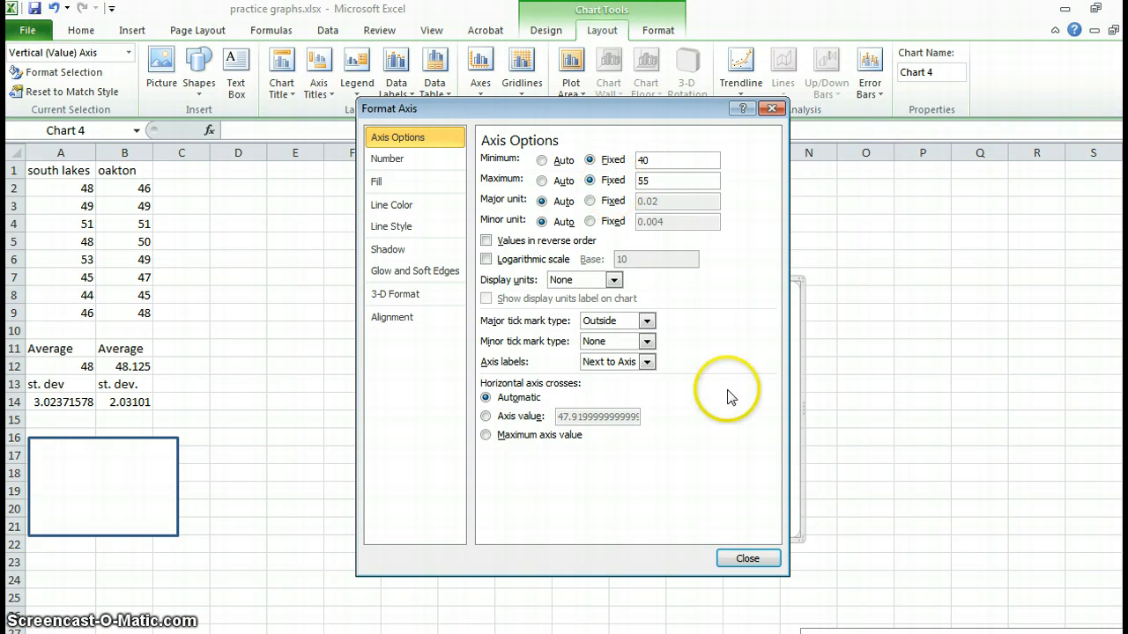
pyautogui.click(747, 558)
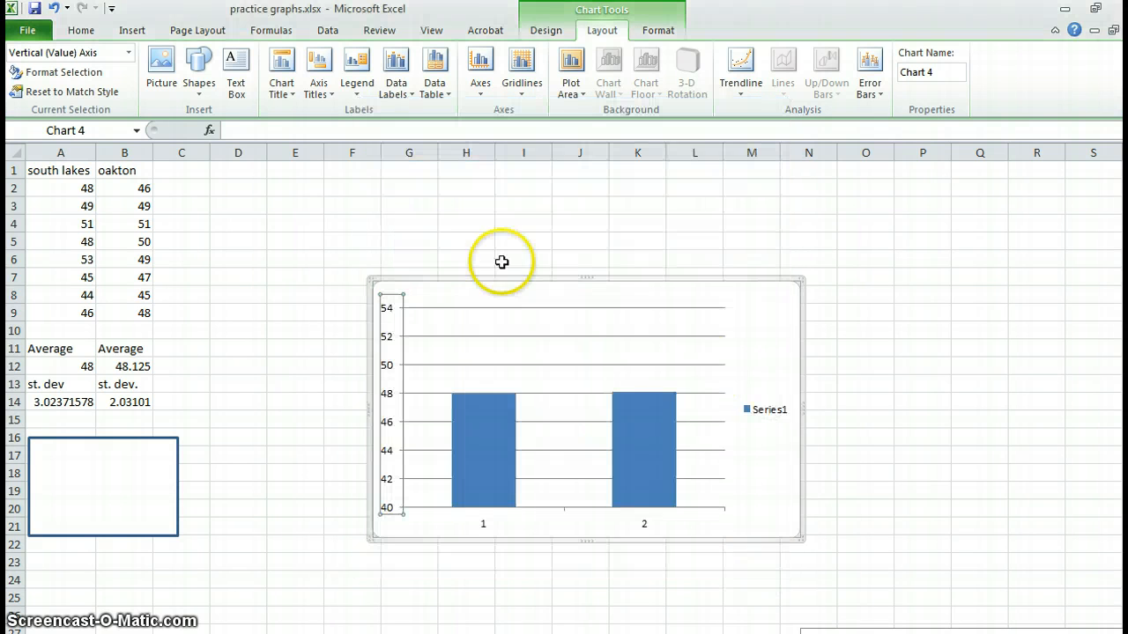
pyautogui.moveTo(552, 506)
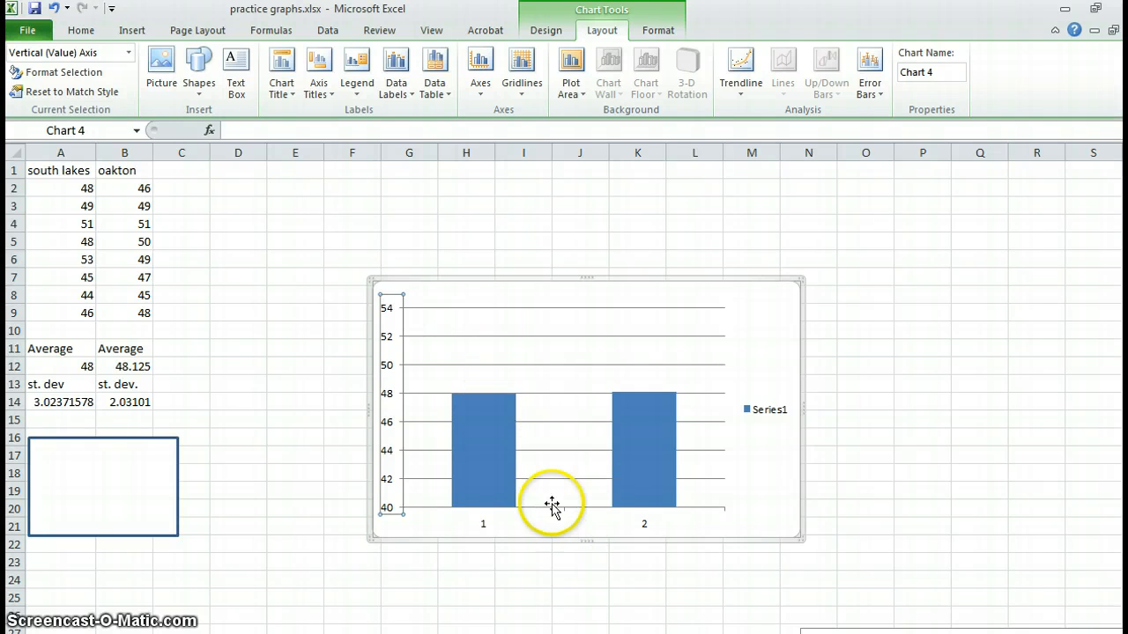
# Step: Remove the legend and add the rotated axis title 'Breathing Rate (breaths/min)'
pyautogui.click(767, 409)
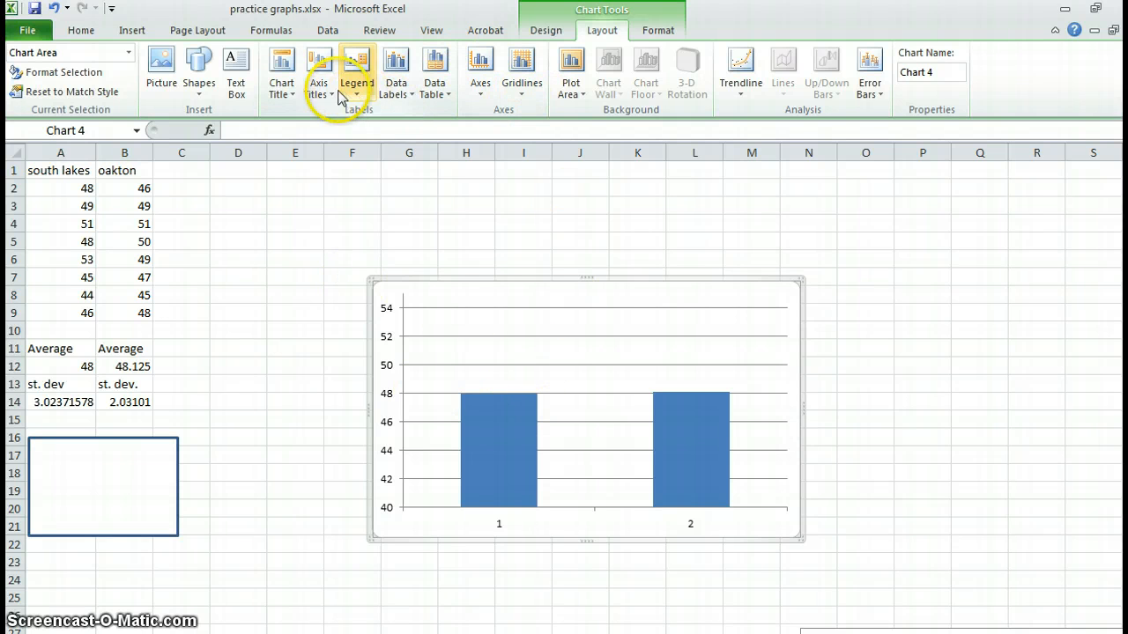
pyautogui.click(318, 71)
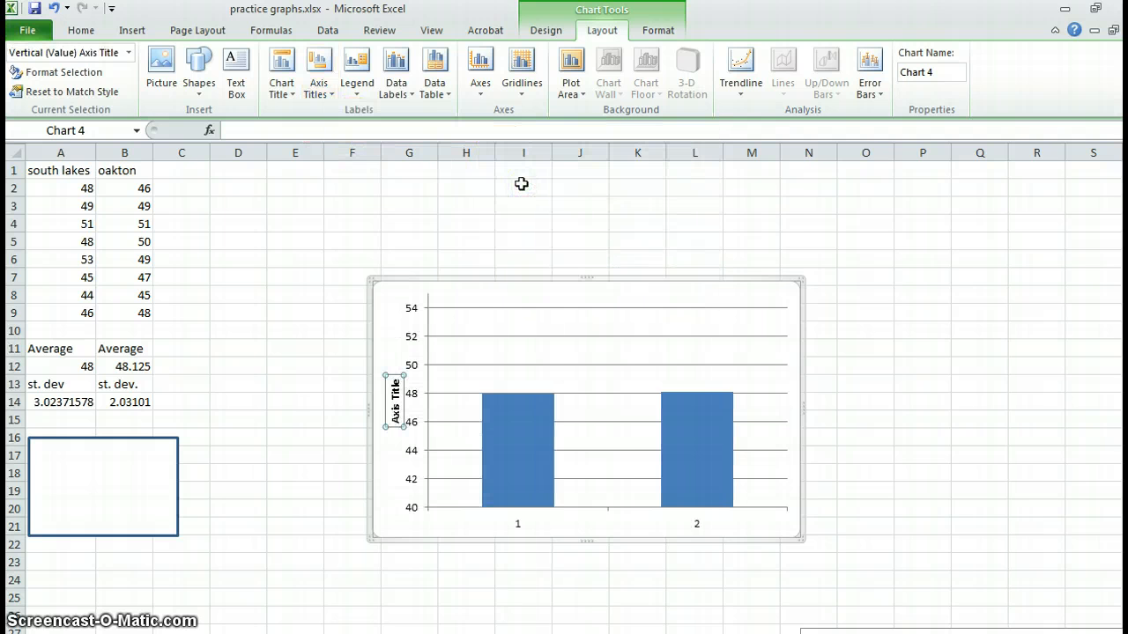
pyautogui.write('Breaqthing')
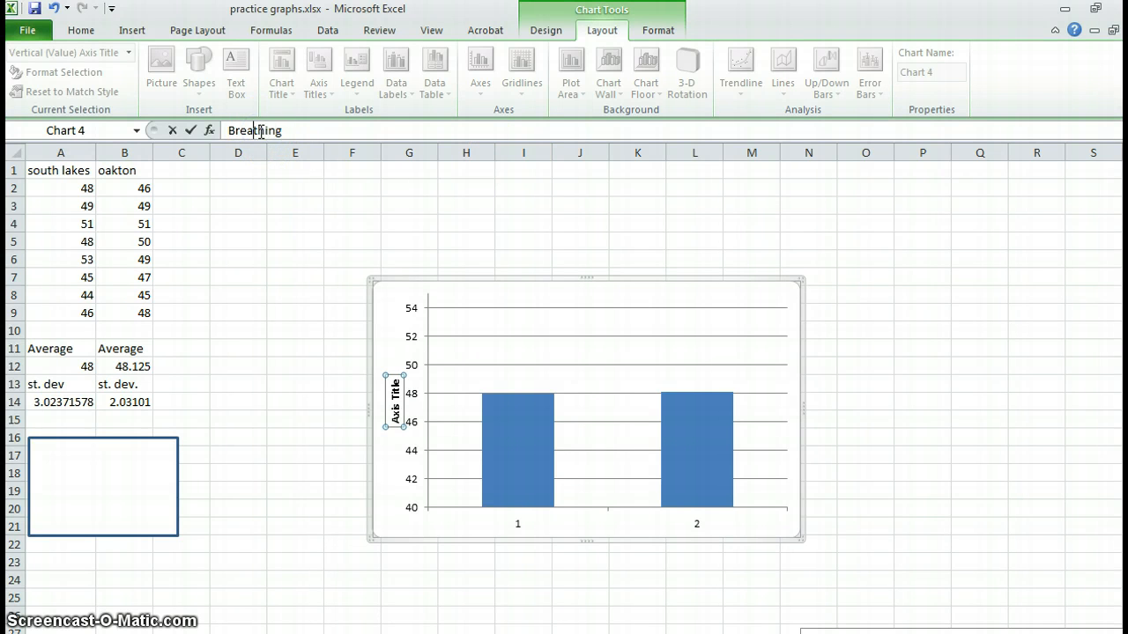
pyautogui.write('R')
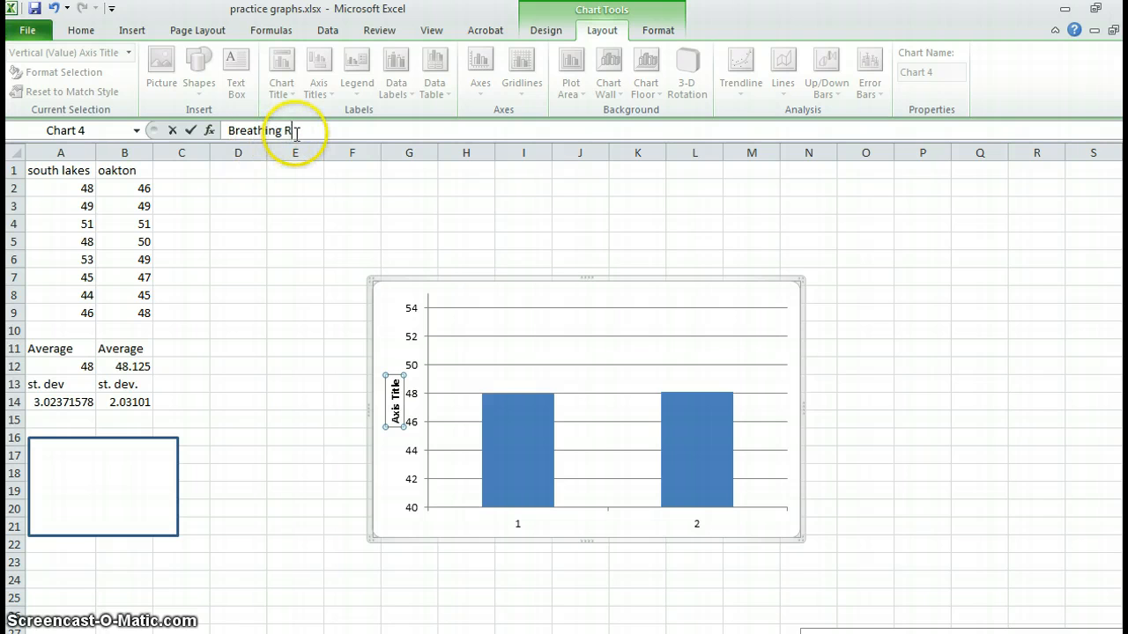
pyautogui.write('ate (brea')
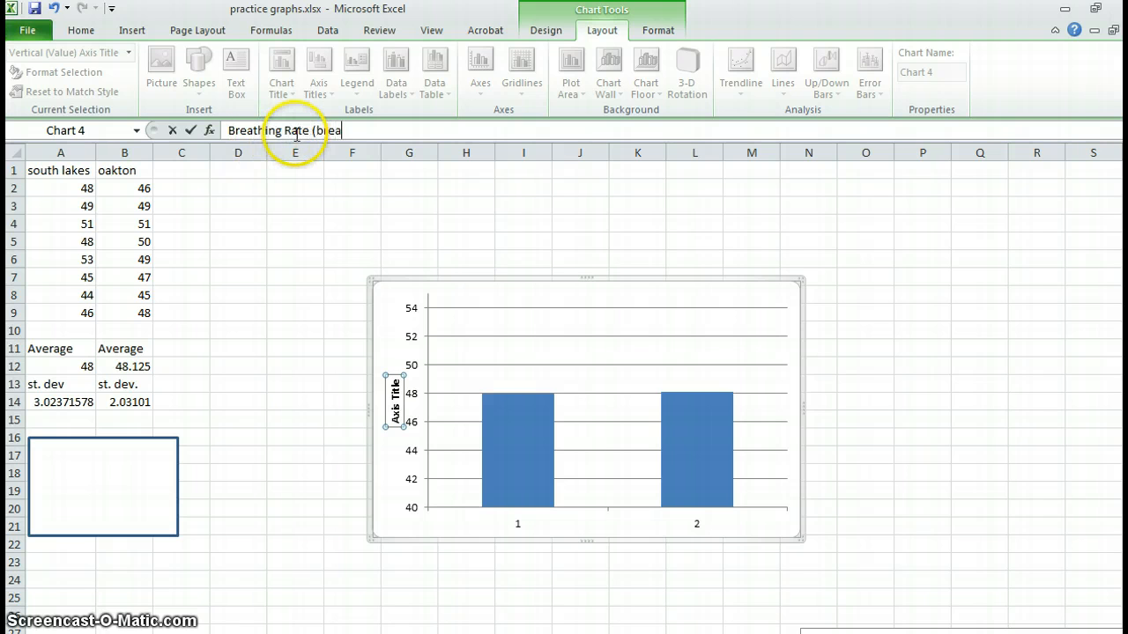
pyautogui.write('ths/min')
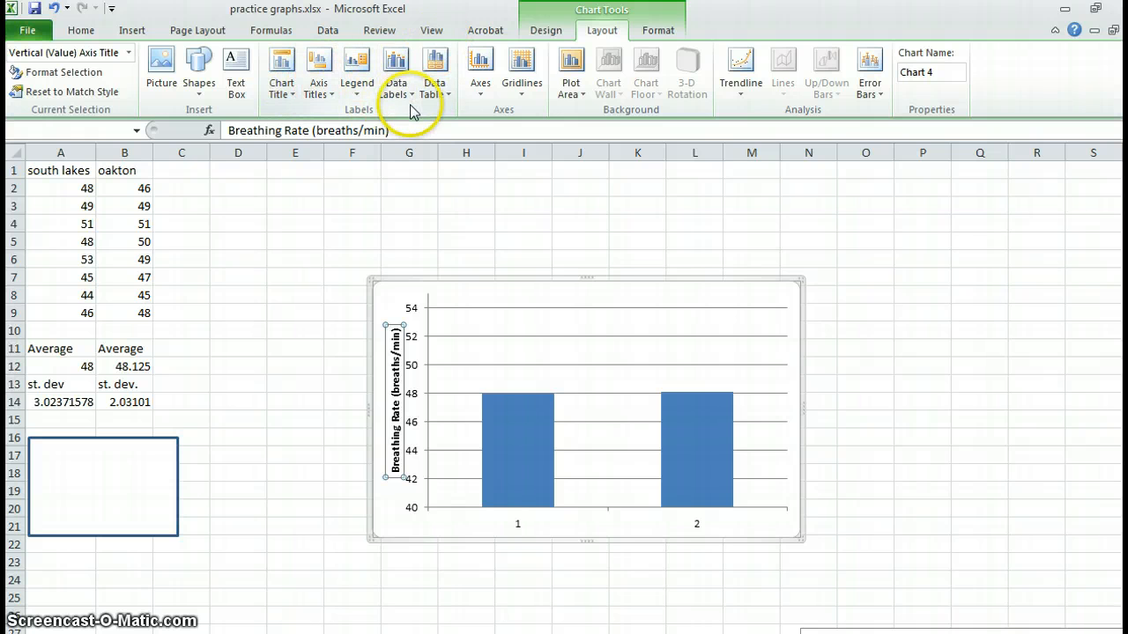
# Step: Add the above-chart title 'Average breathing rate of sprinters from two area high schools'
pyautogui.click(480, 71)
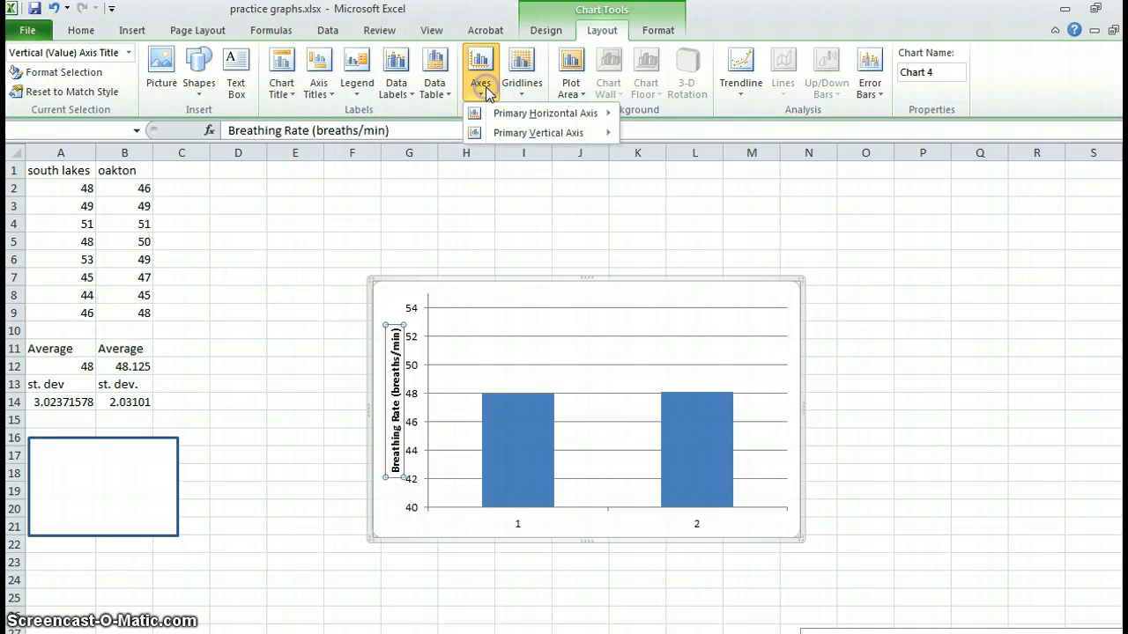
pyautogui.click(281, 70)
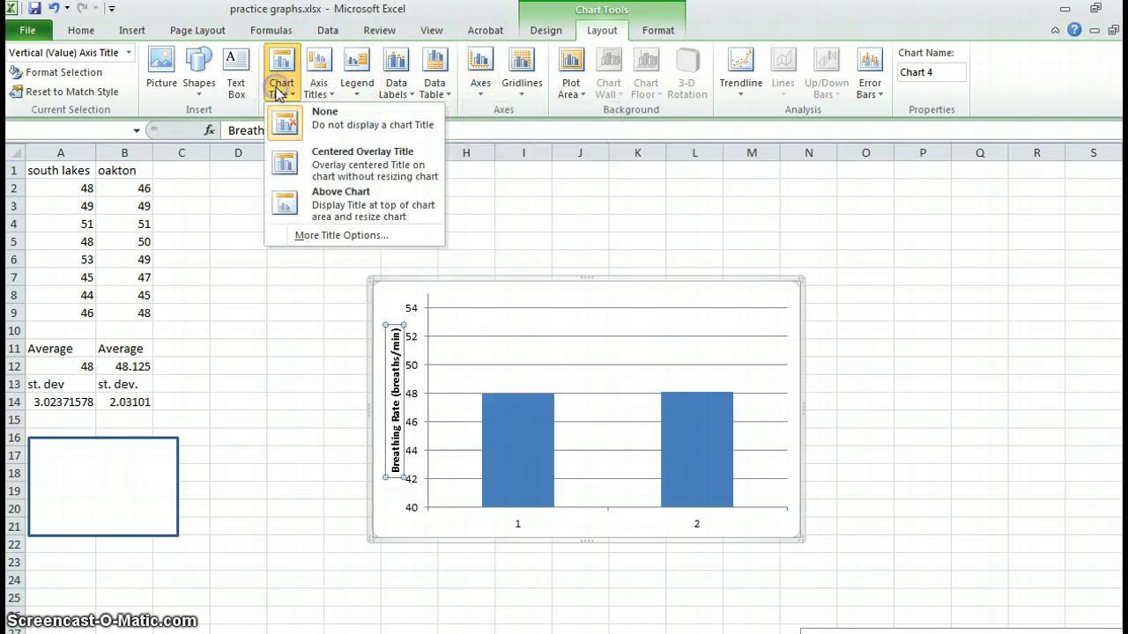
pyautogui.click(341, 192)
pyautogui.write('Breathing r')
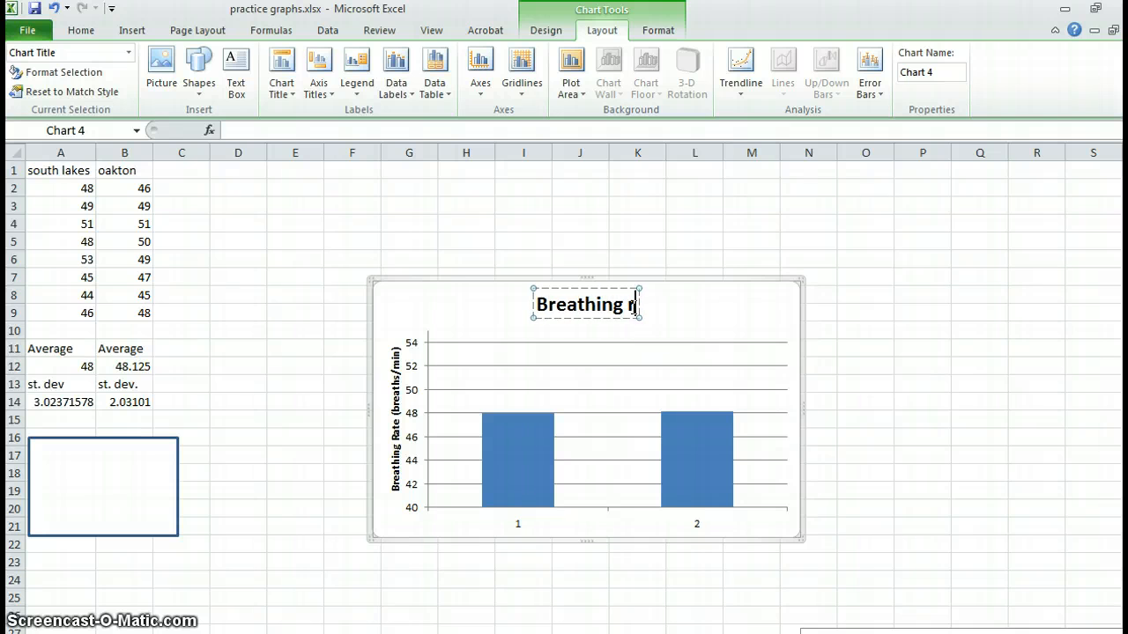
pyautogui.write('ate of sprinters from')
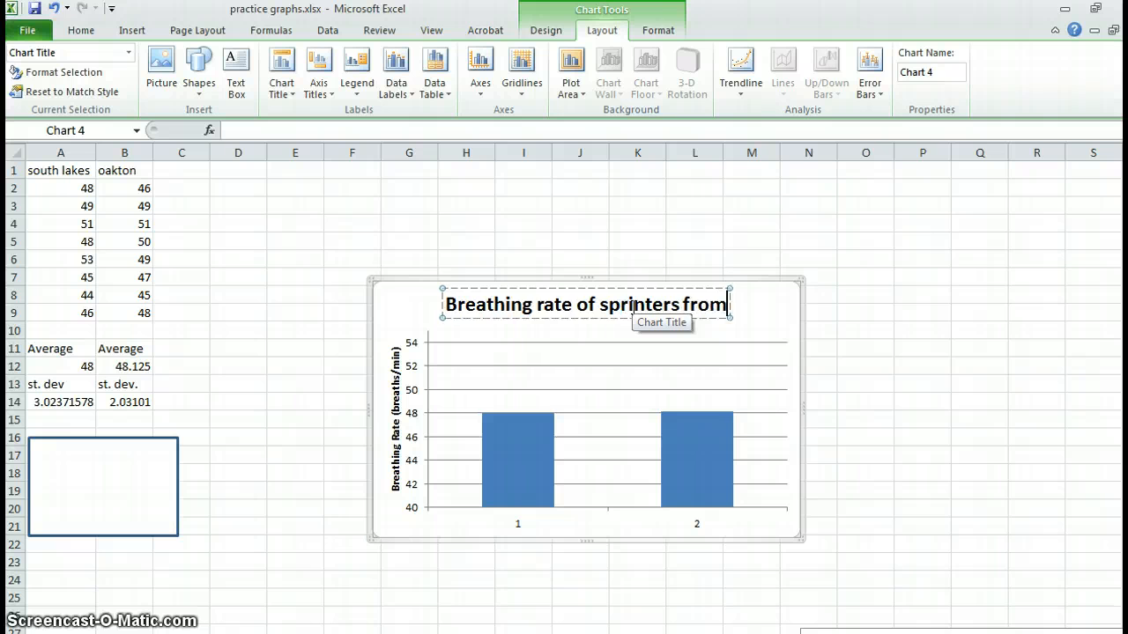
pyautogui.write('2 area h')
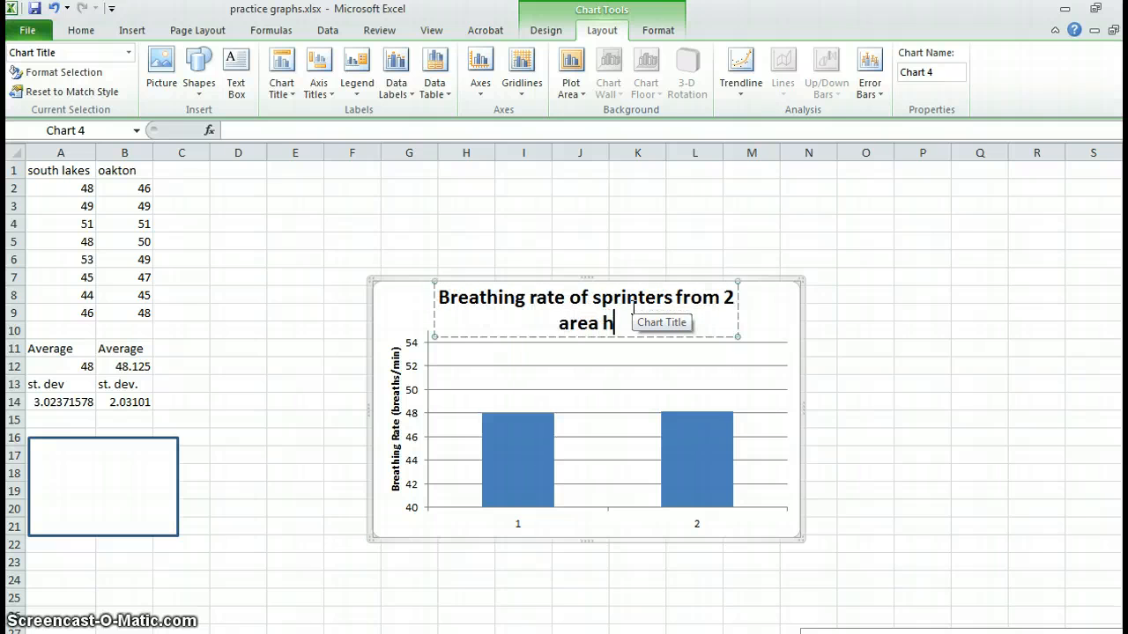
pyautogui.write('igh scl')
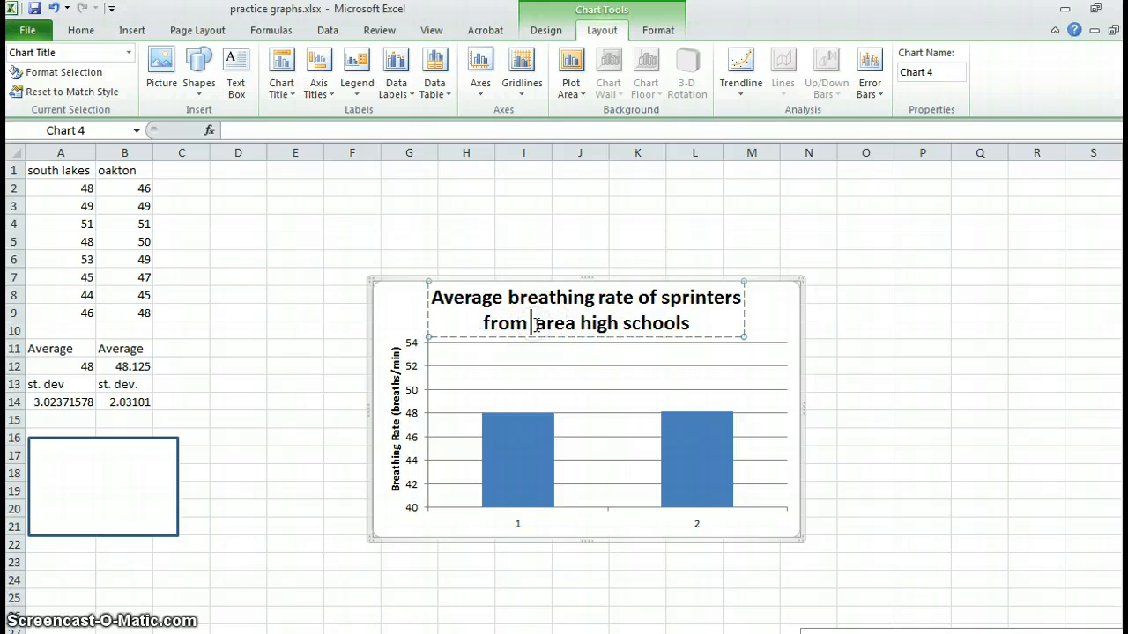
pyautogui.write('two')
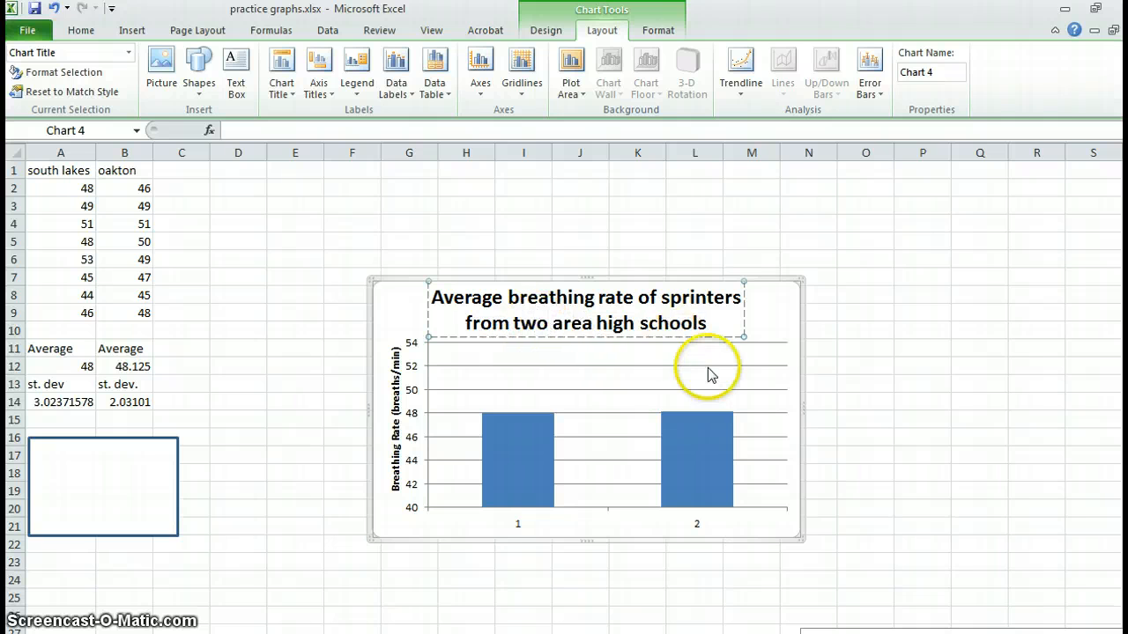
pyautogui.moveTo(736, 493)
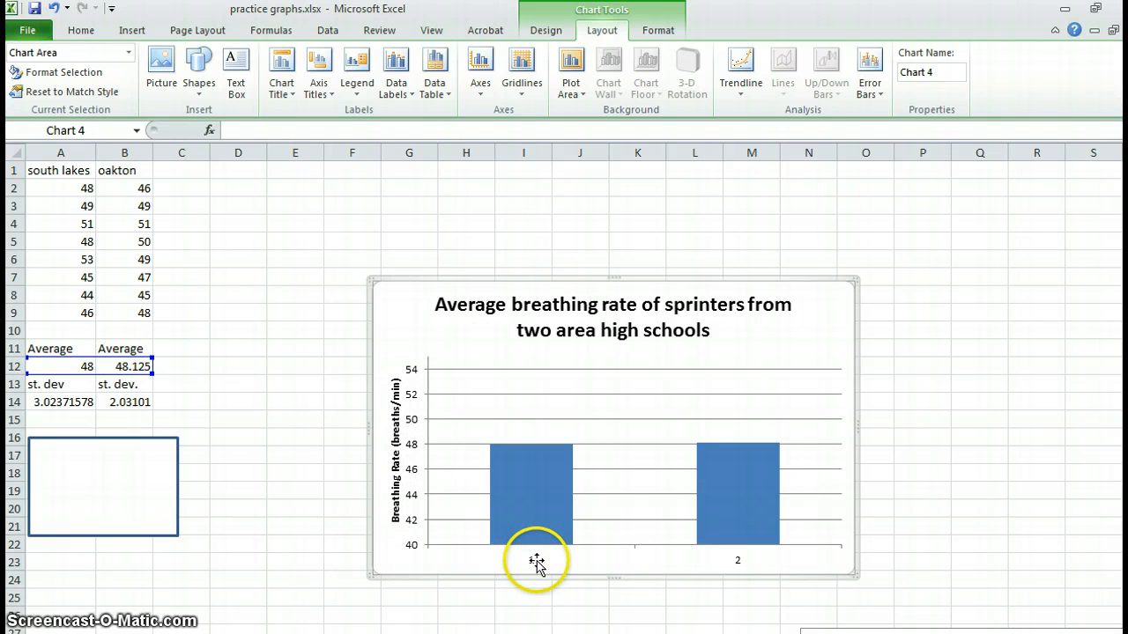
pyautogui.moveTo(433, 72)
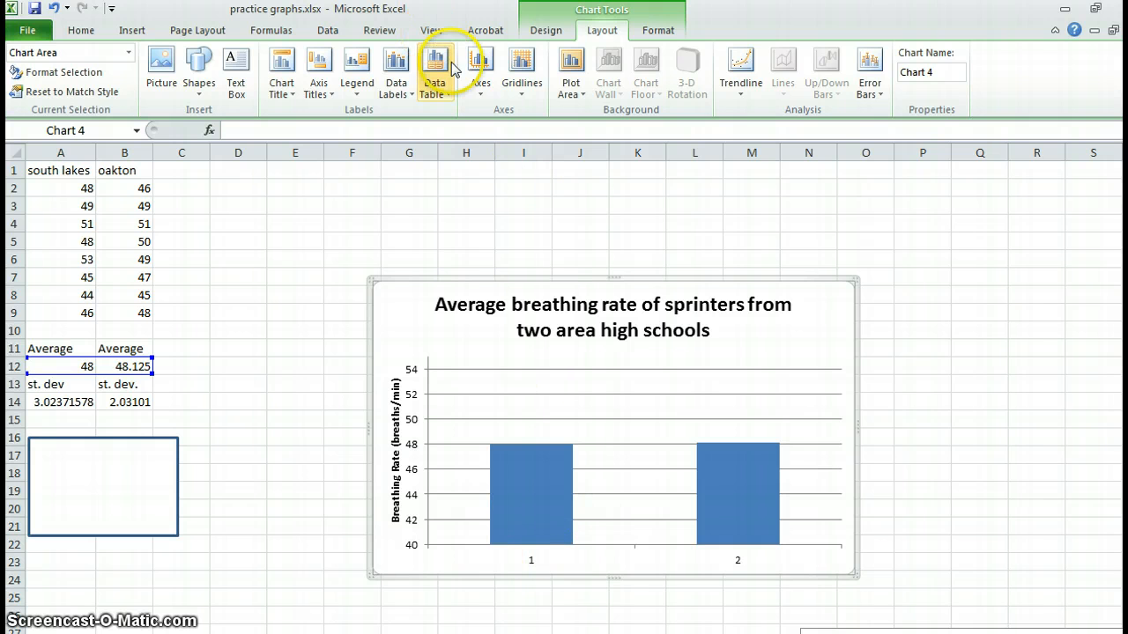
# Step: Set the primary horizontal axis to None, hiding the 1 and 2 labels
pyautogui.click(479, 70)
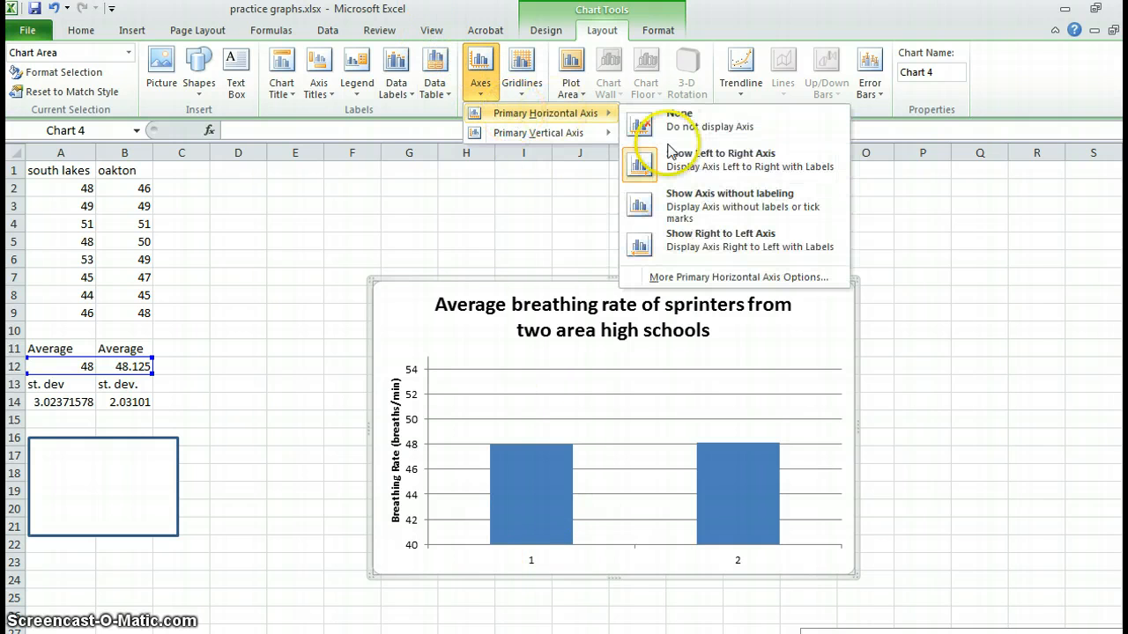
pyautogui.click(723, 159)
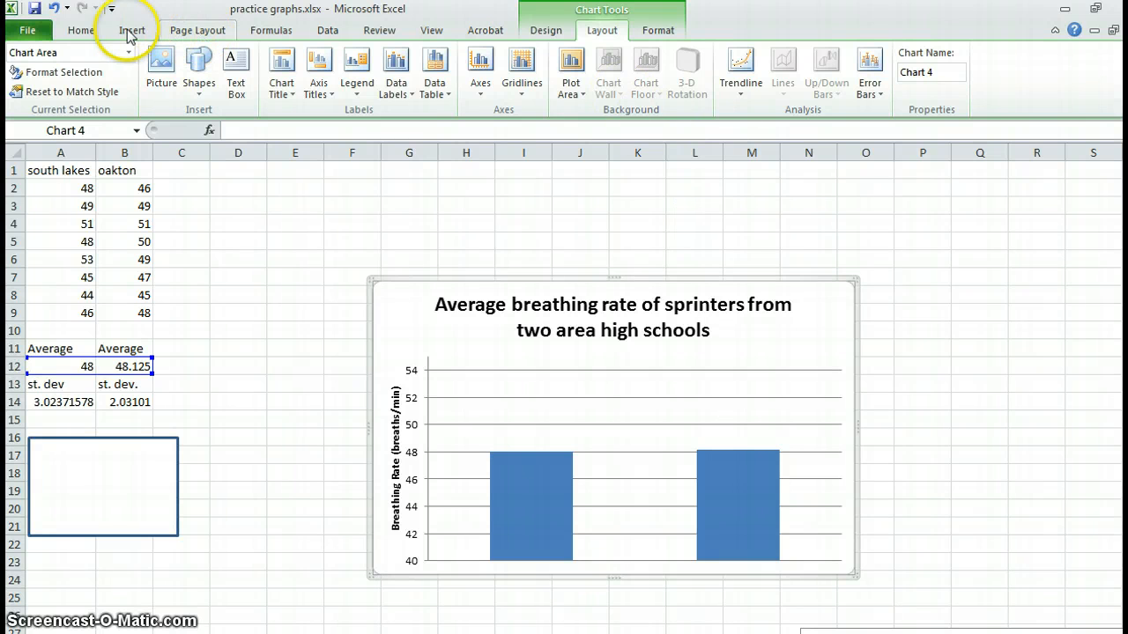
# Step: Place text box labels 'south lakes' on the left bar and 'oakton' on the right bar
pyautogui.click(131, 29)
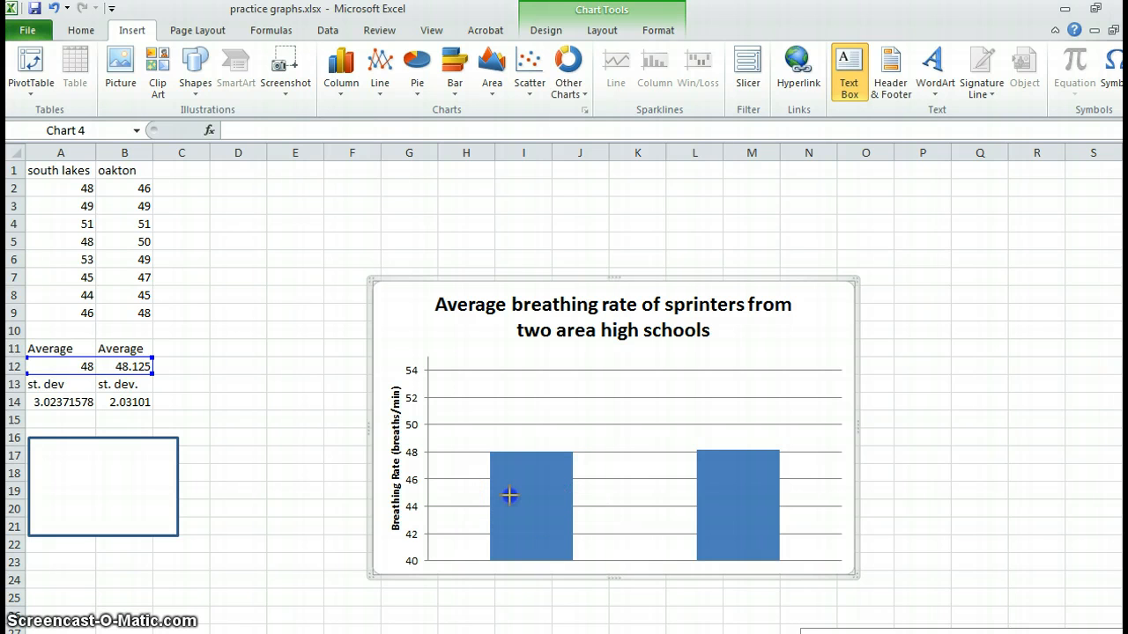
pyautogui.click(531, 495)
pyautogui.write('south')
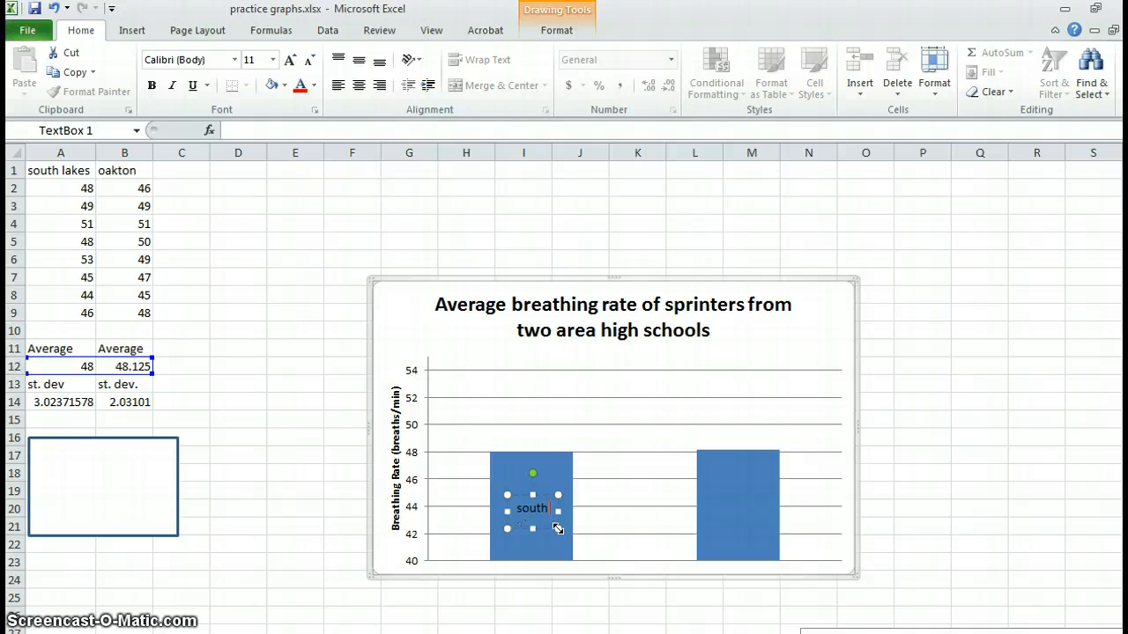
pyautogui.write('lakes')
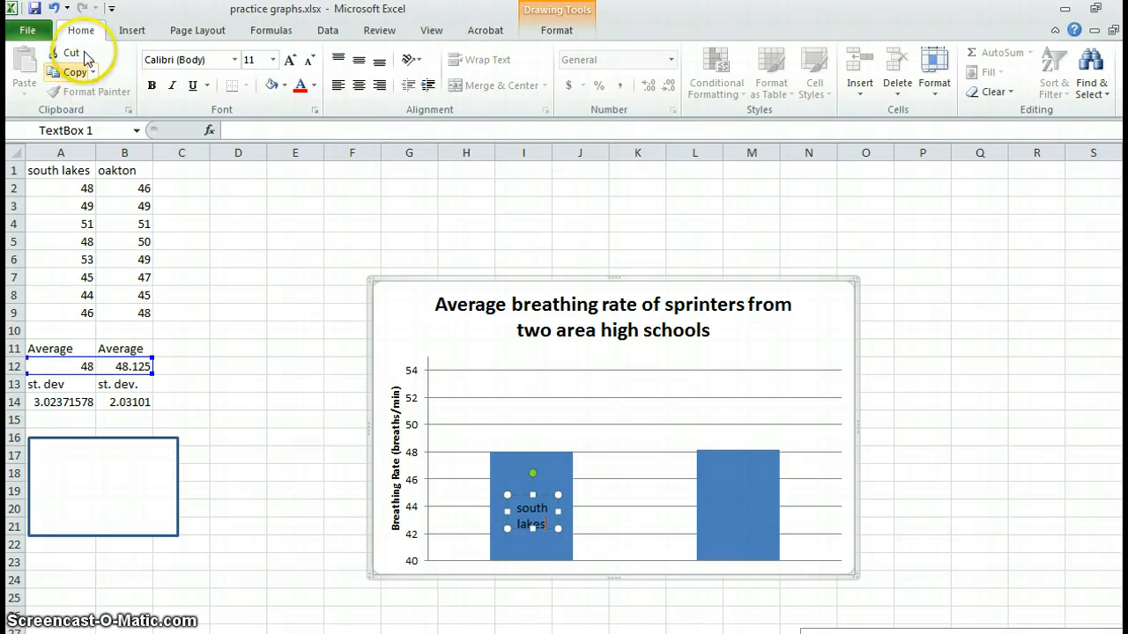
pyautogui.click(131, 29)
pyautogui.write('oakton')
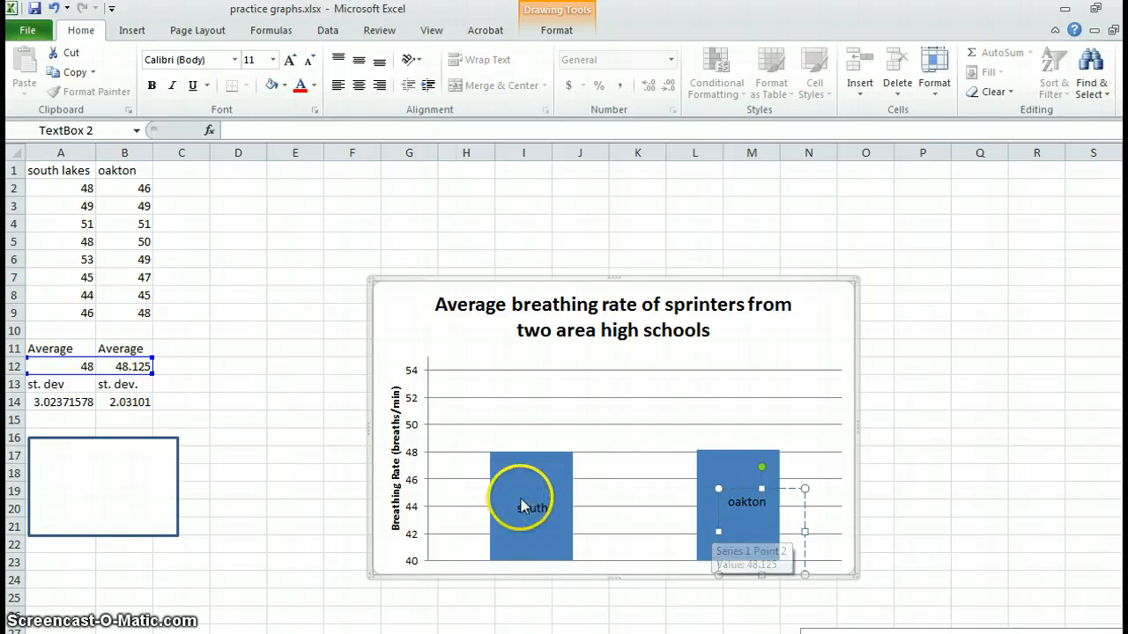
pyautogui.moveTo(544, 485)
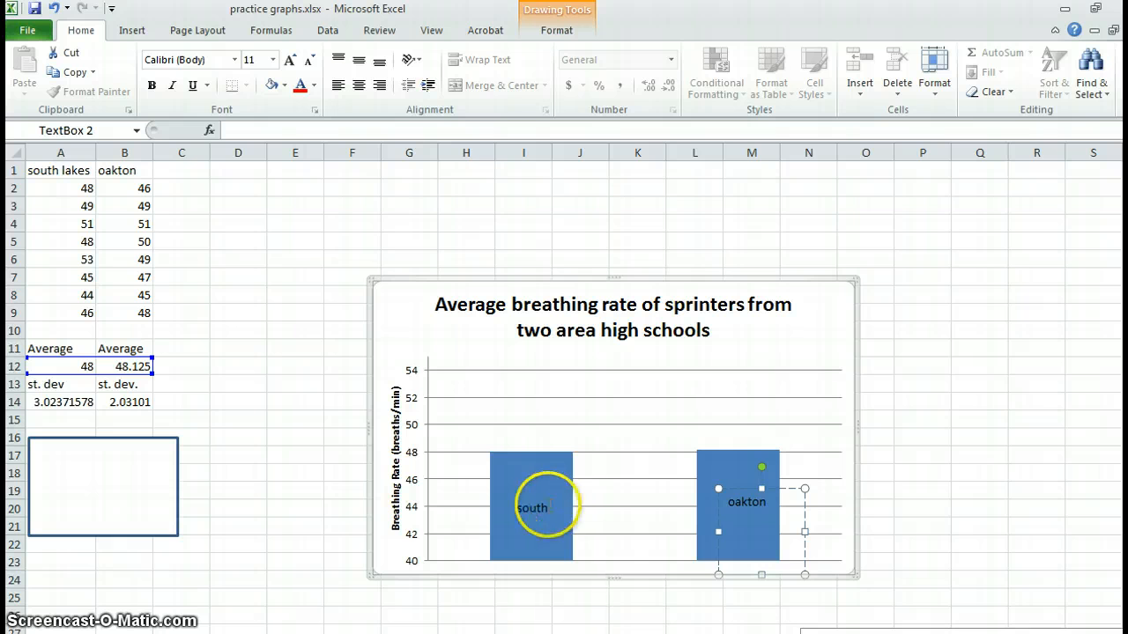
pyautogui.click(532, 508)
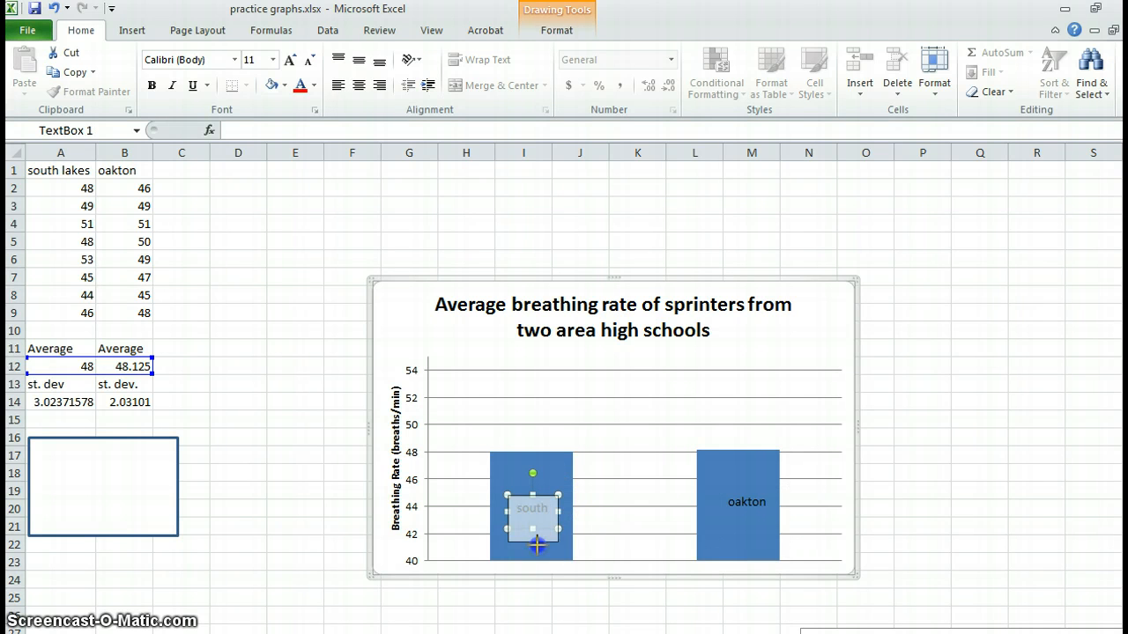
pyautogui.click(602, 527)
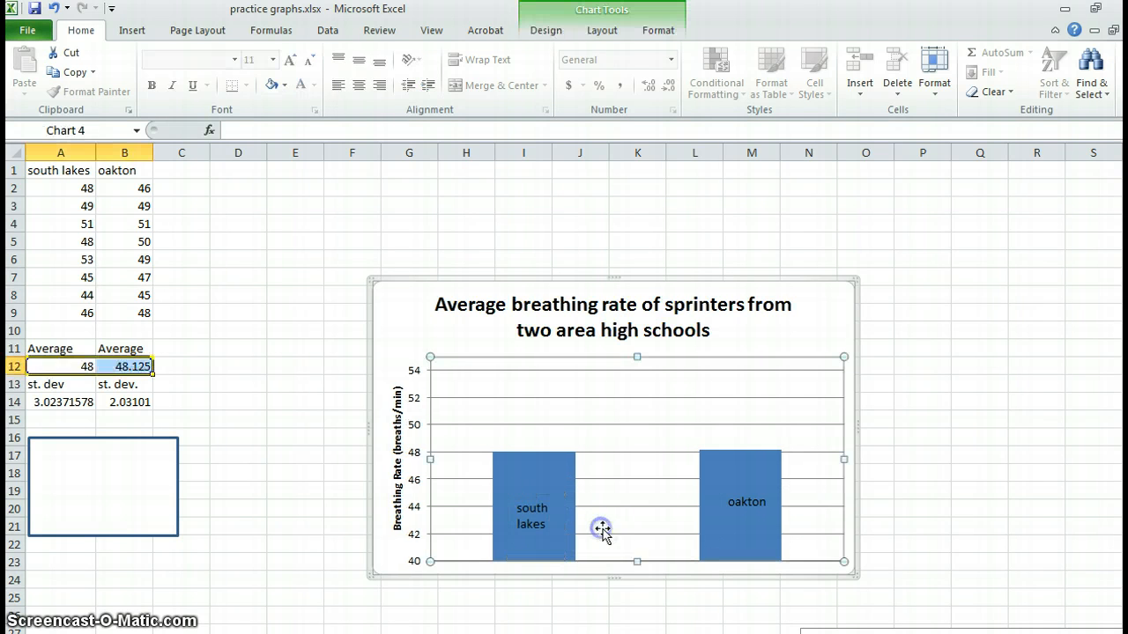
pyautogui.click(747, 503)
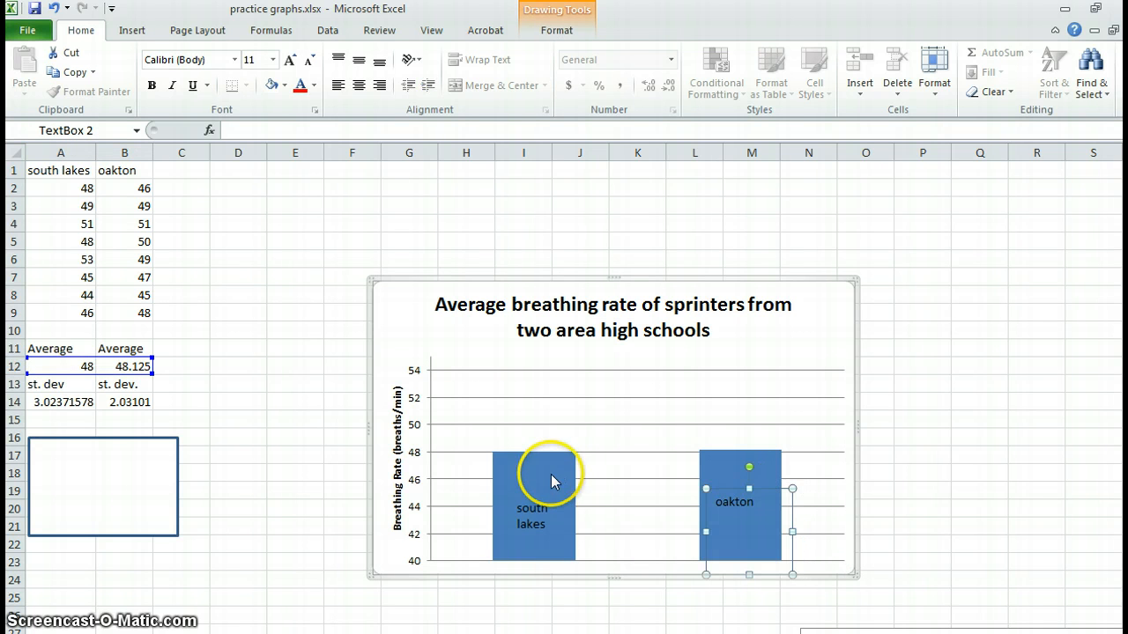
# Step: Apply the first grayscale chart style so both columns turn dark gray
pyautogui.rightClick(533, 480)
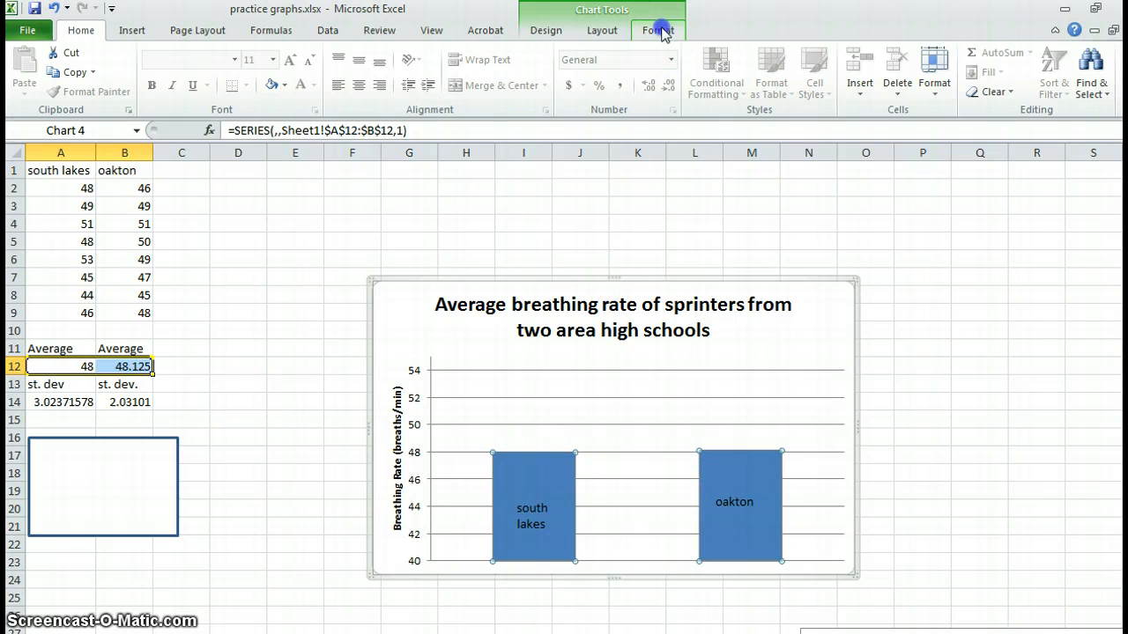
pyautogui.click(602, 30)
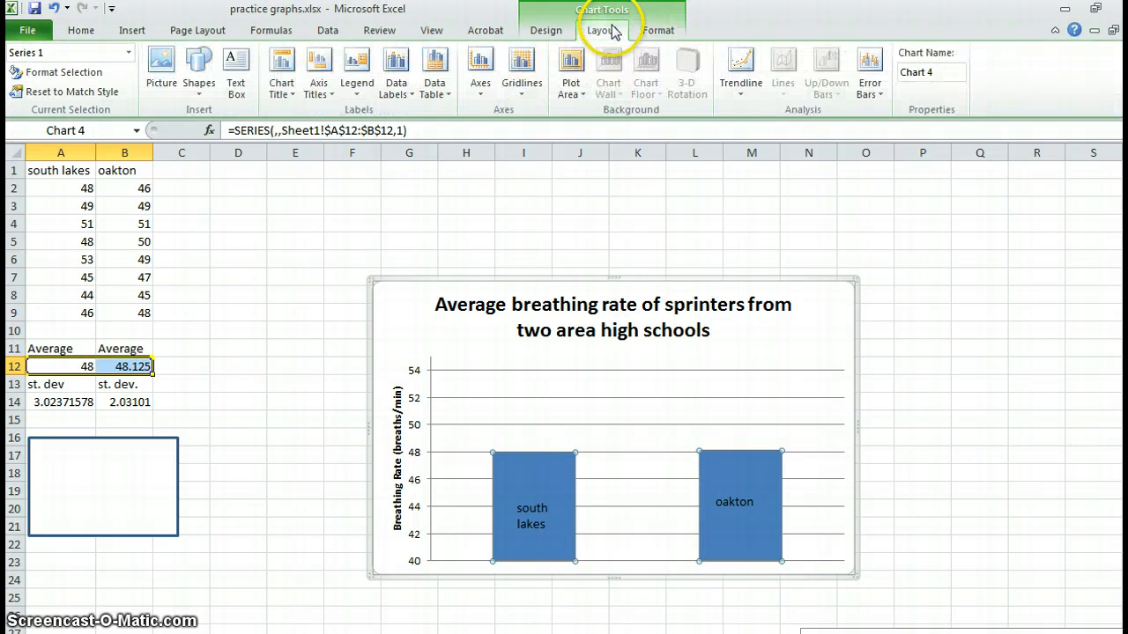
pyautogui.click(546, 29)
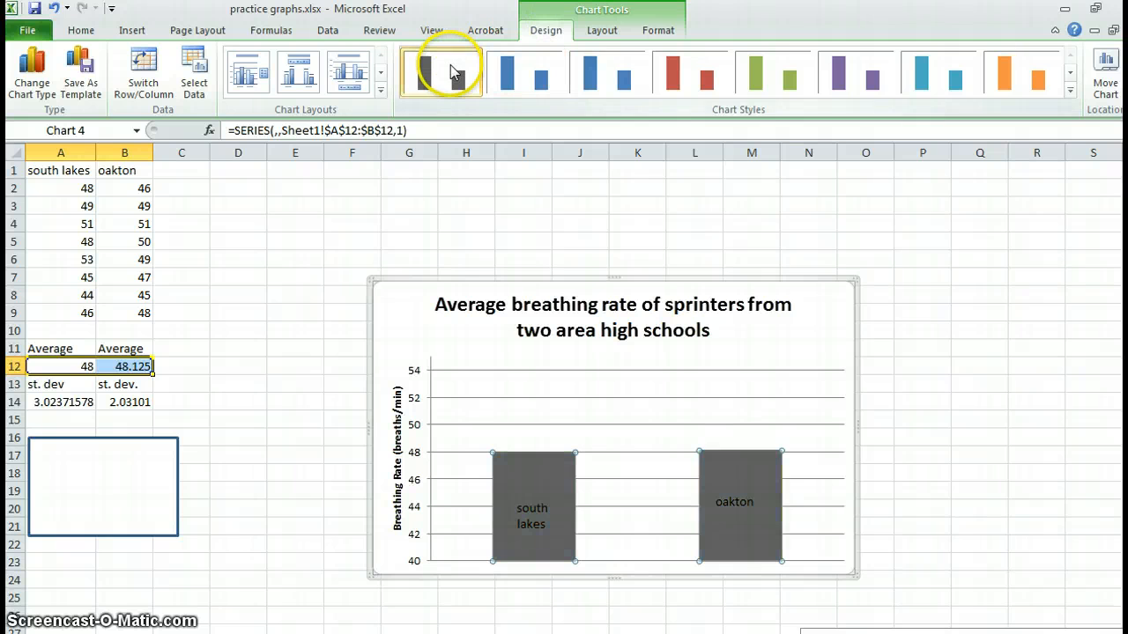
pyautogui.click(442, 73)
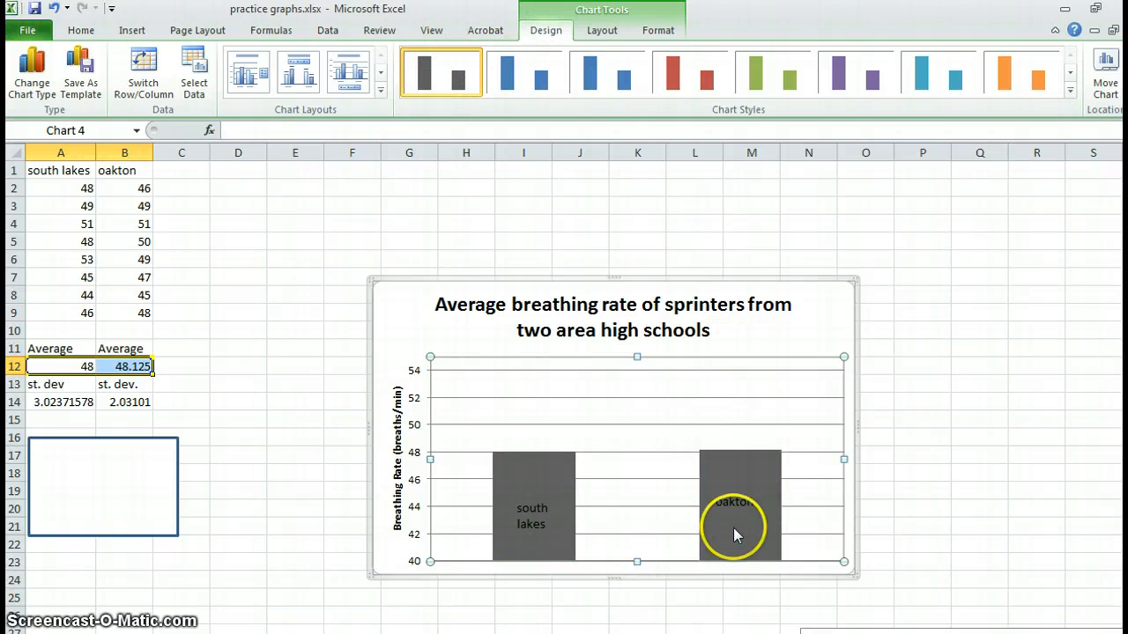
pyautogui.moveTo(456, 436)
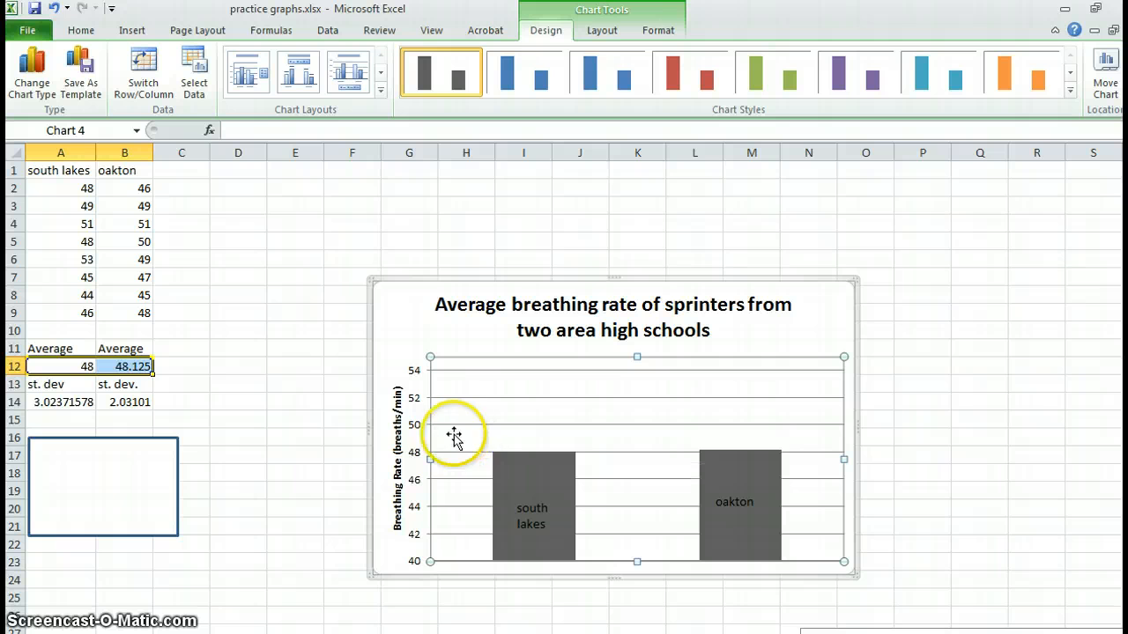
pyautogui.moveTo(608, 422)
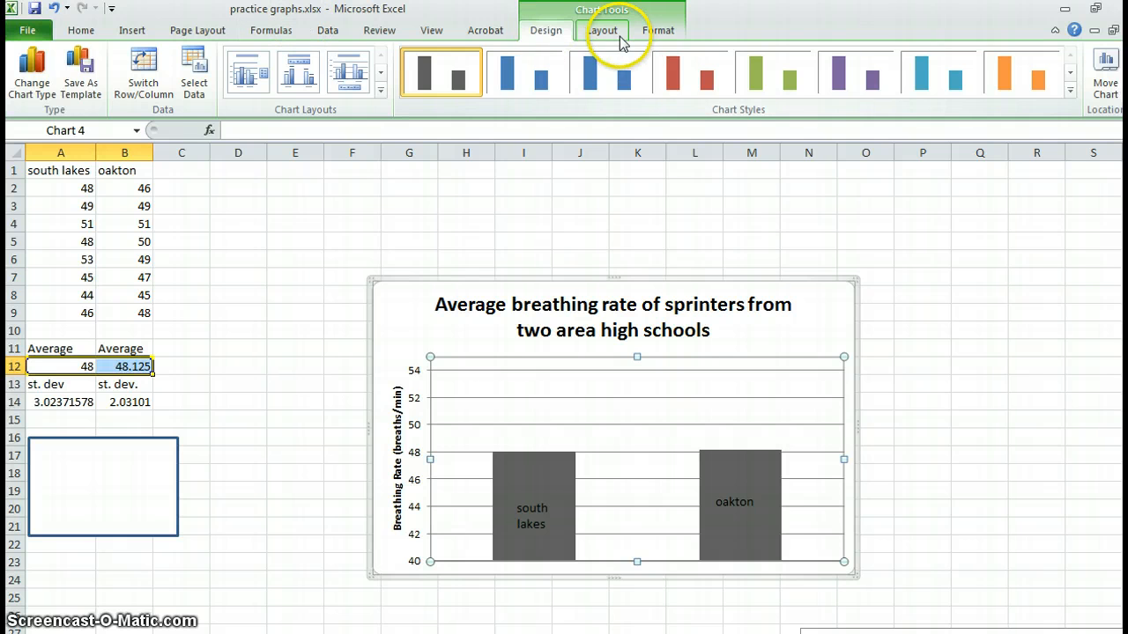
# Step: Open More Error Bars Options for the column series from Layout > Error Bars
pyautogui.click(602, 30)
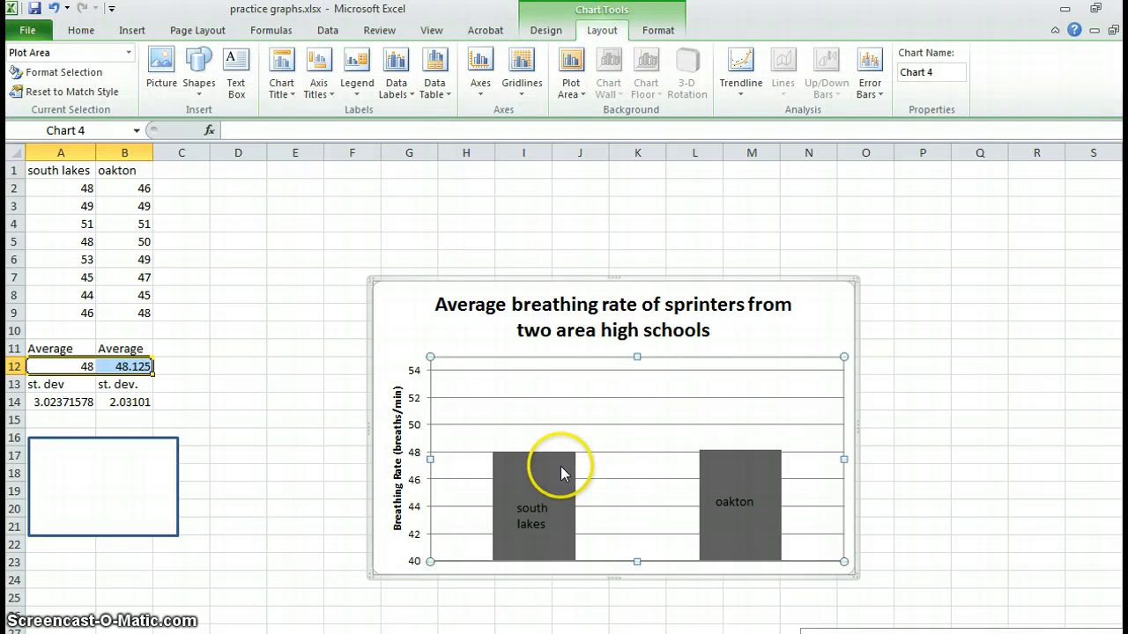
pyautogui.click(533, 484)
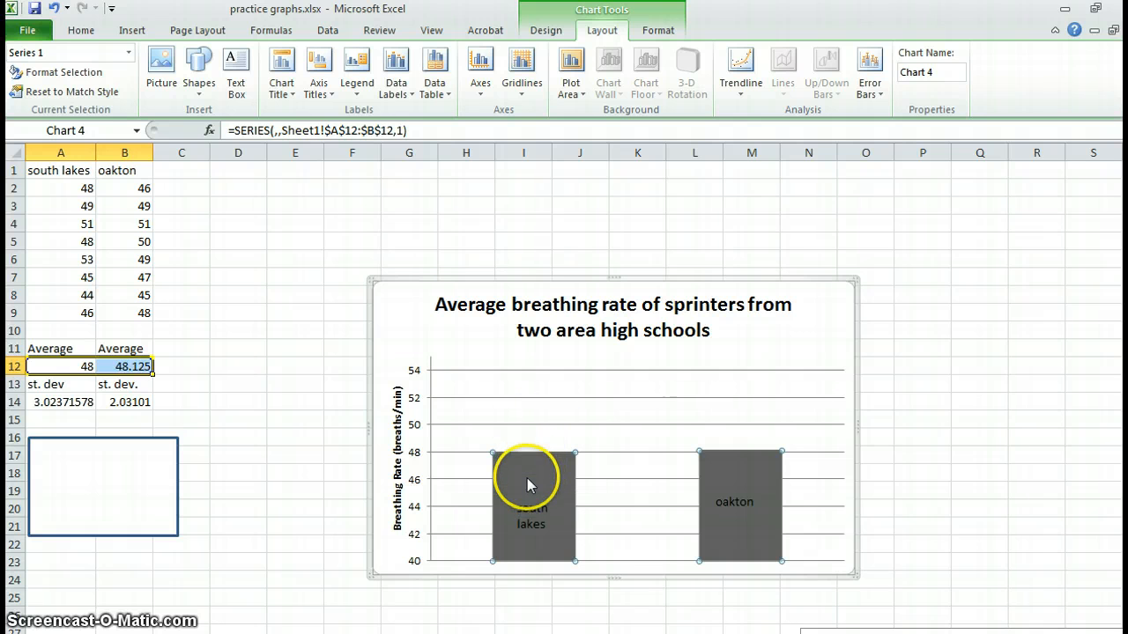
pyautogui.moveTo(531, 465)
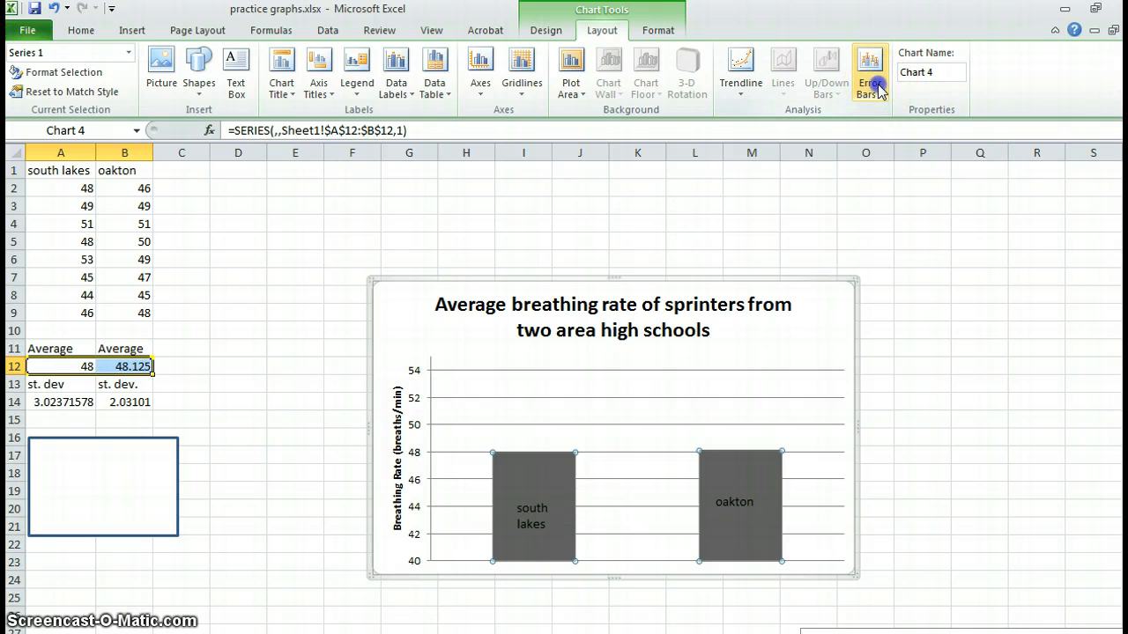
pyautogui.click(870, 71)
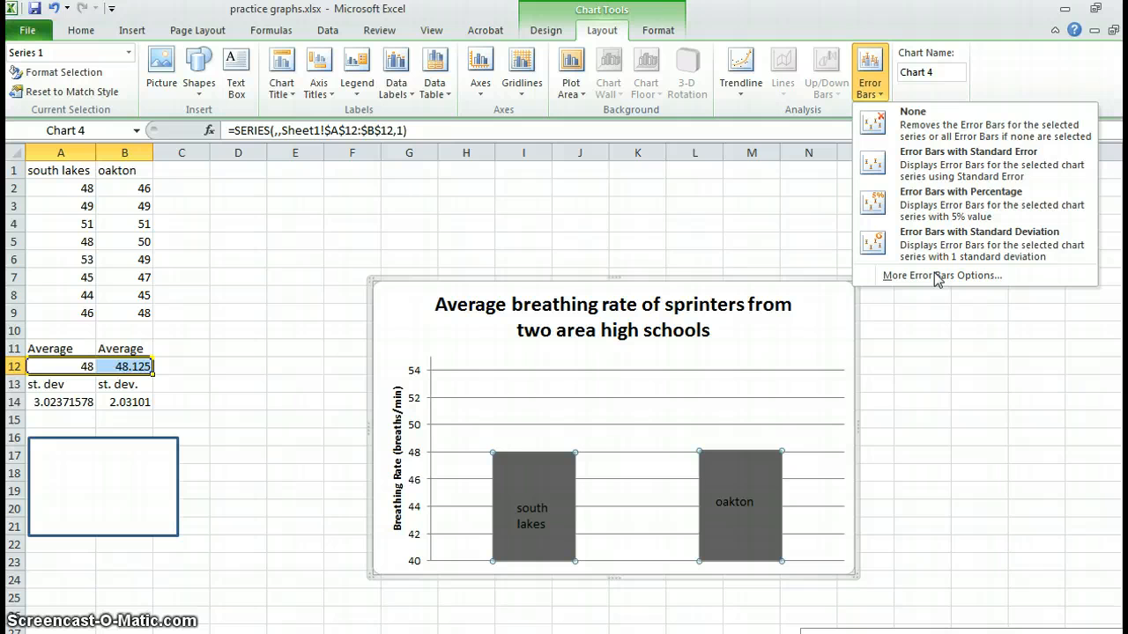
pyautogui.moveTo(958, 167)
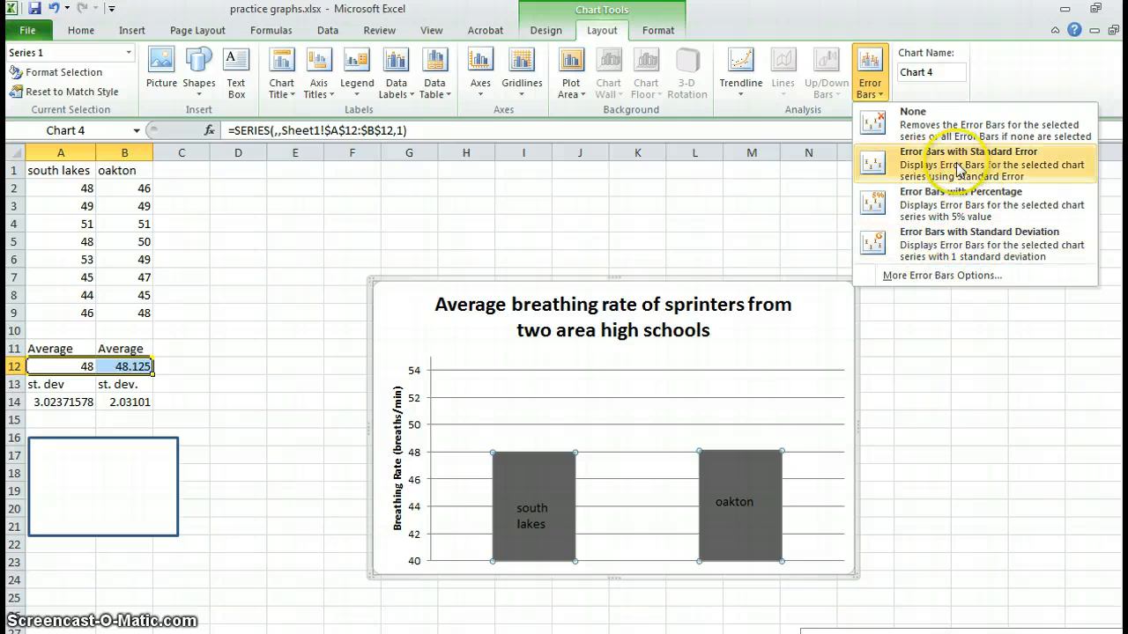
pyautogui.moveTo(952, 209)
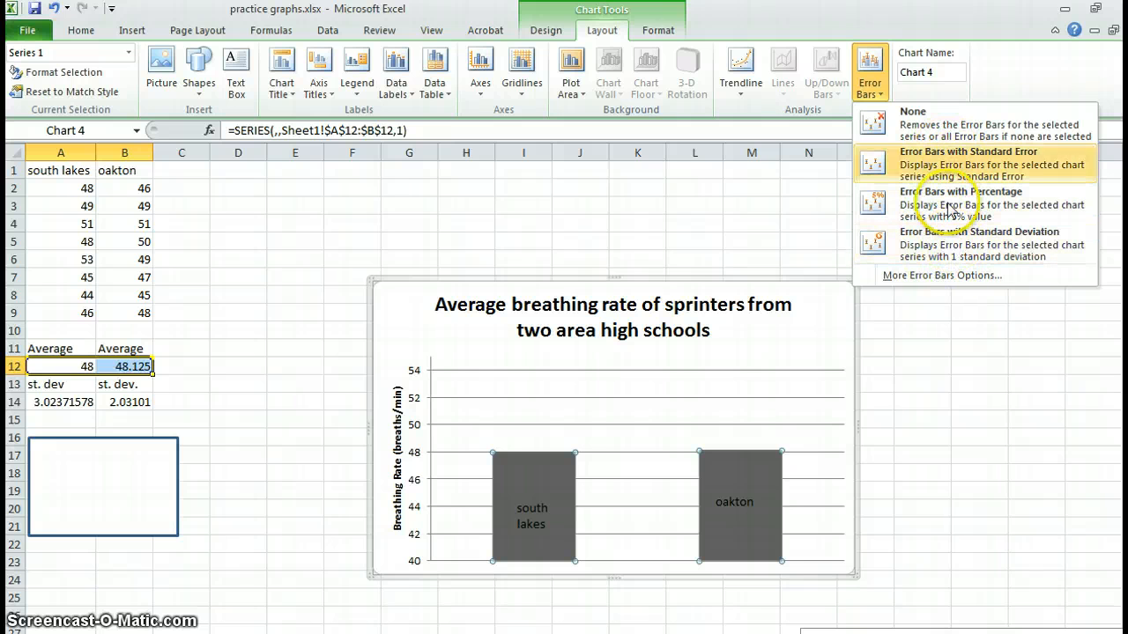
pyautogui.click(941, 275)
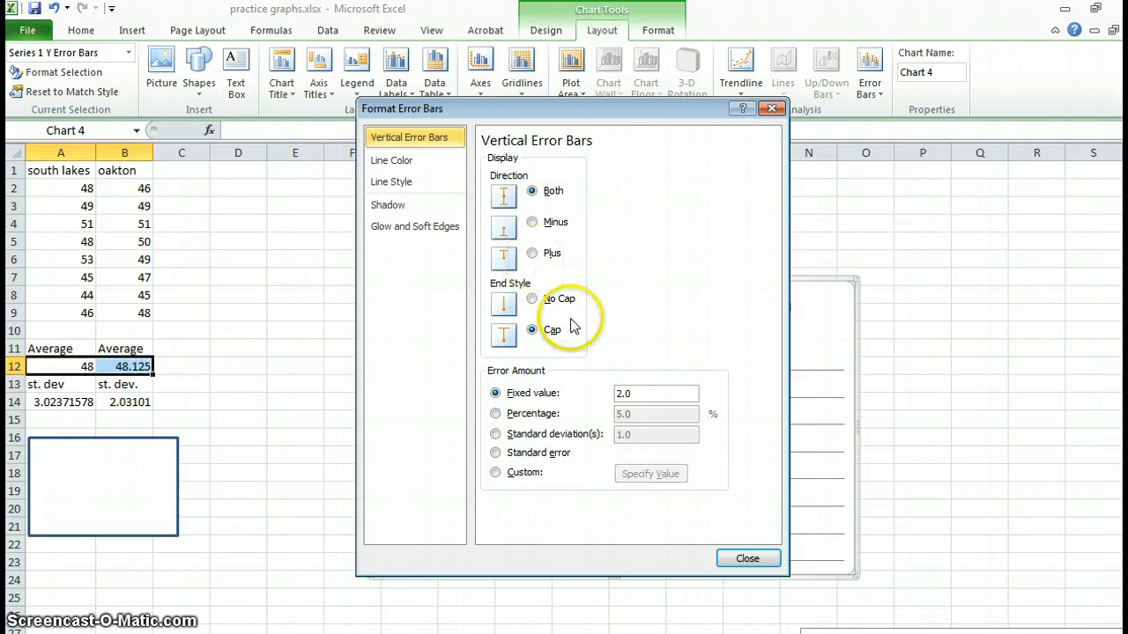
# Step: Set custom error bar values to A14:B14 for positive and negative directions, then close
pyautogui.click(496, 473)
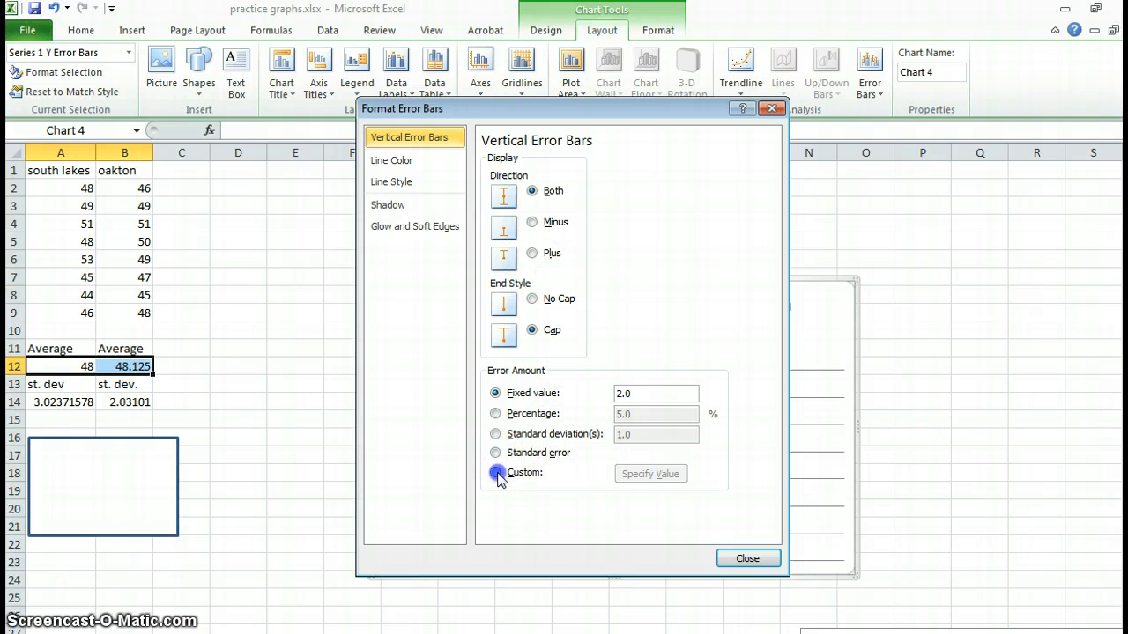
pyautogui.click(650, 473)
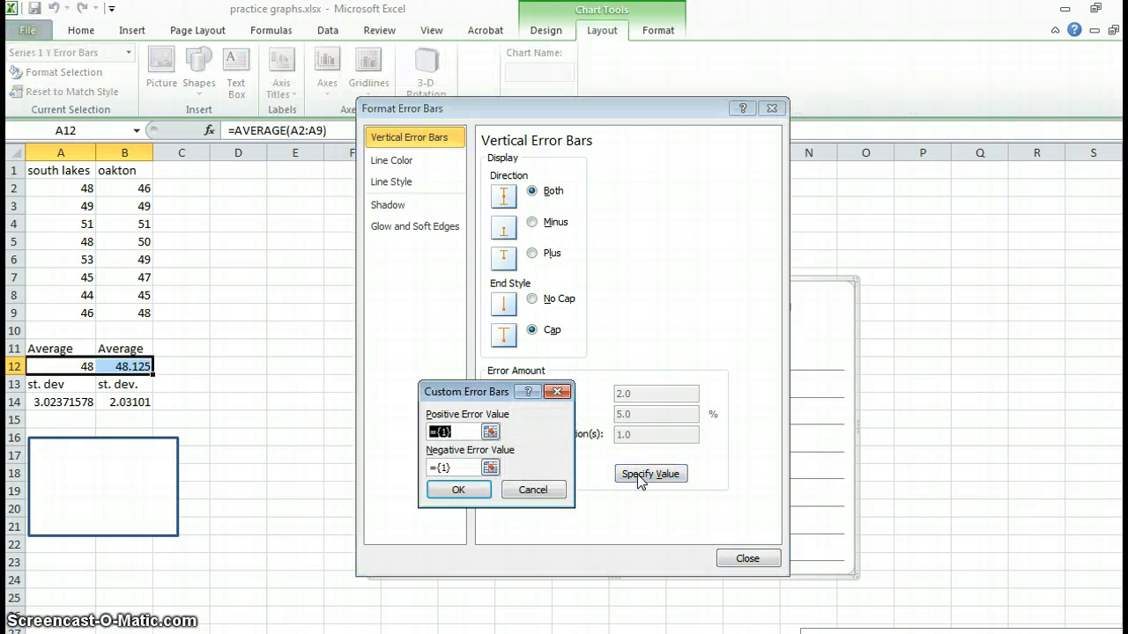
pyautogui.click(31, 402)
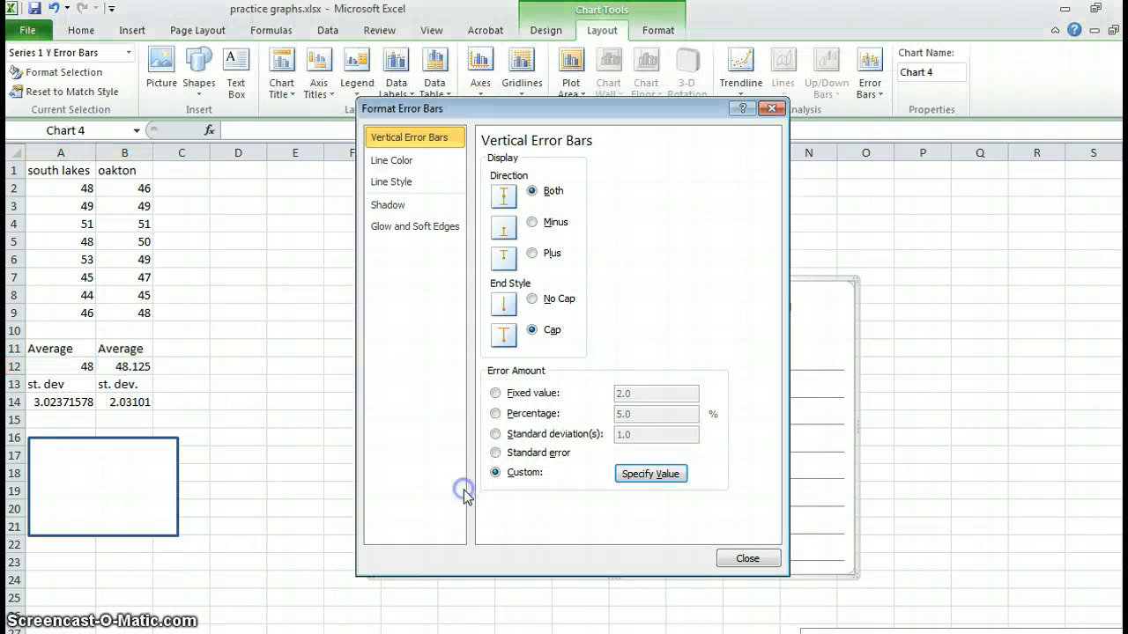
pyautogui.click(746, 558)
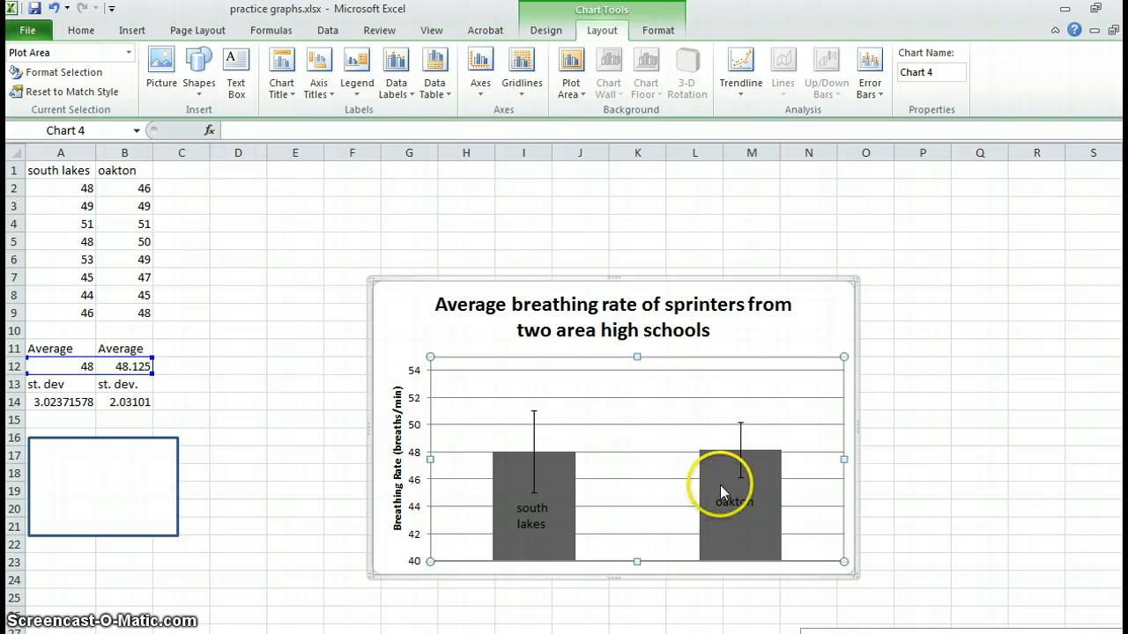
pyautogui.moveTo(760, 482)
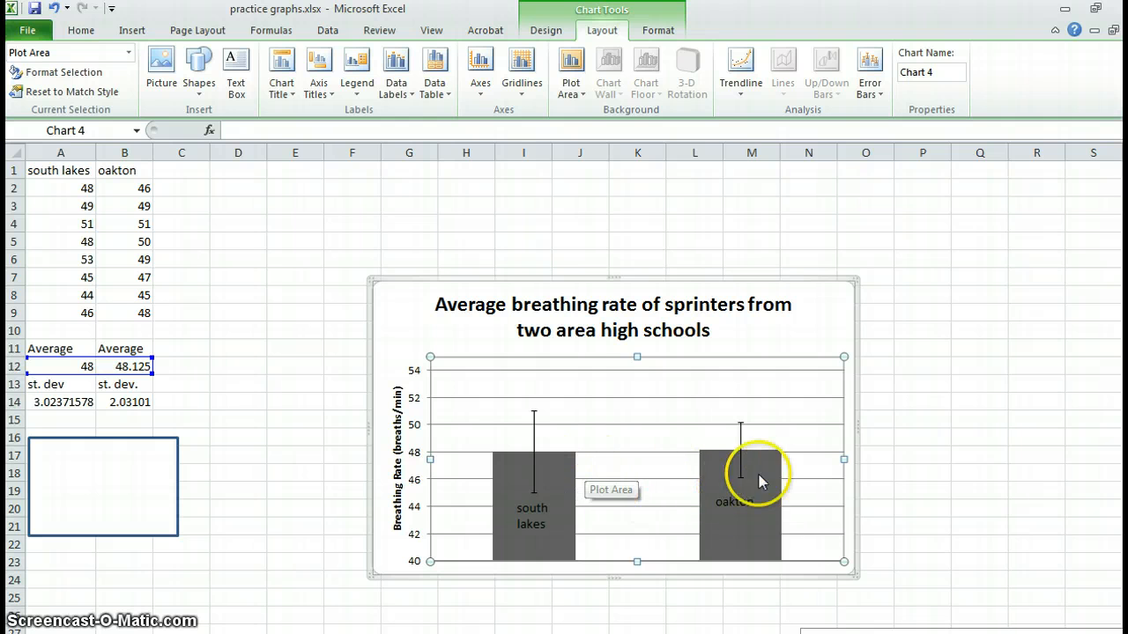
pyautogui.moveTo(567, 457)
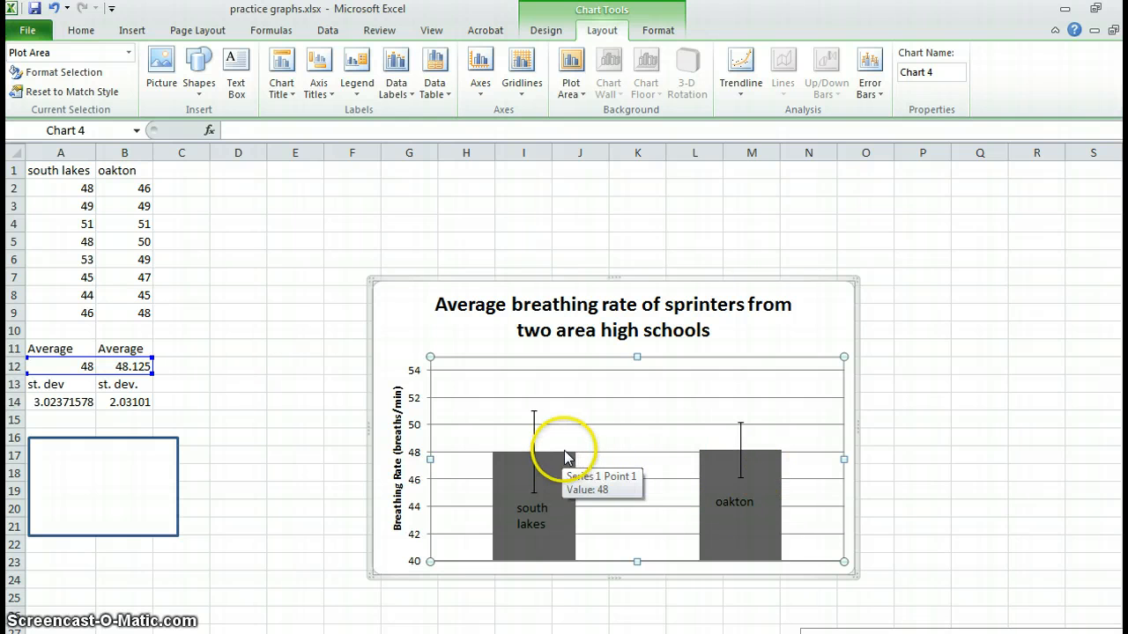
pyautogui.moveTo(680, 472)
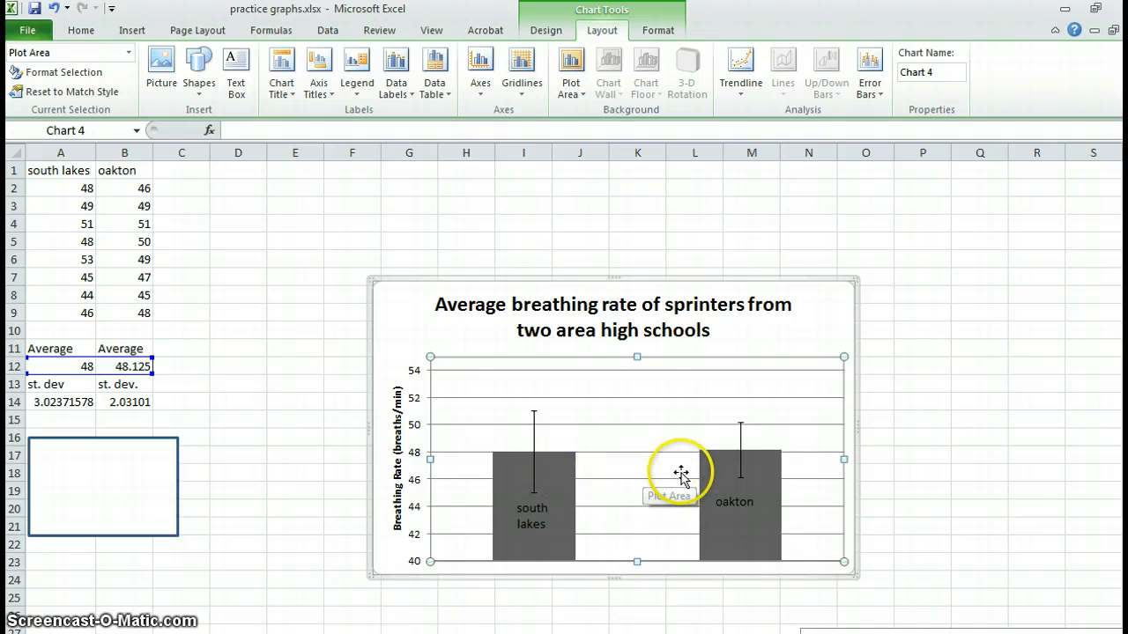
pyautogui.moveTo(589, 487)
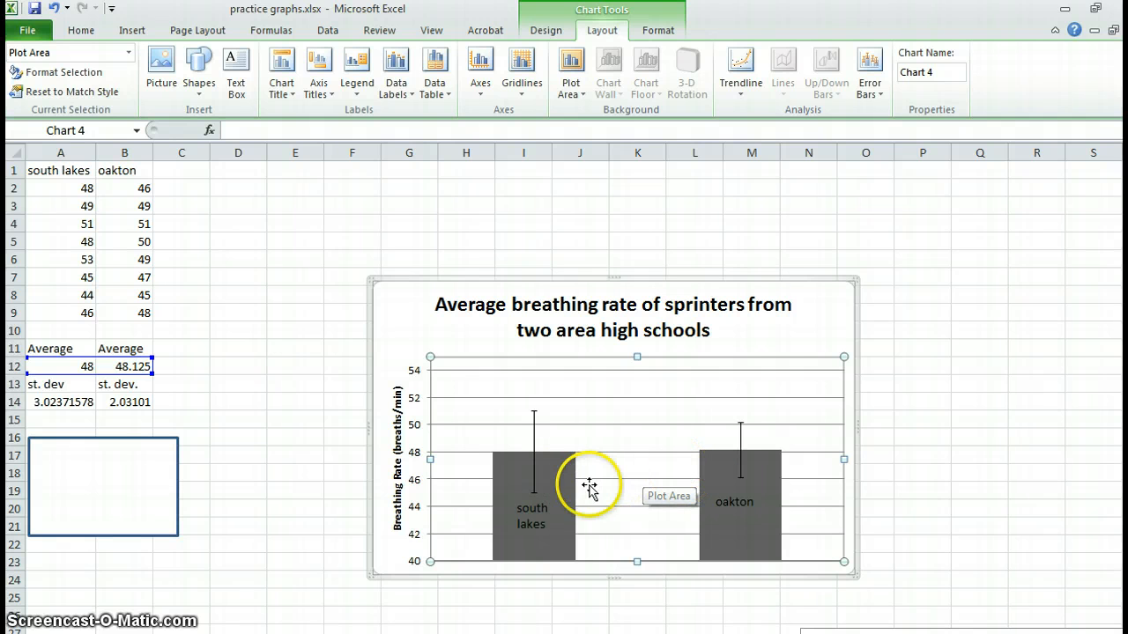
pyautogui.moveTo(709, 495)
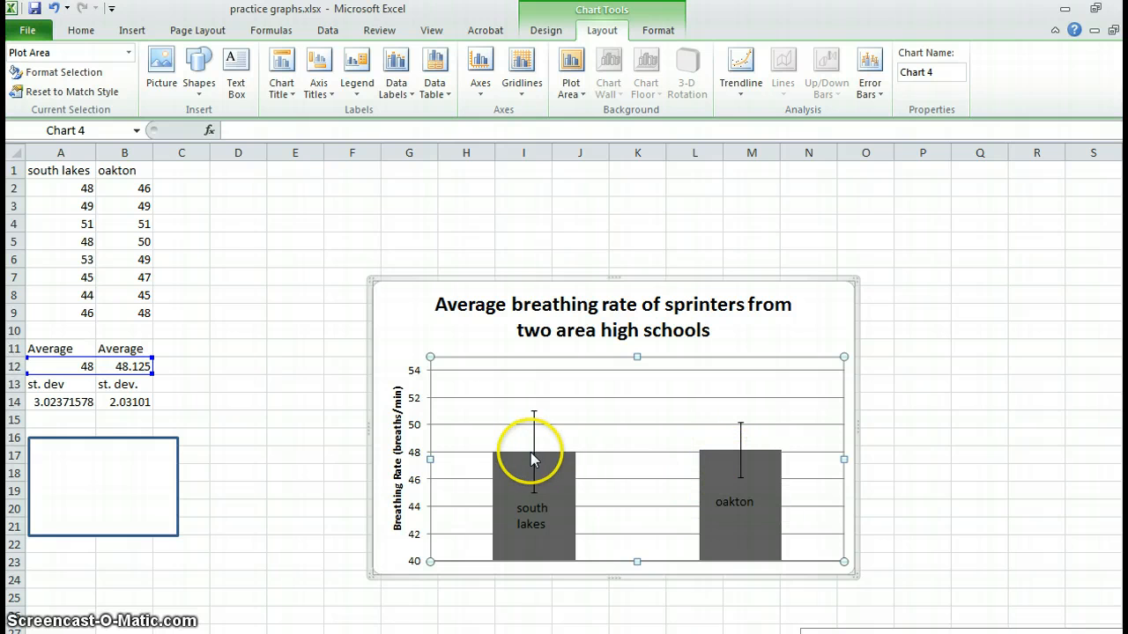
pyautogui.moveTo(718, 482)
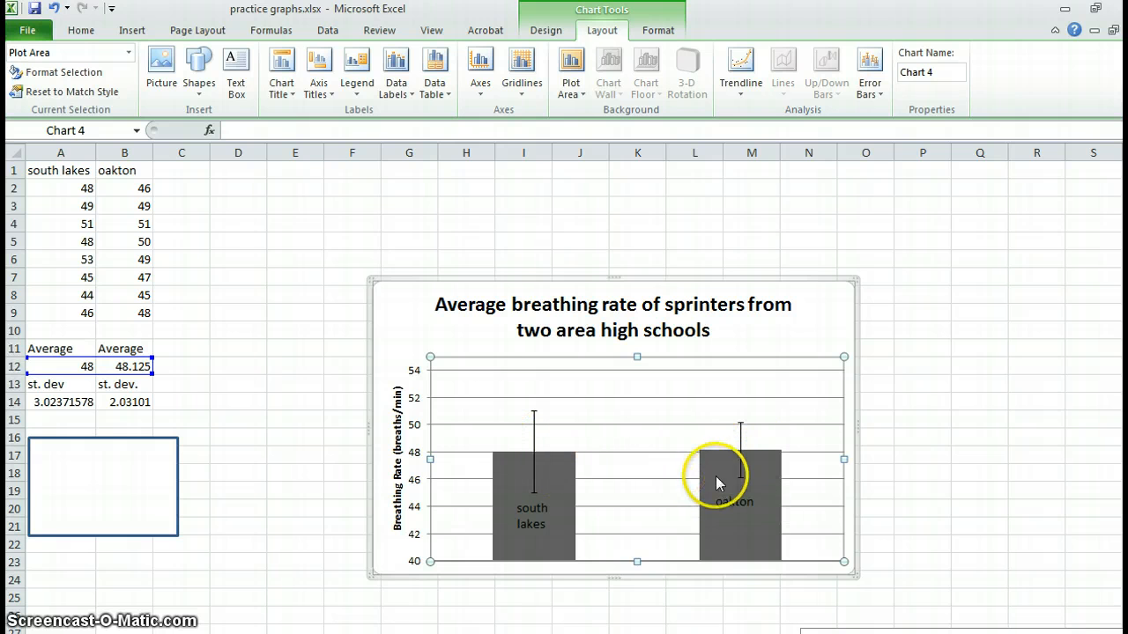
pyautogui.moveTo(636, 414)
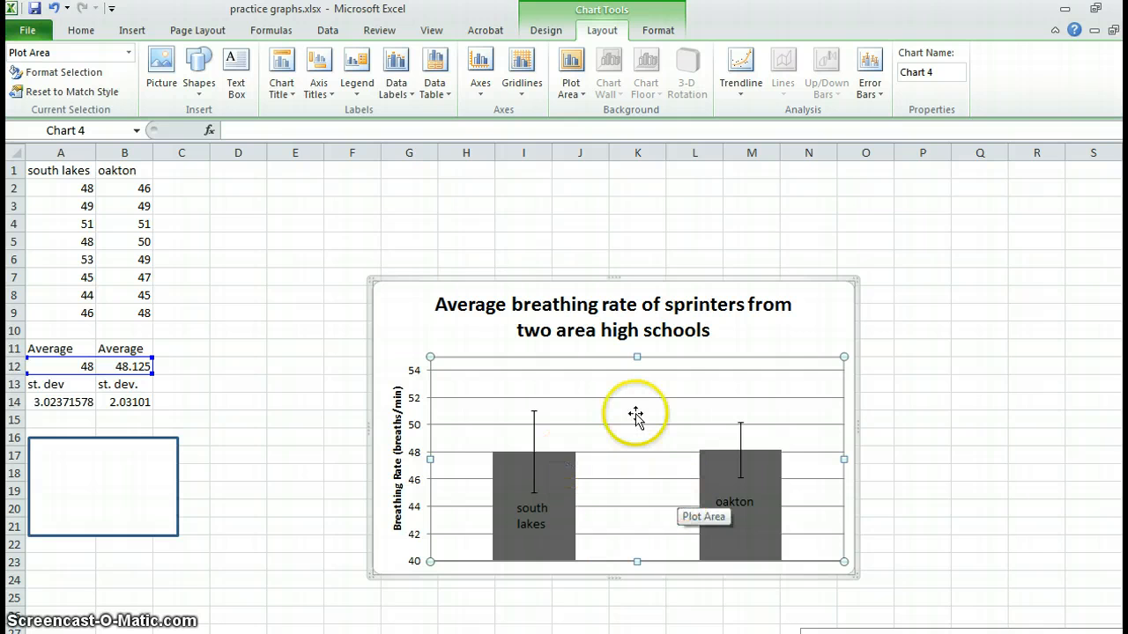
pyautogui.moveTo(122, 455)
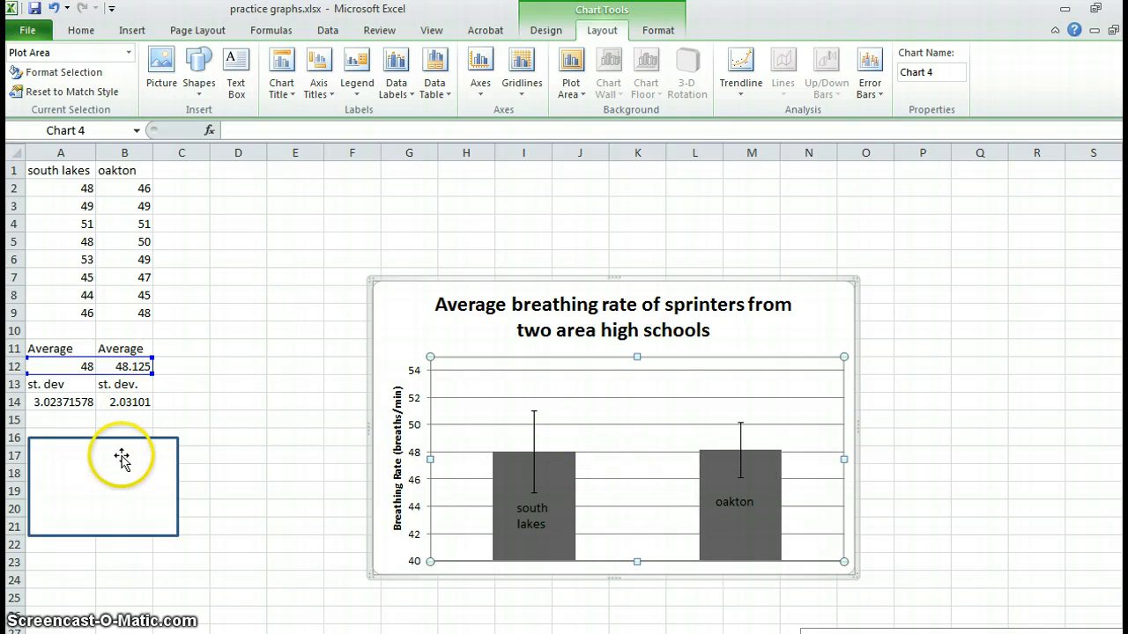
pyautogui.moveTo(91, 206)
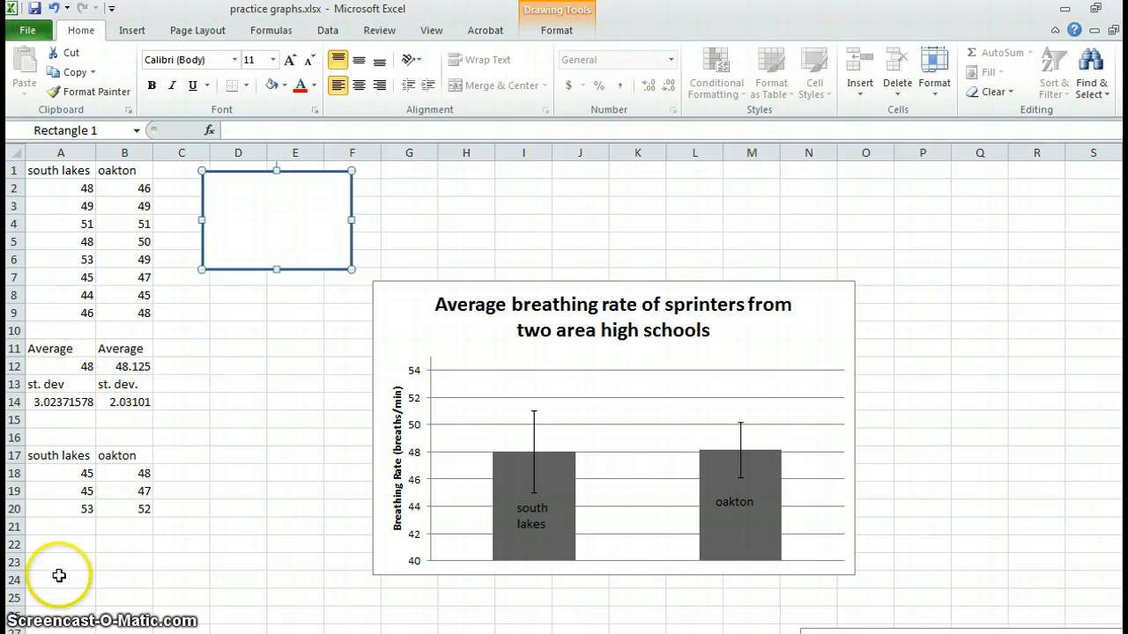
pyautogui.moveTo(73, 577)
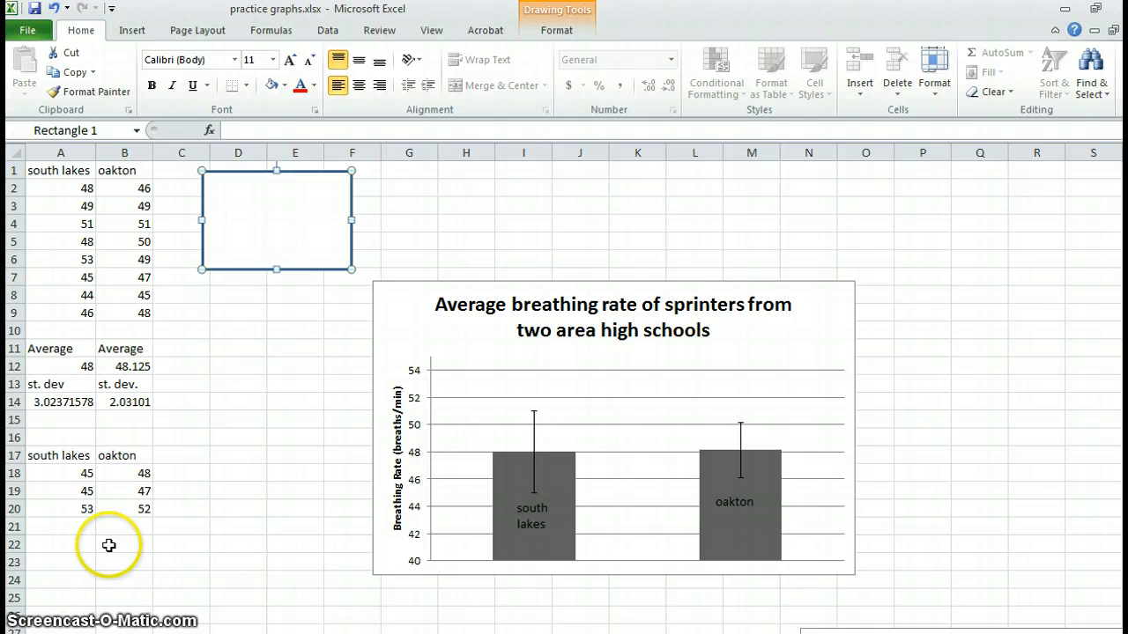
pyautogui.moveTo(131, 509)
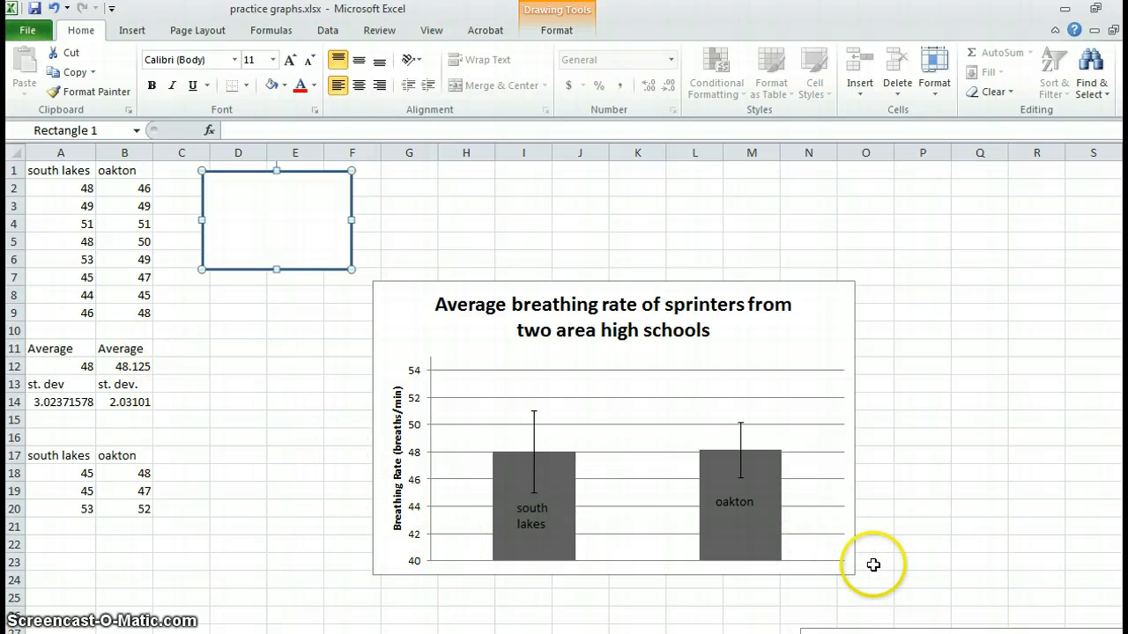
pyautogui.moveTo(193, 621)
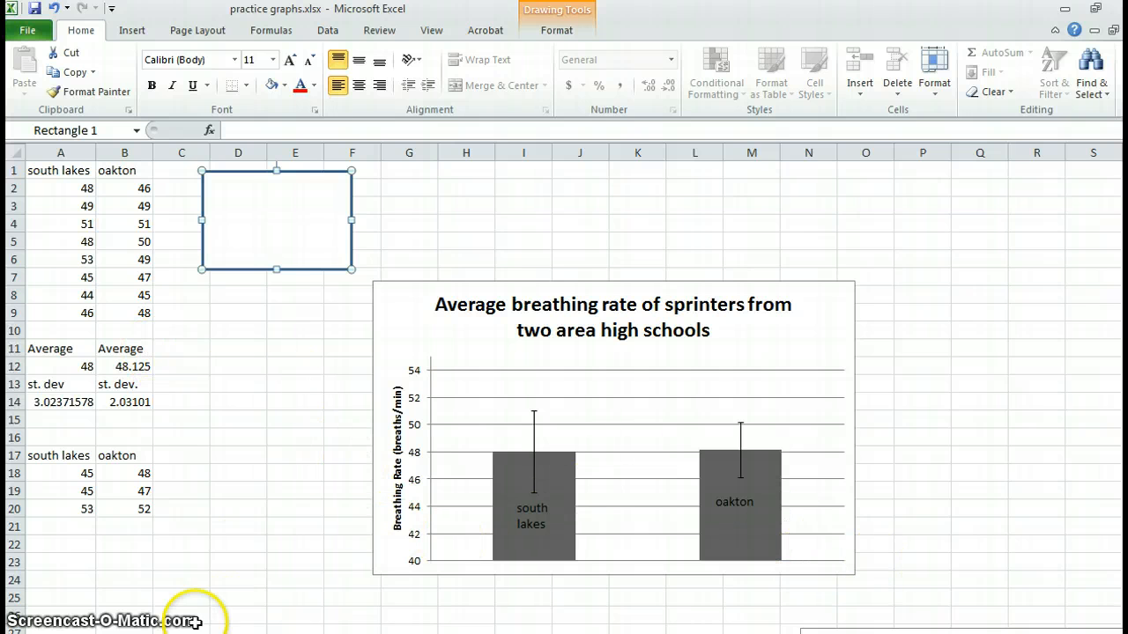